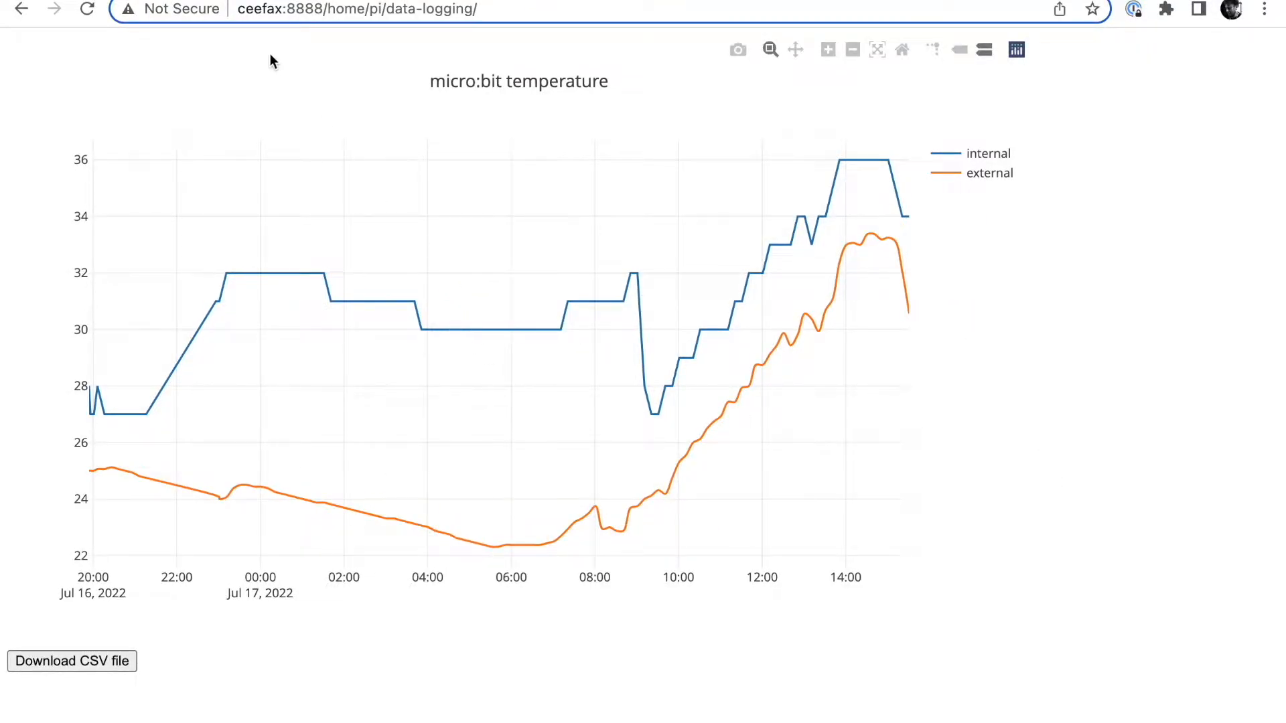
mouse_move(375, 137)
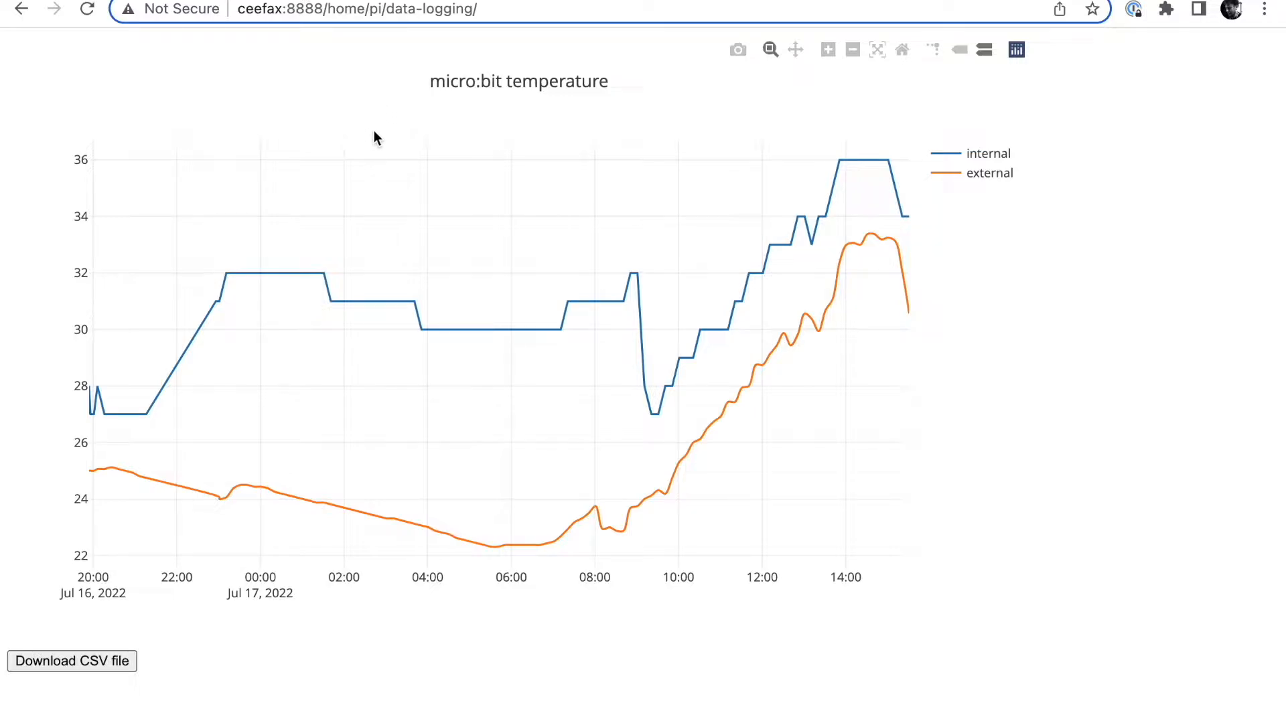
mouse_move(1115, 494)
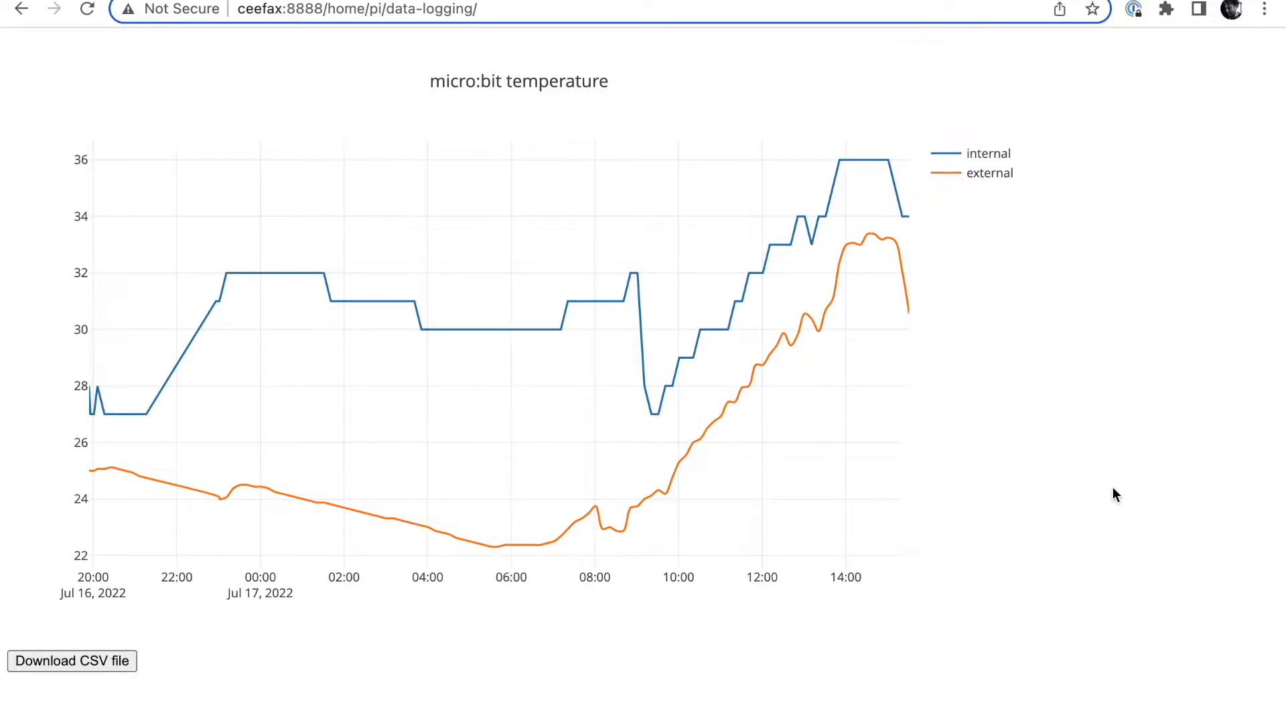
mouse_move(1089, 357)
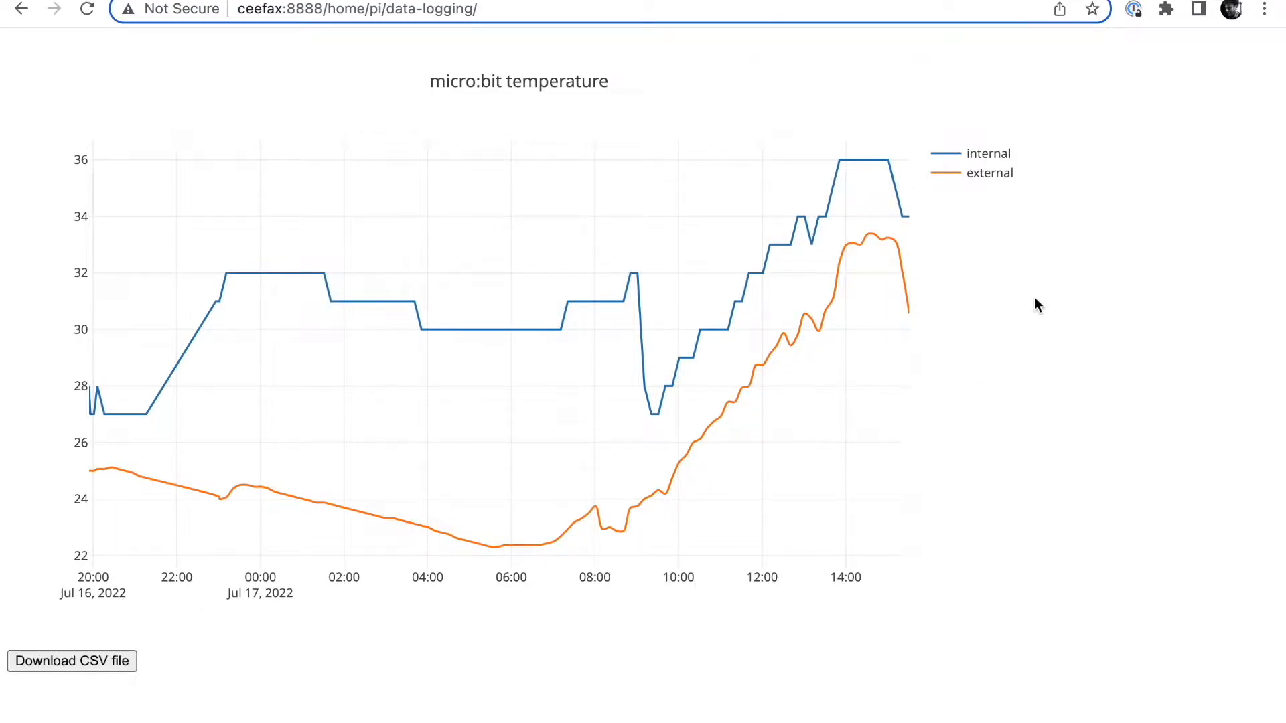
mouse_move(886, 184)
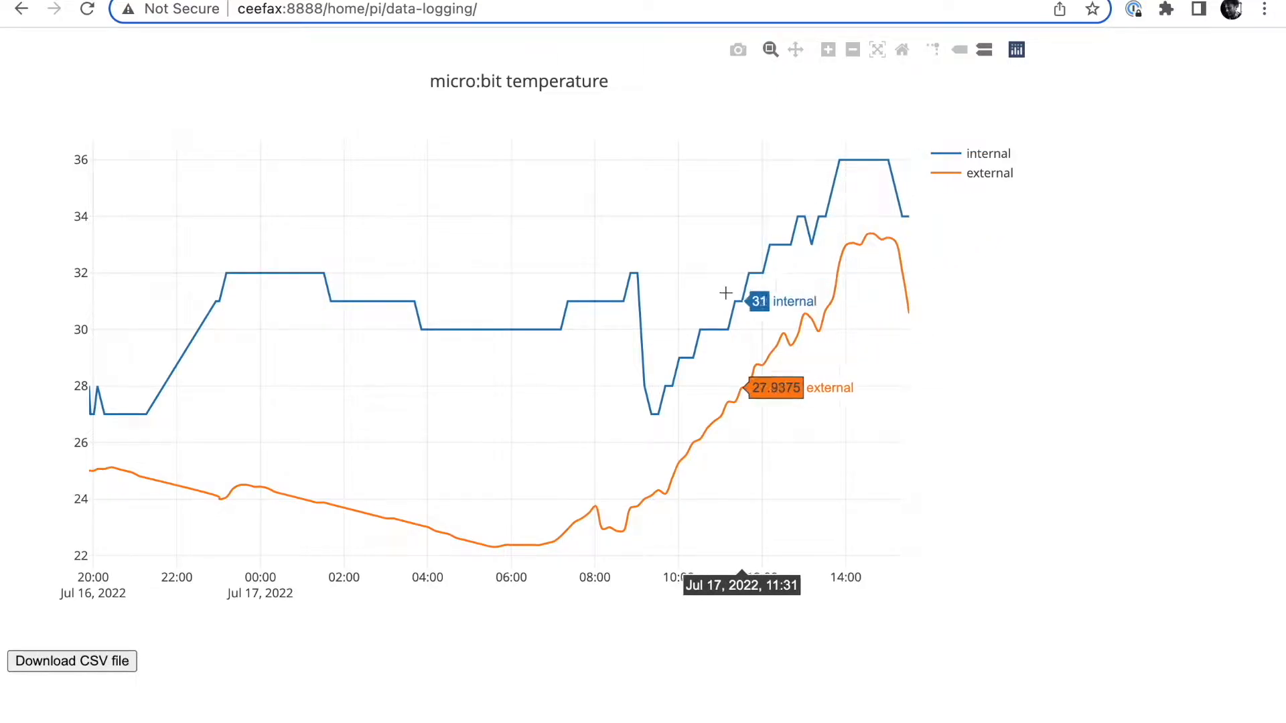
mouse_move(775, 240)
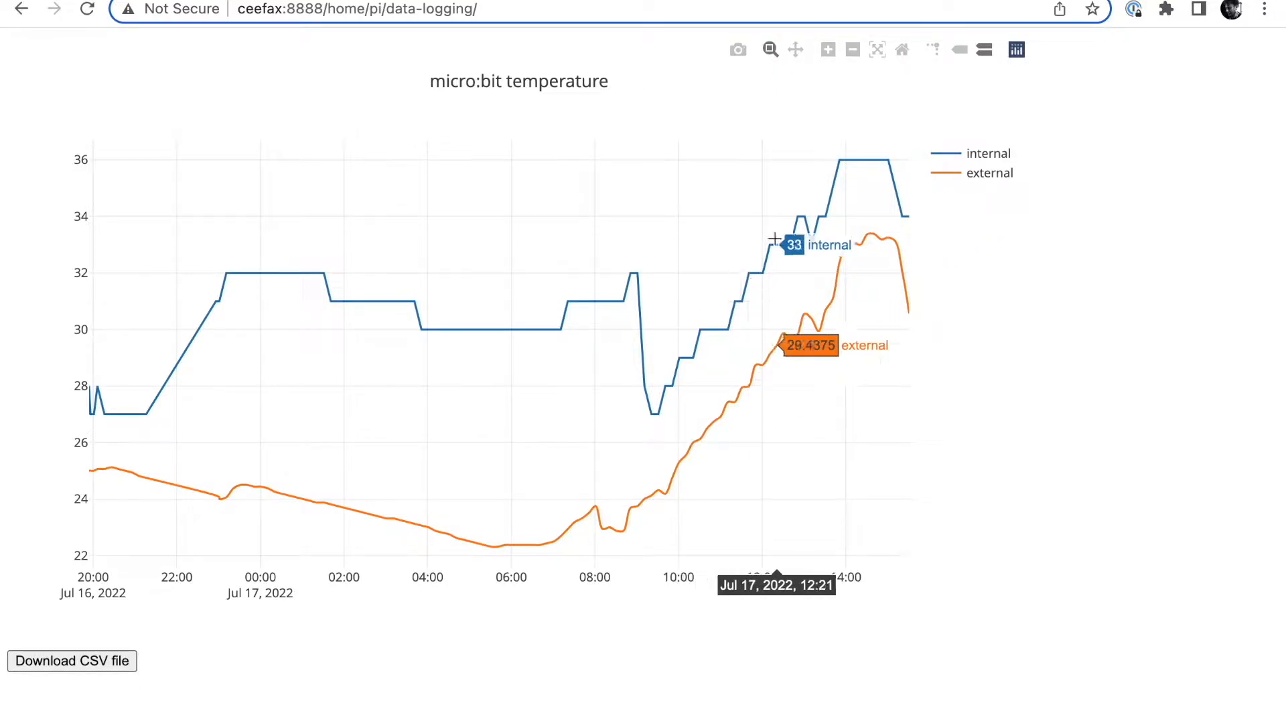
mouse_move(932, 200)
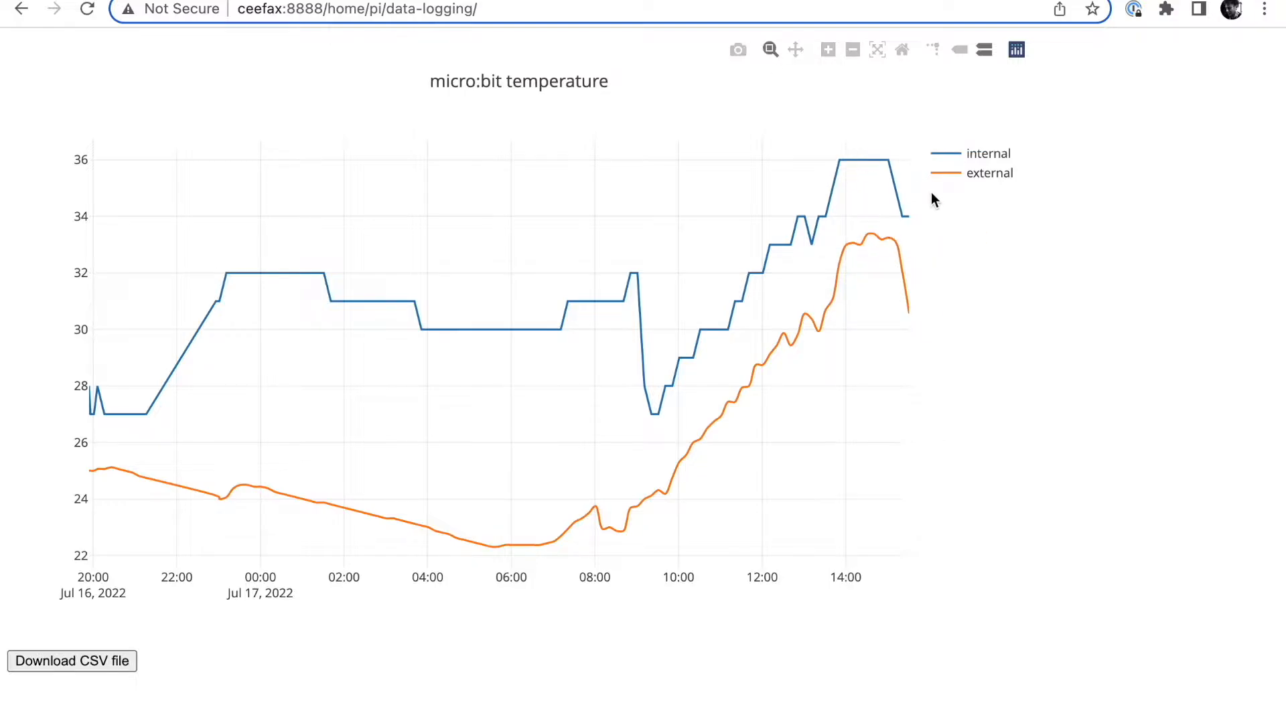
mouse_move(891, 246)
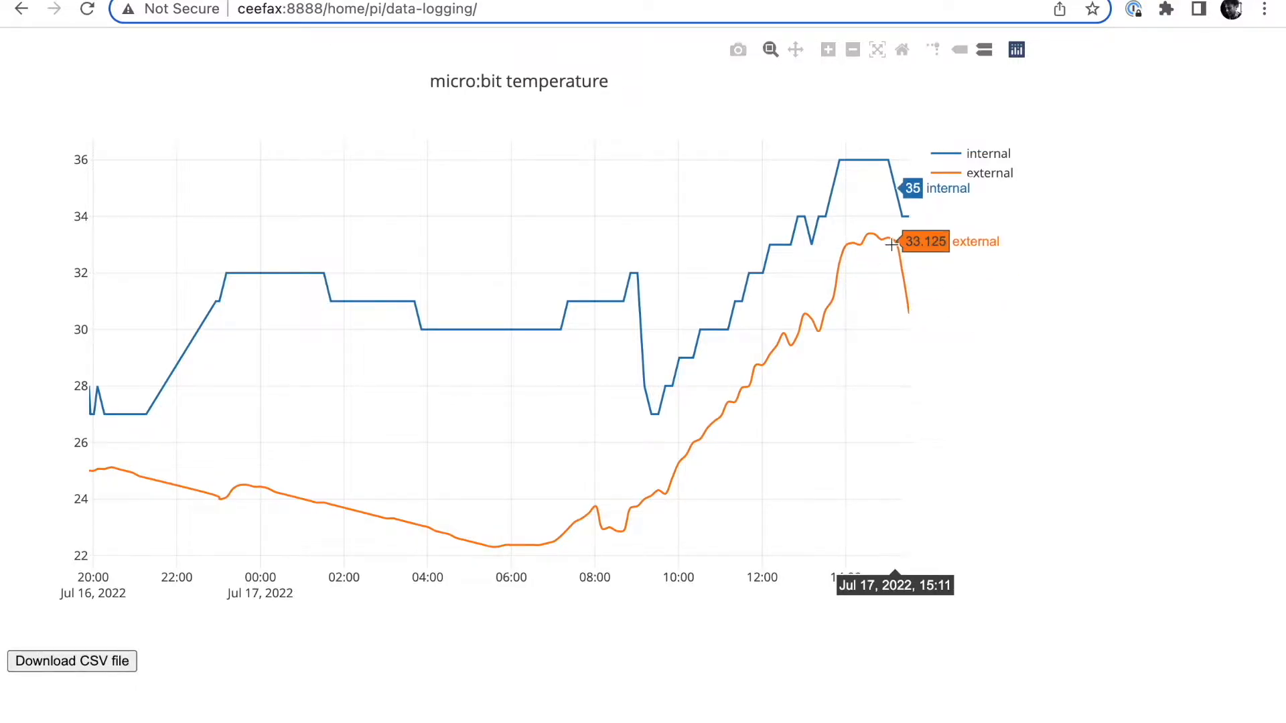
mouse_move(894, 272)
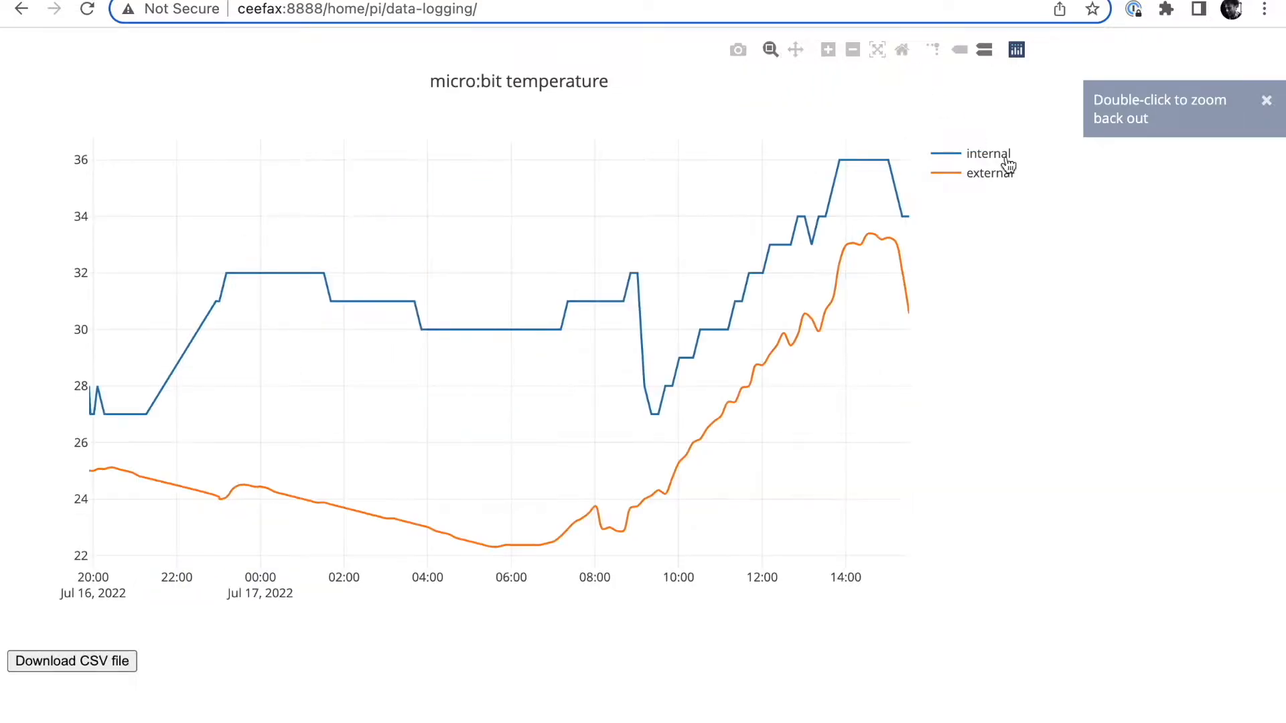
Reload the Plotly page so the internal and external readings extend to 15:41.
click(989, 173)
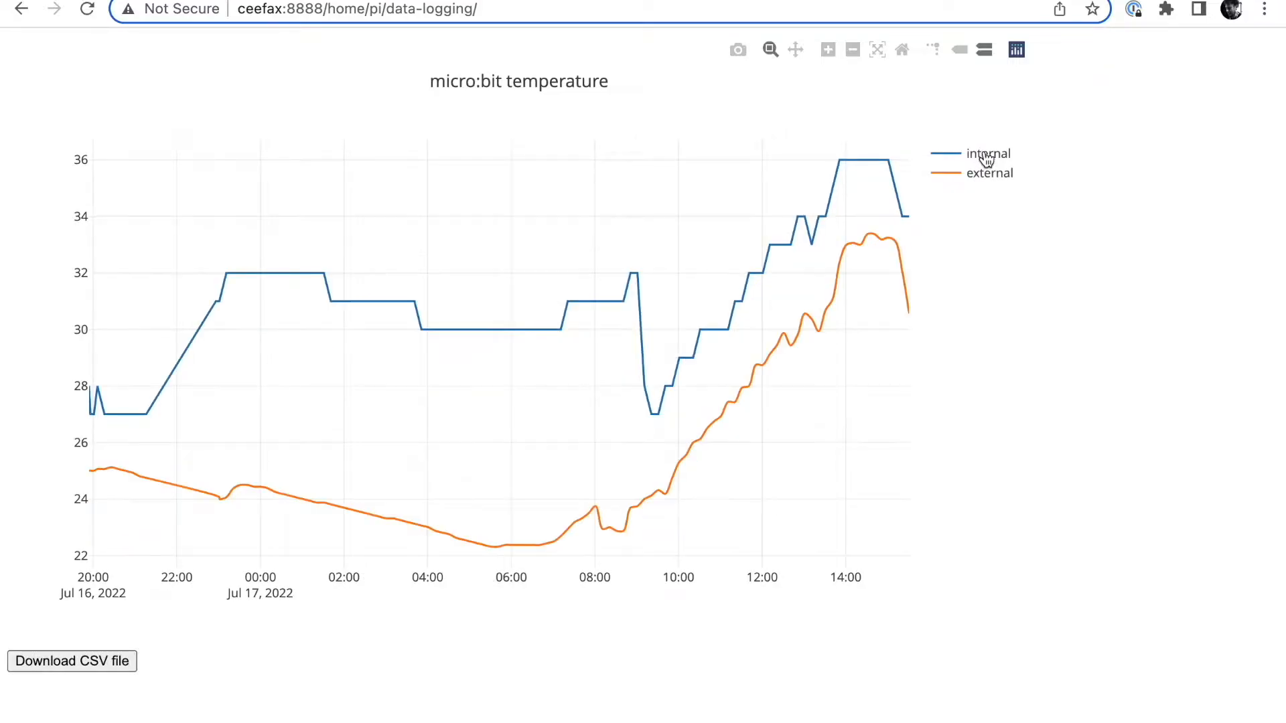
click(988, 154)
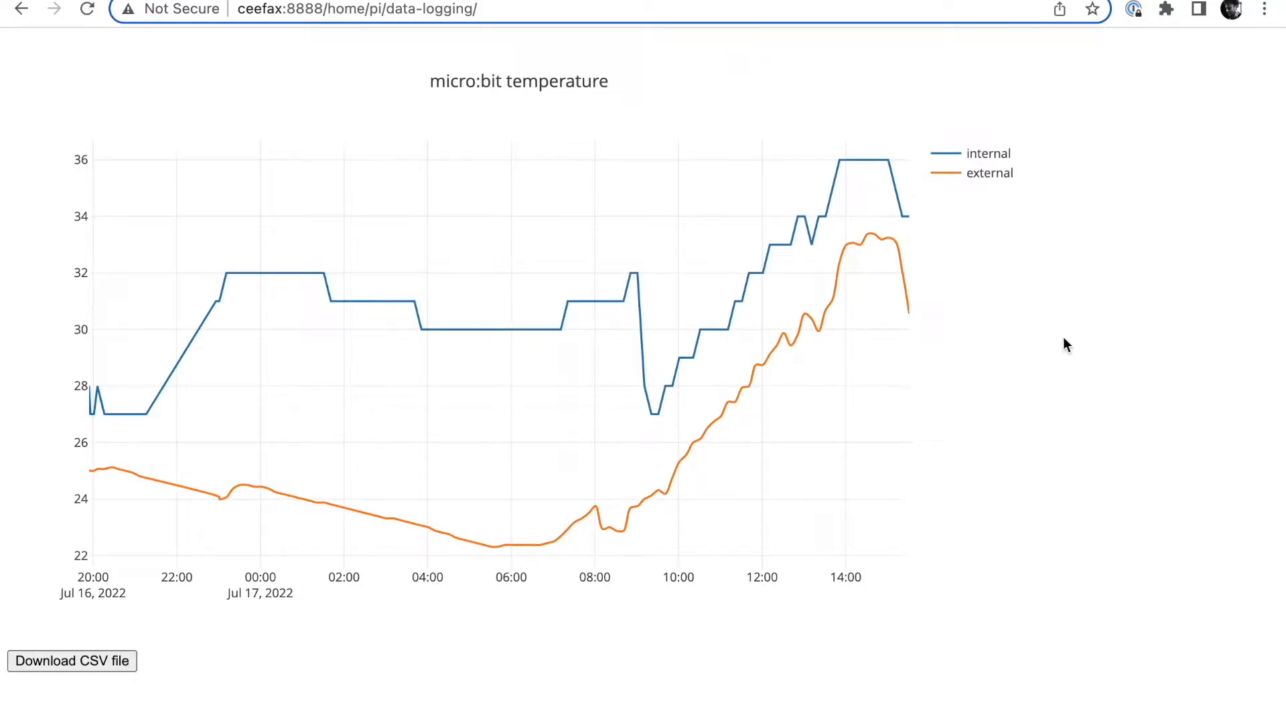
mouse_move(1059, 353)
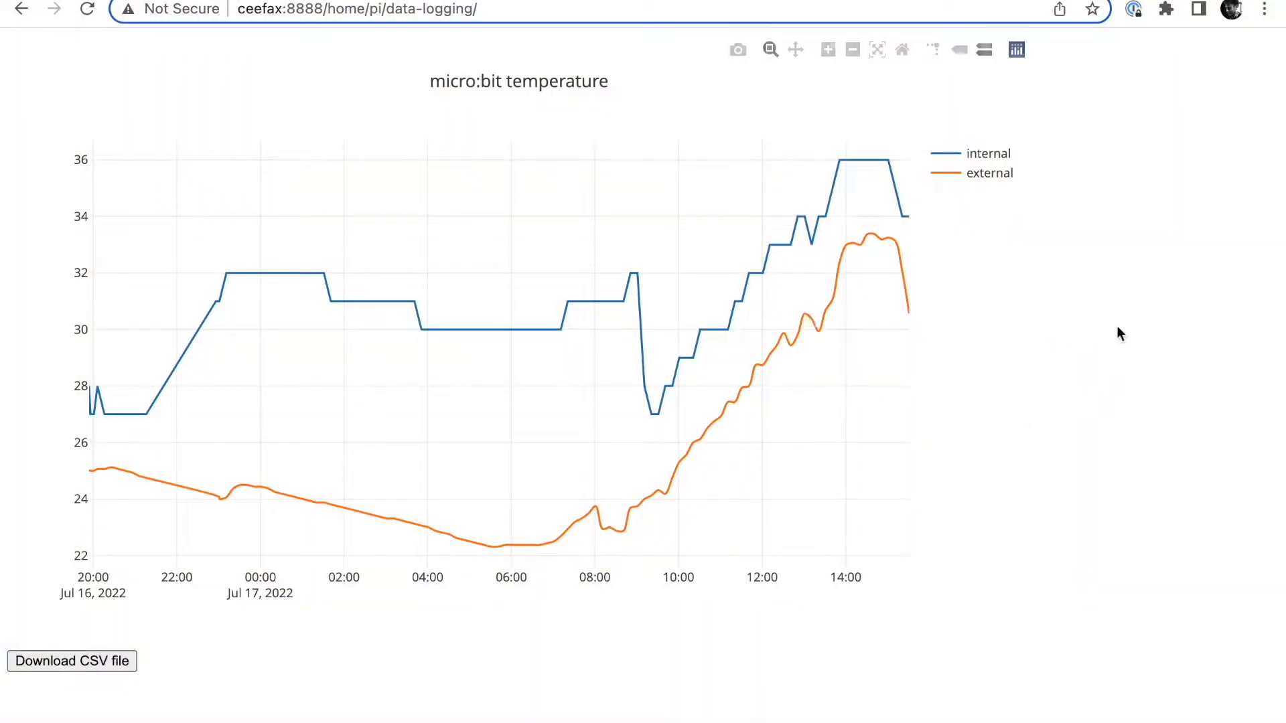
click(85, 9)
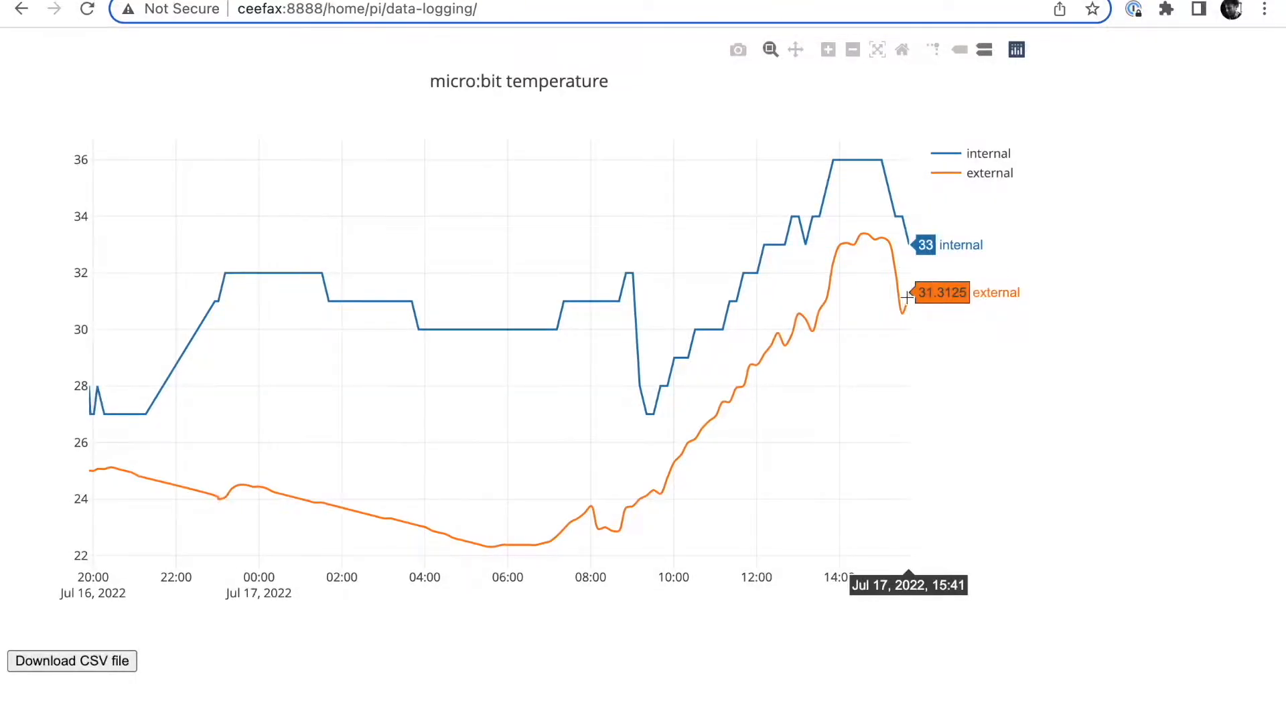
mouse_move(859, 235)
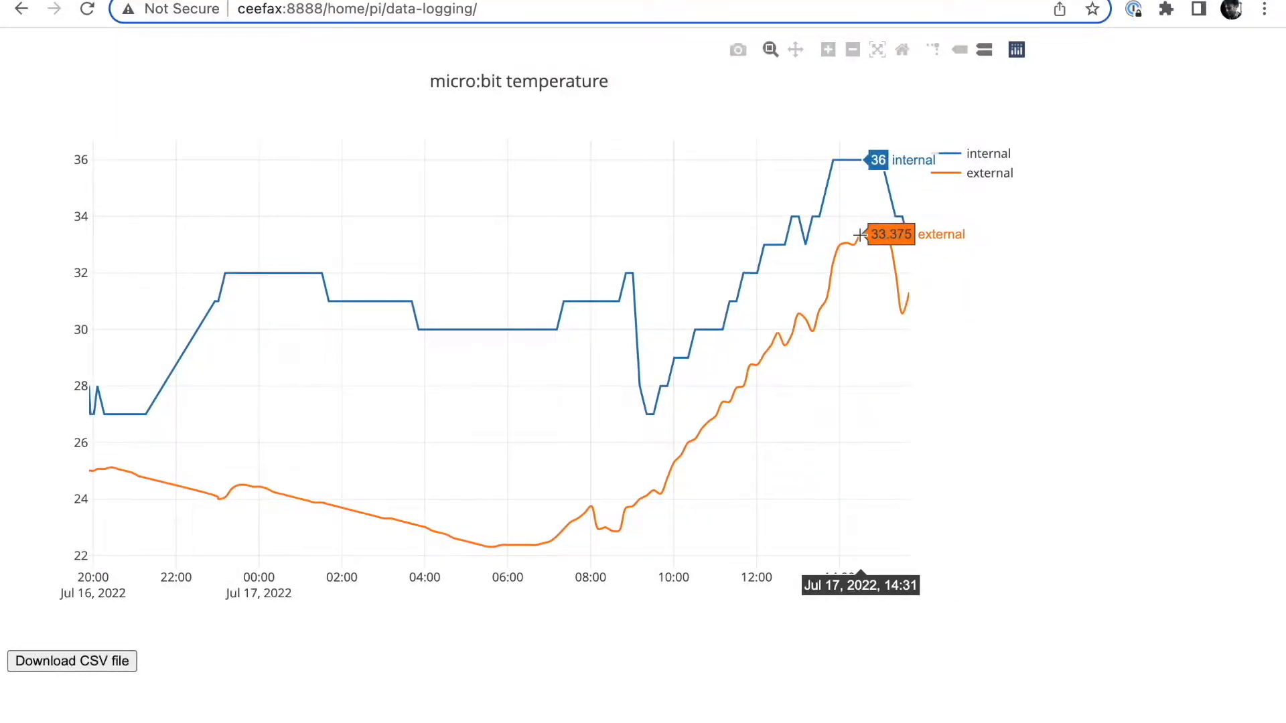
mouse_move(923, 342)
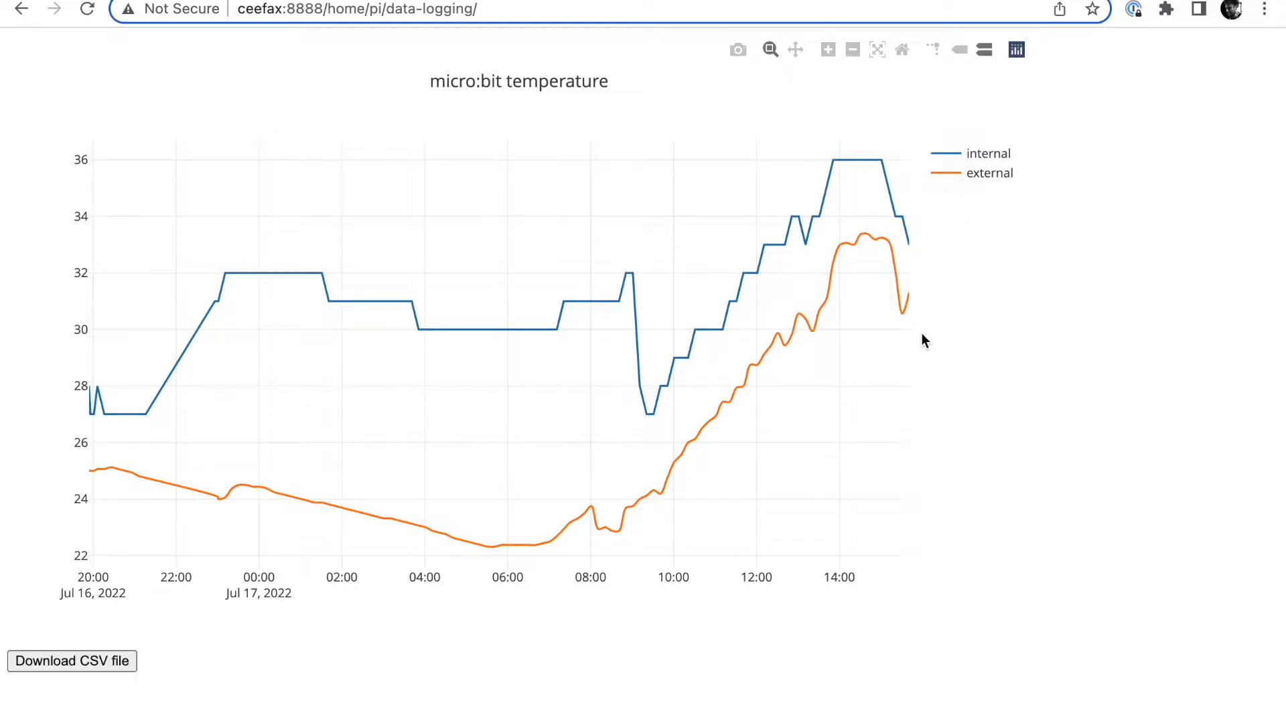
mouse_move(1028, 271)
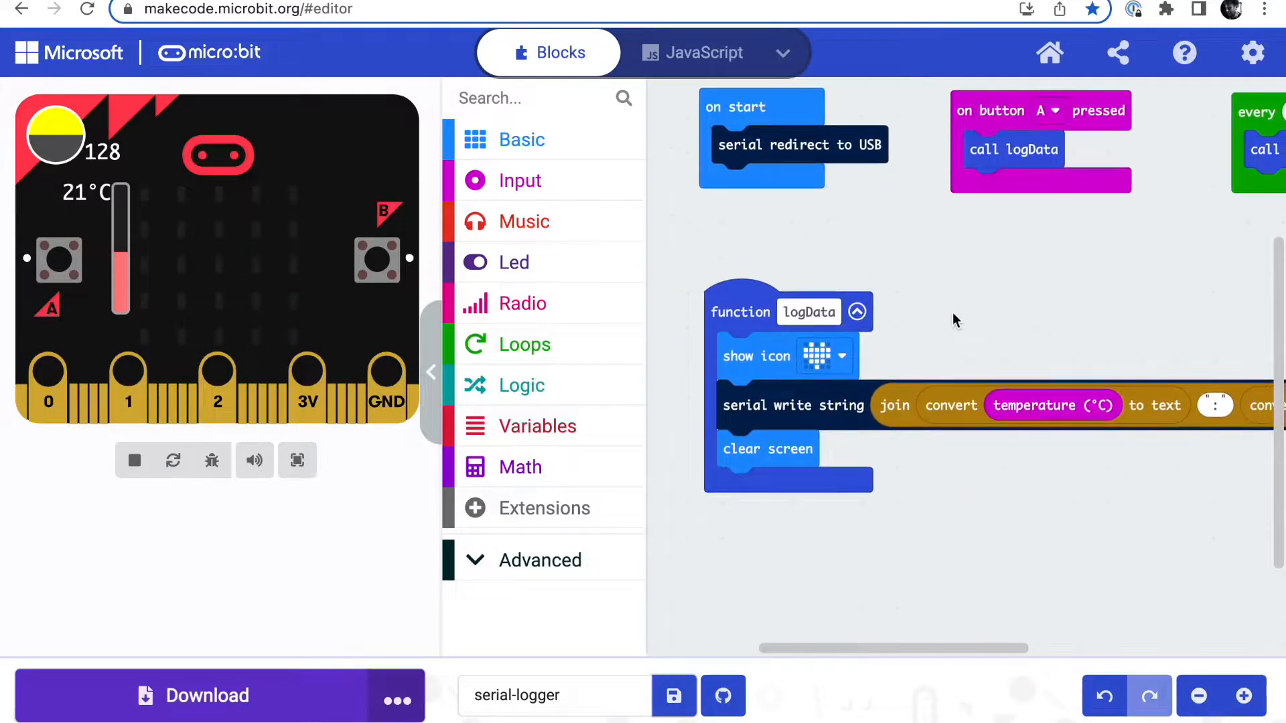
mouse_move(836, 365)
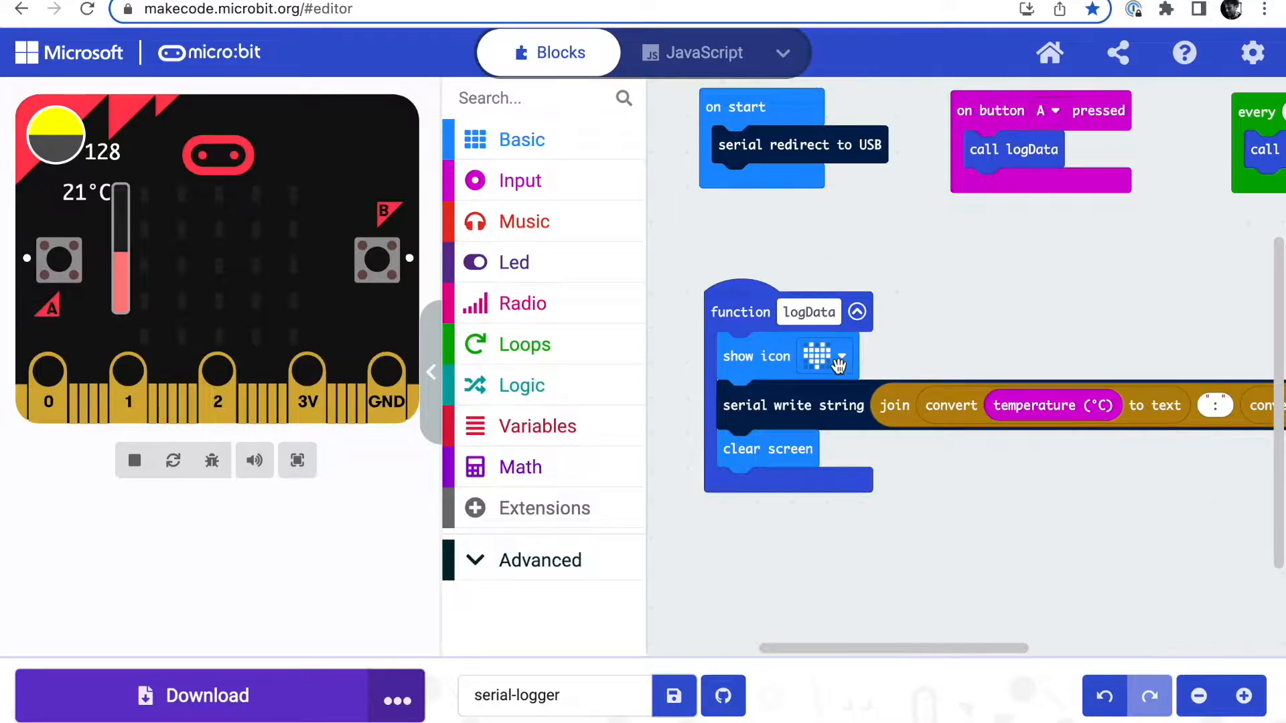
mouse_move(960, 520)
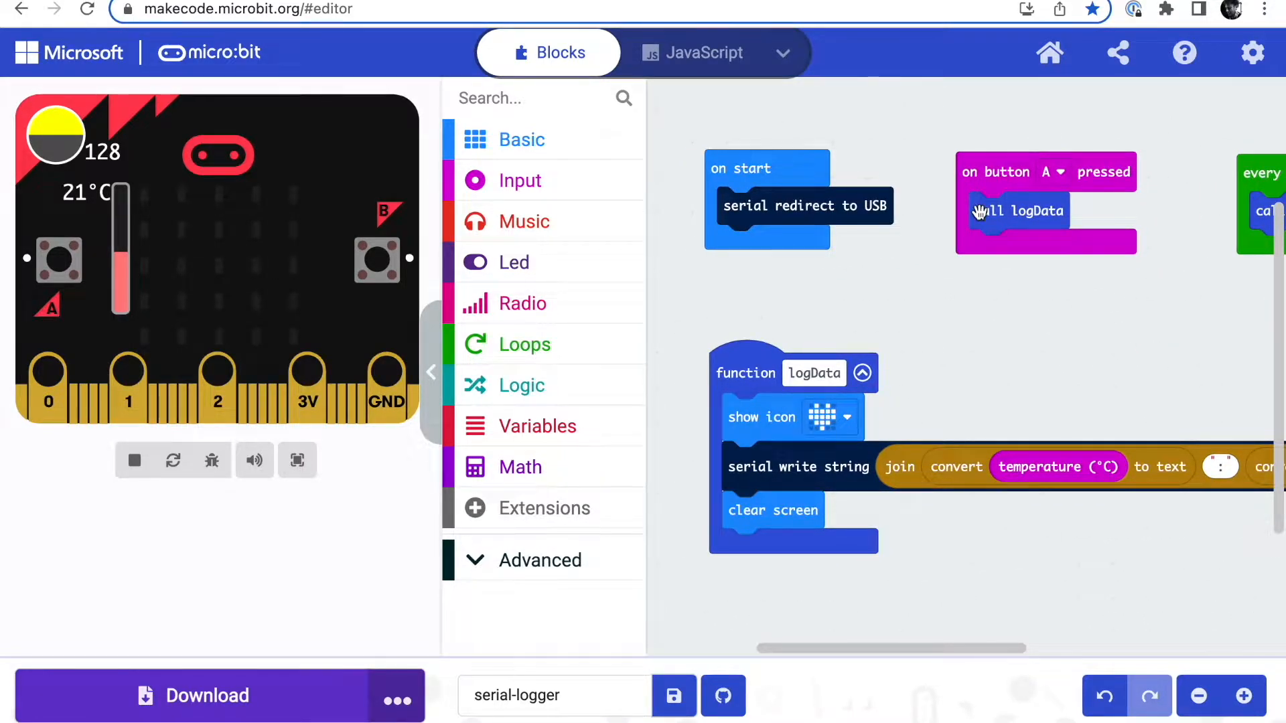
mouse_move(1005, 145)
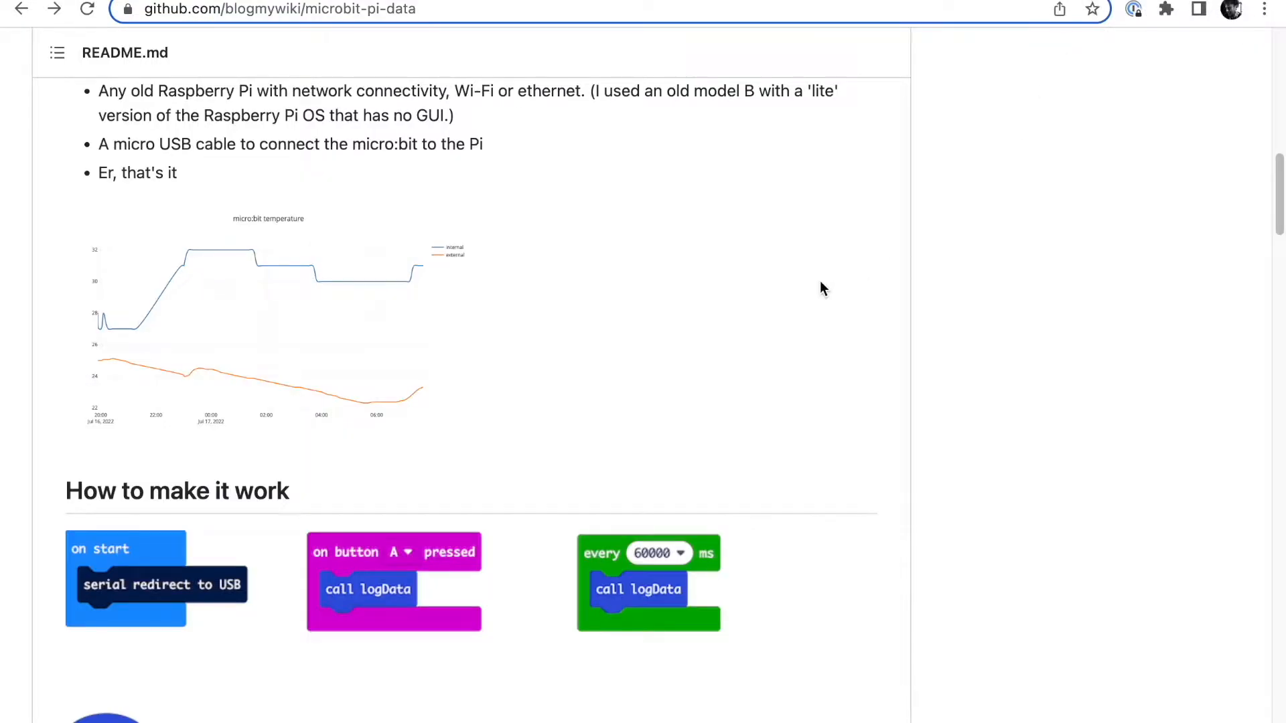
Scroll the README past the block code and setup photo back to the file list.
scroll(down, 3)
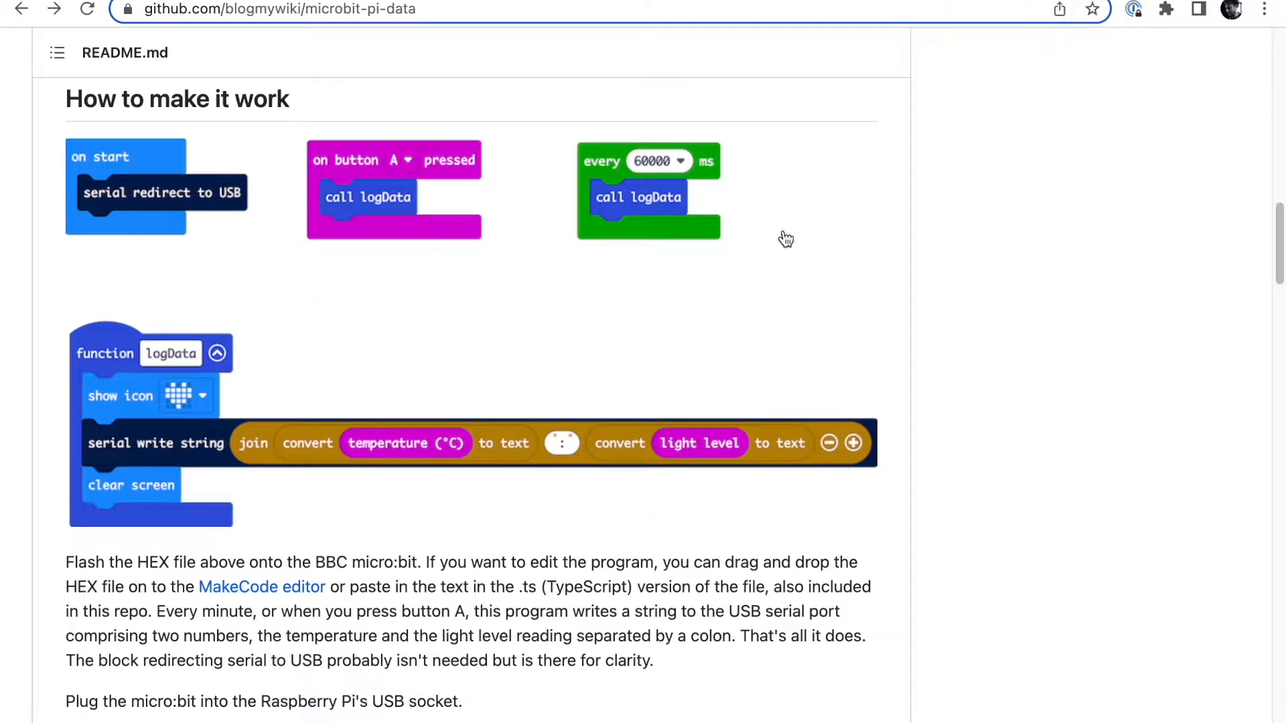
scroll(down, 3)
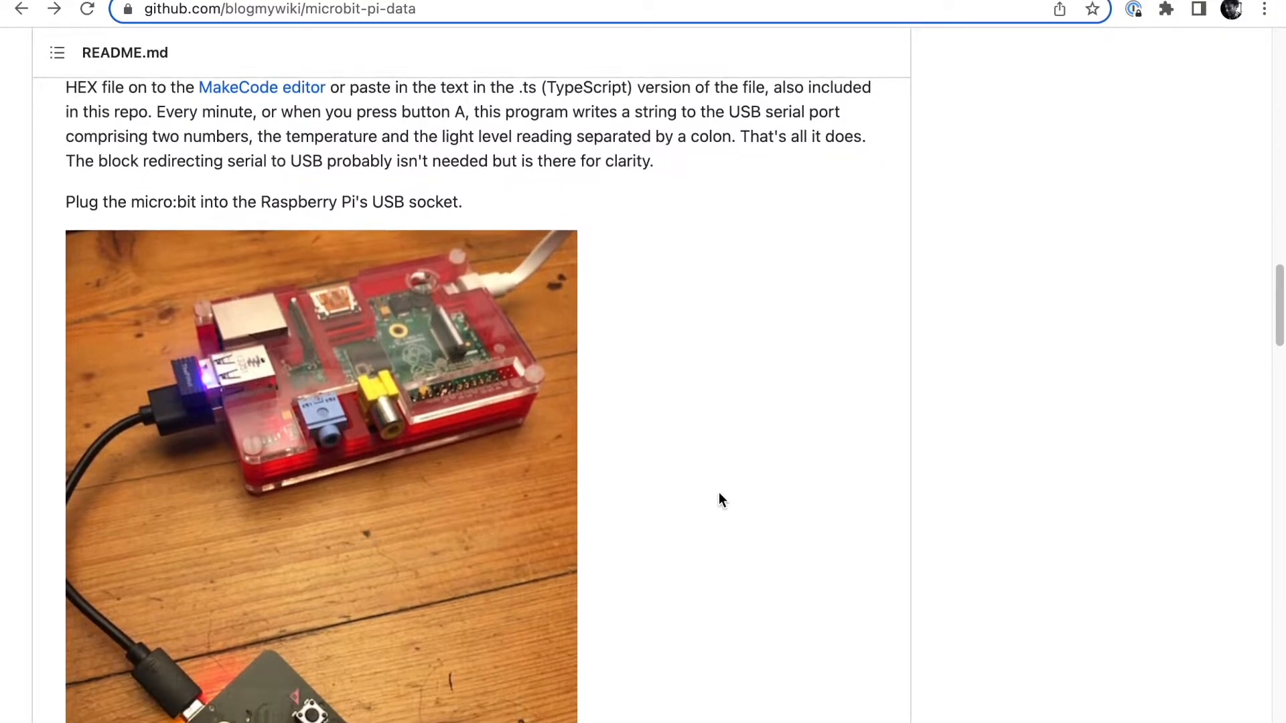
scroll(down, 3)
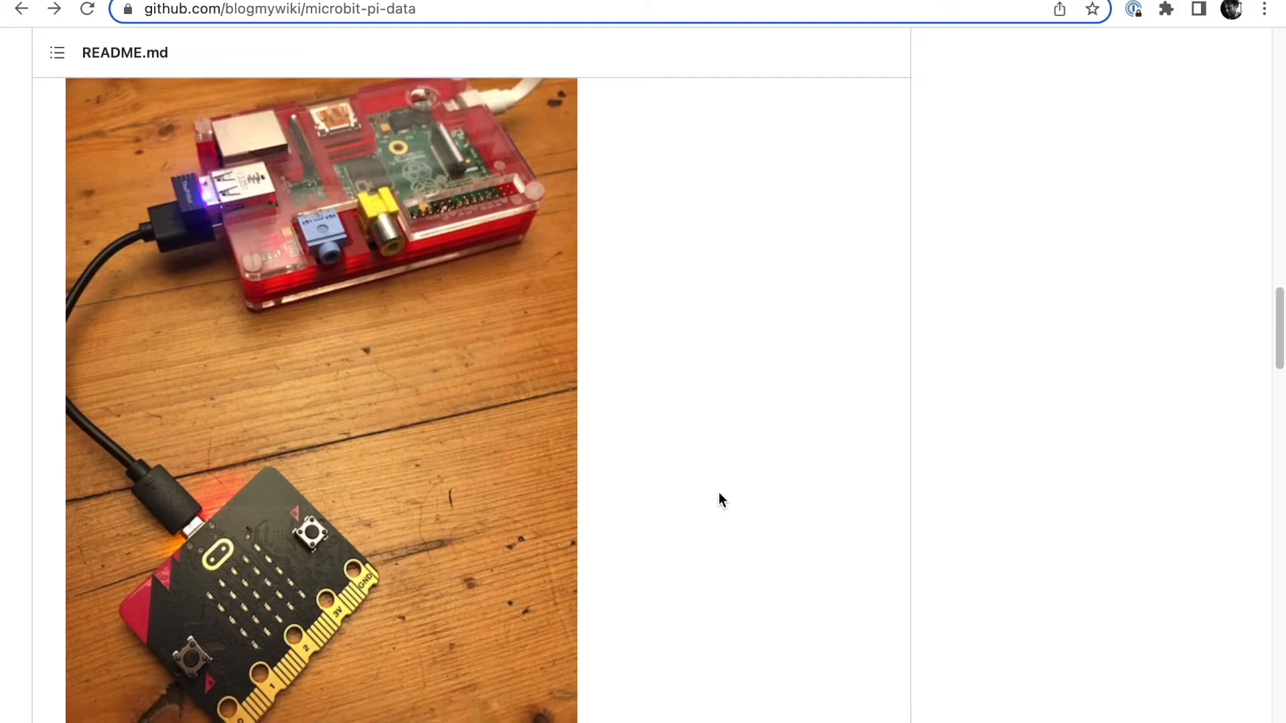
scroll(down, 3)
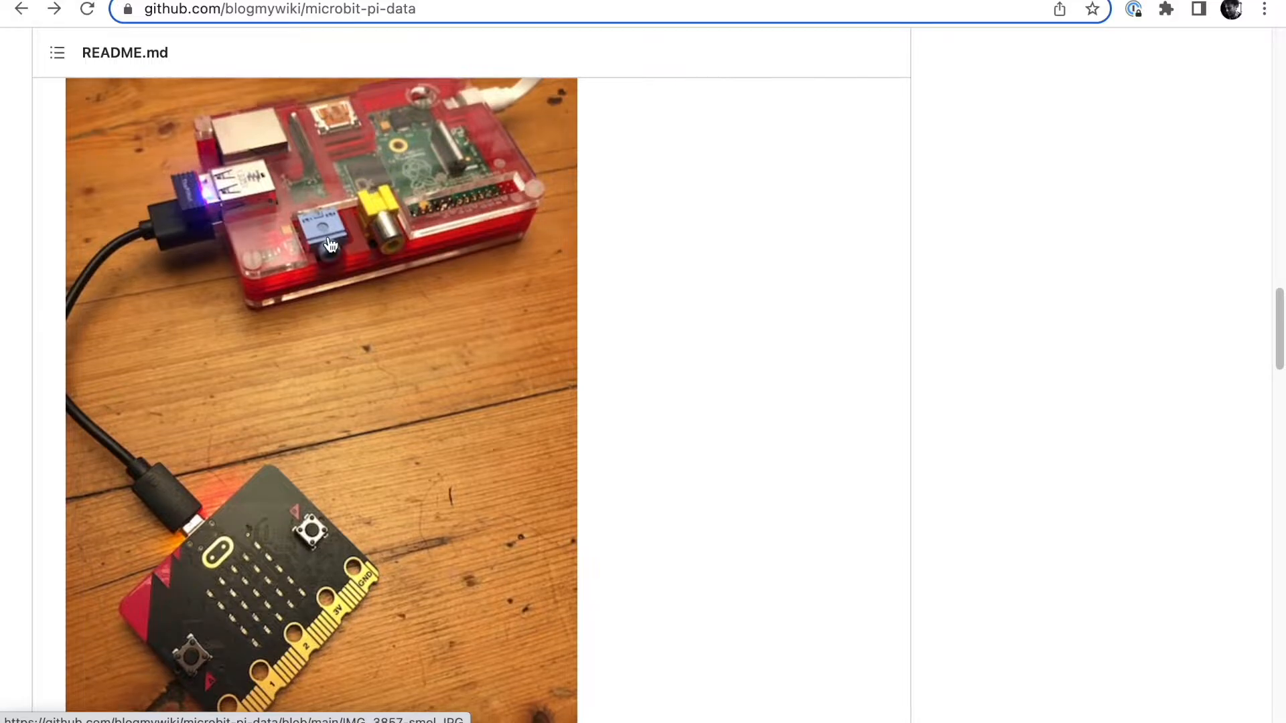
scroll(down, 3)
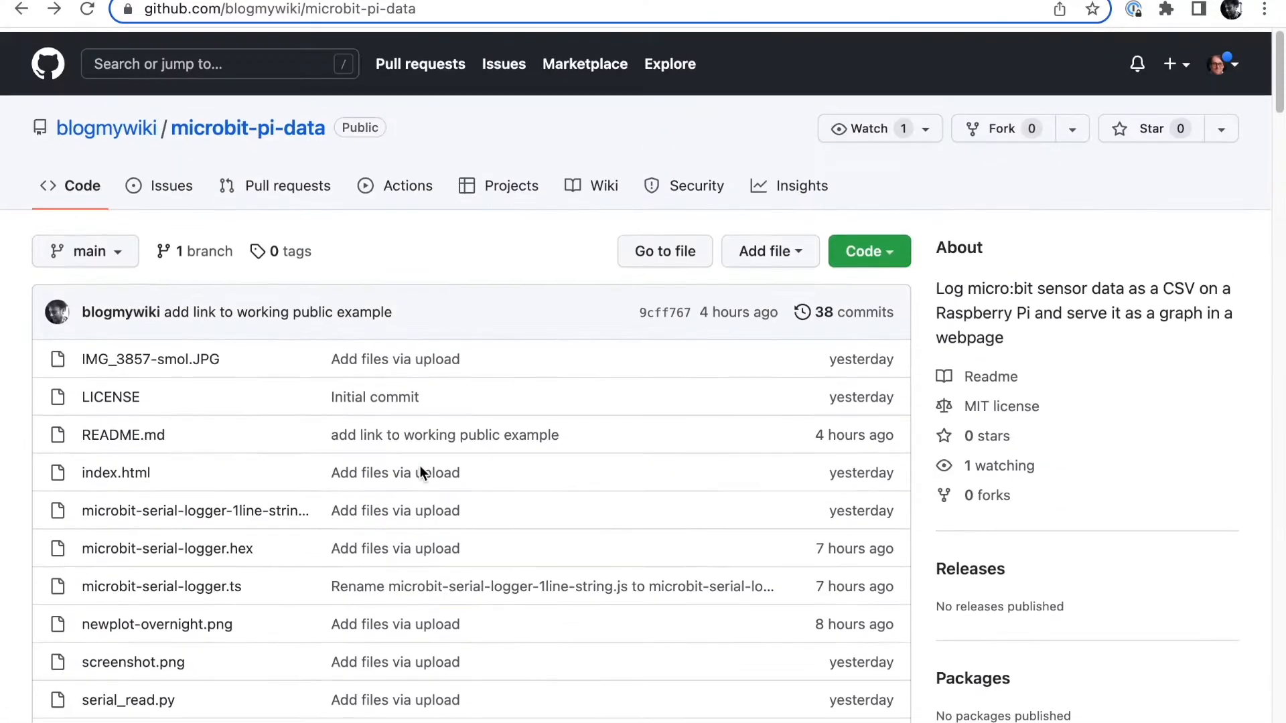
scroll(down, 3)
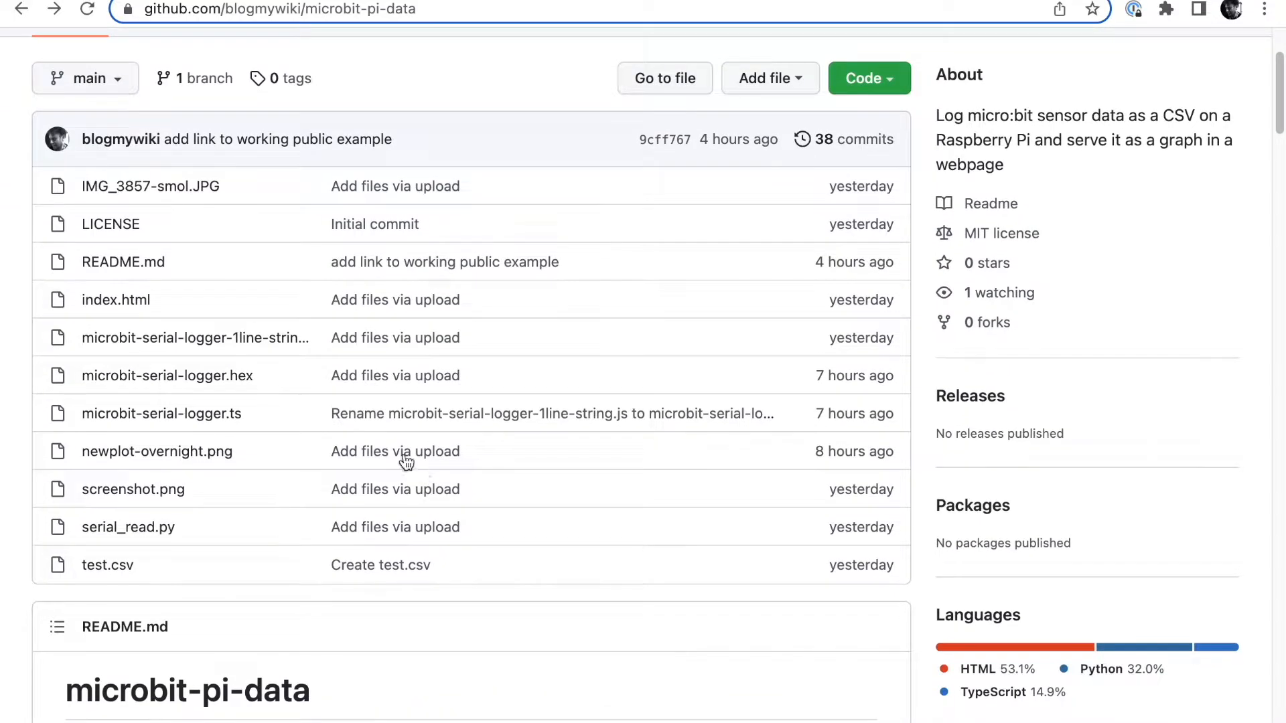
mouse_move(314, 413)
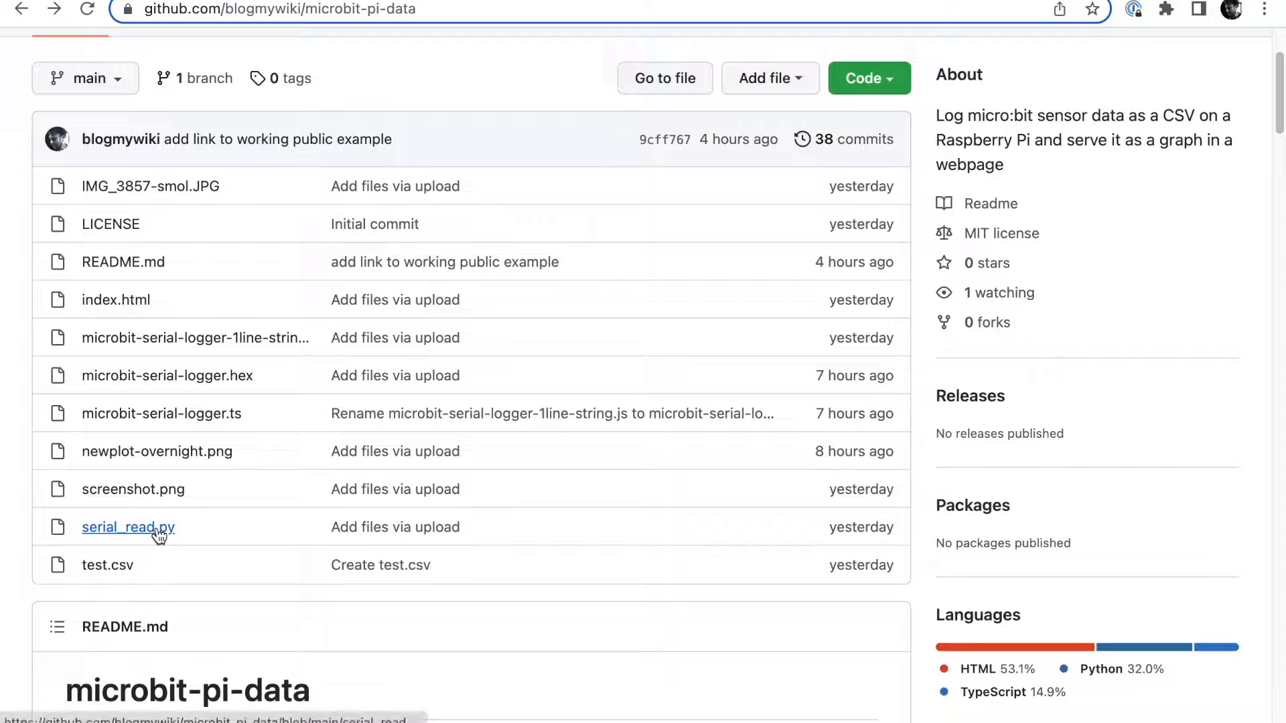
Open serial_read.py and point out the http.server import line.
click(128, 527)
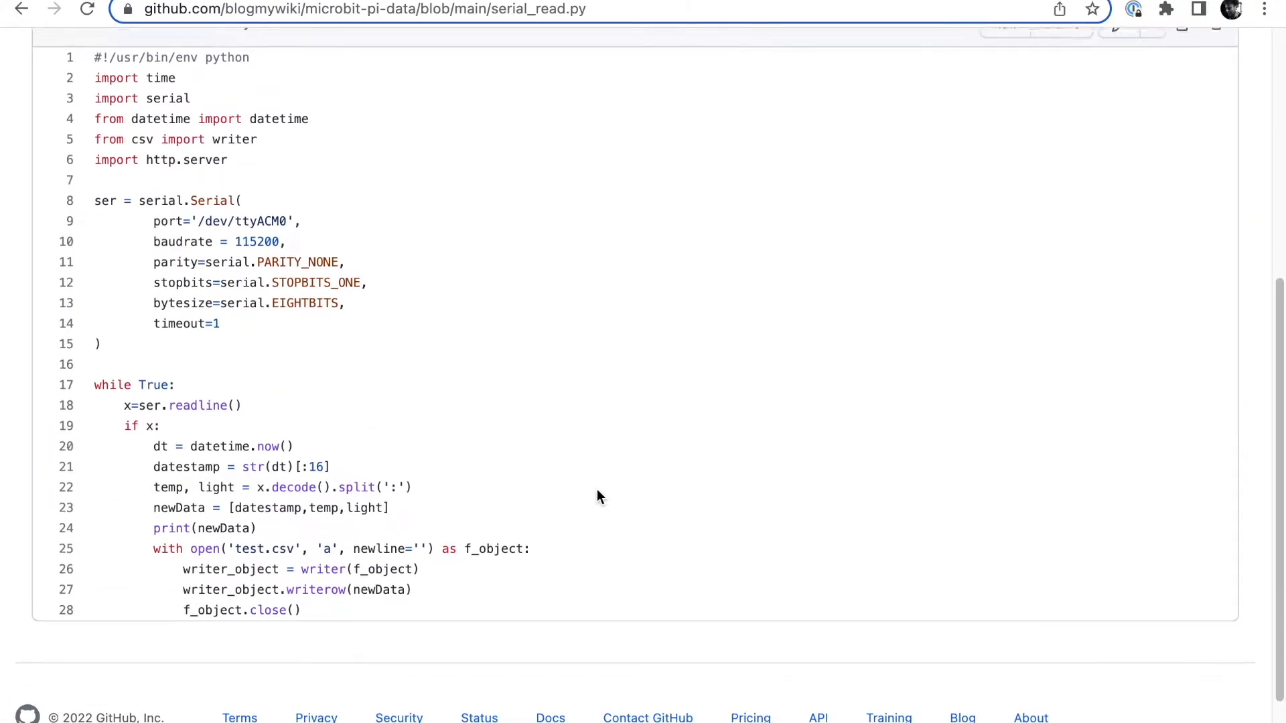
double_click(235, 157)
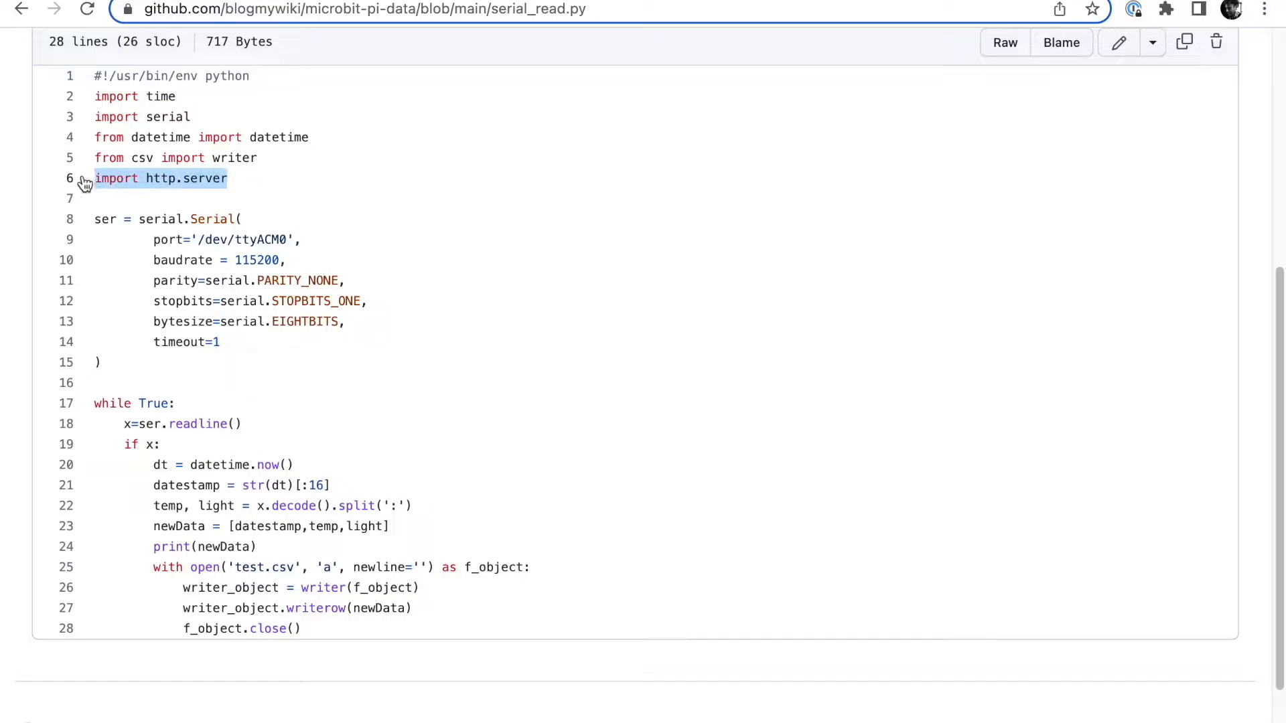
mouse_move(318, 135)
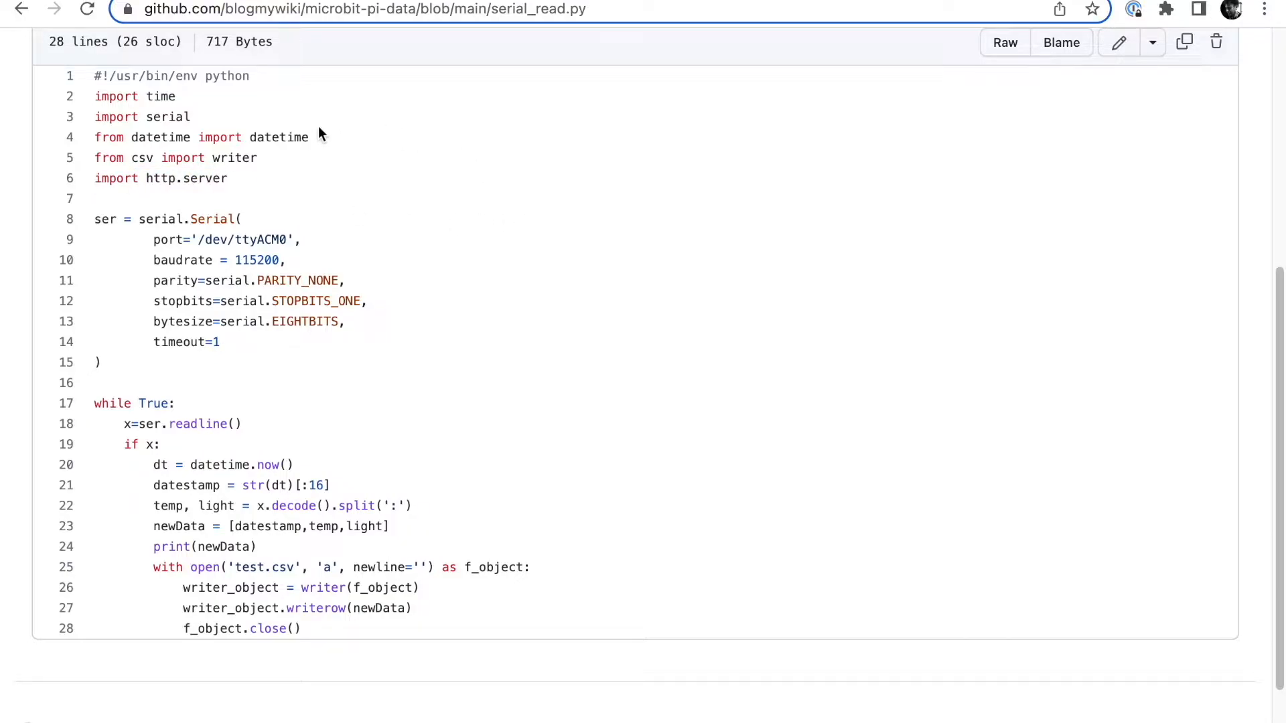
scroll(down, 3)
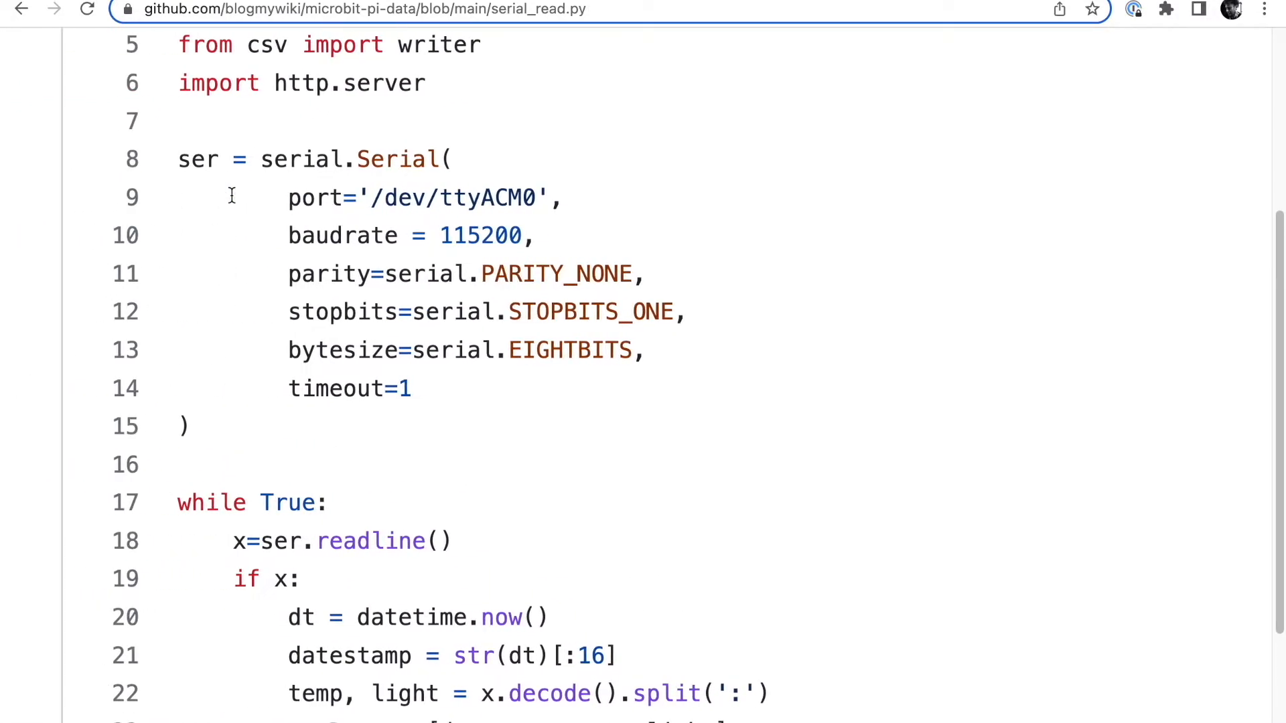
double_click(493, 198)
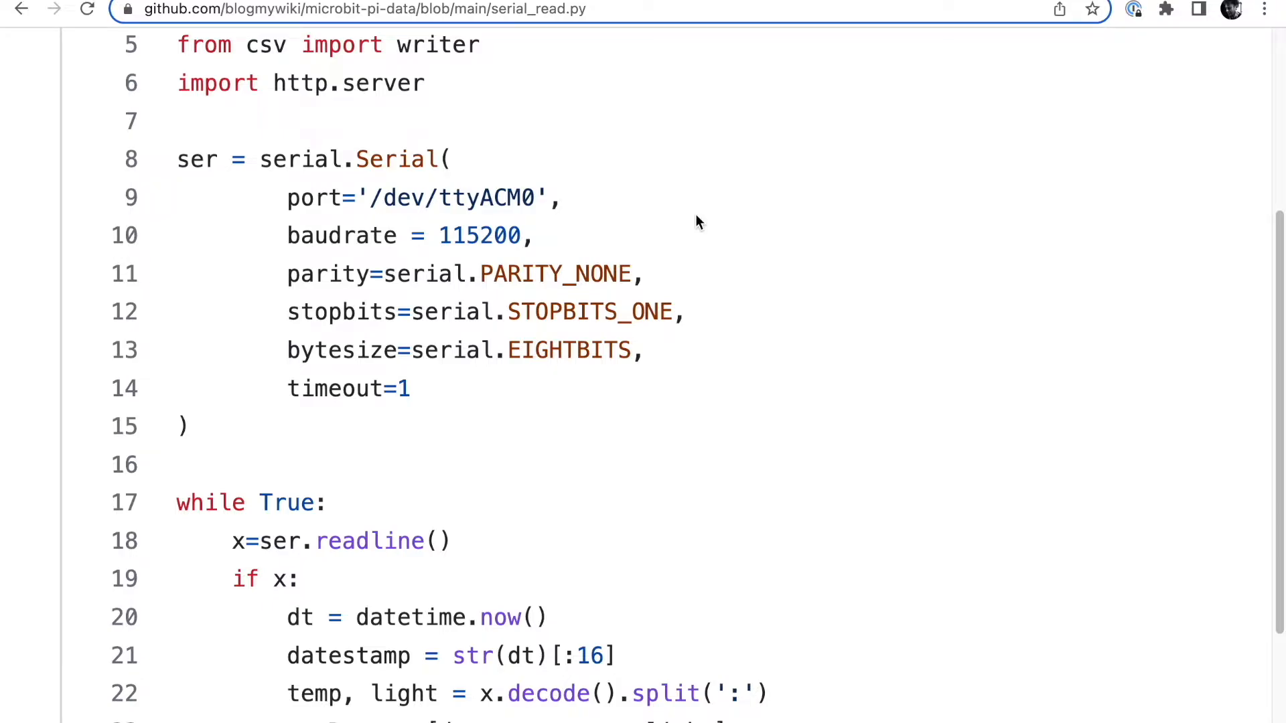
Review the serial-reading loop writing to test.csv, then go back to the microbit-pi-data repo home.
scroll(down, 3)
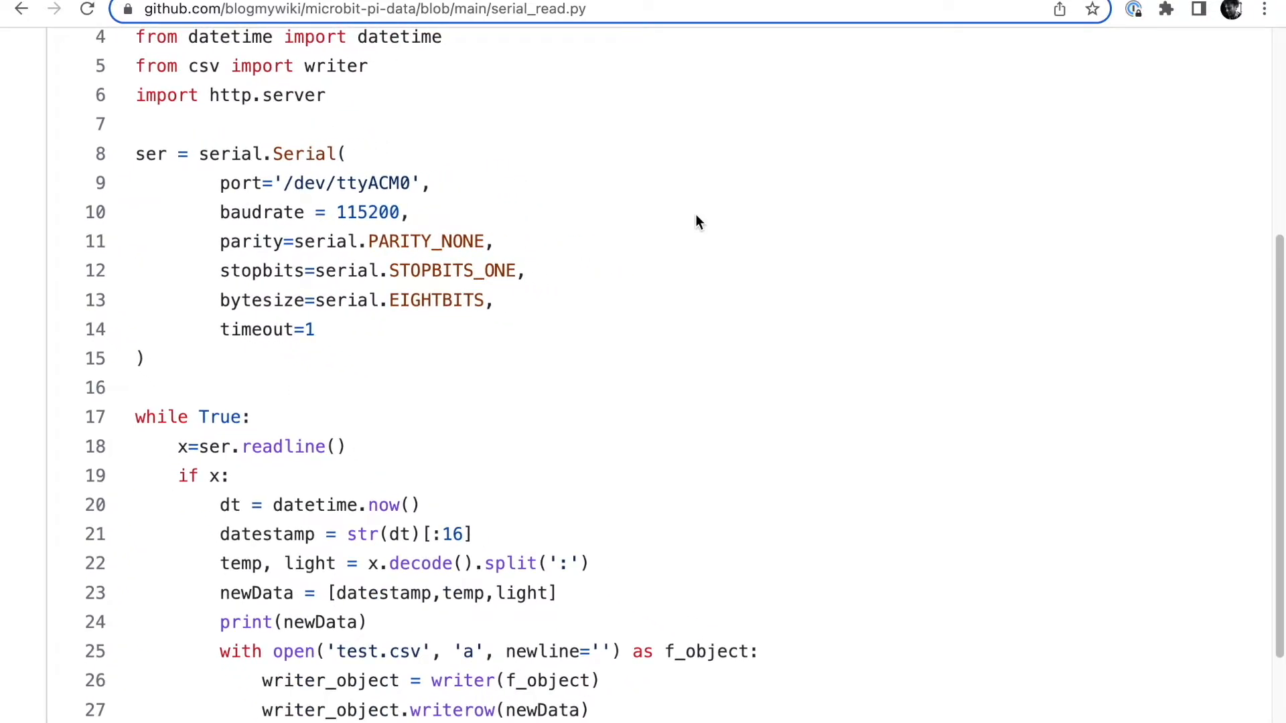
scroll(down, 3)
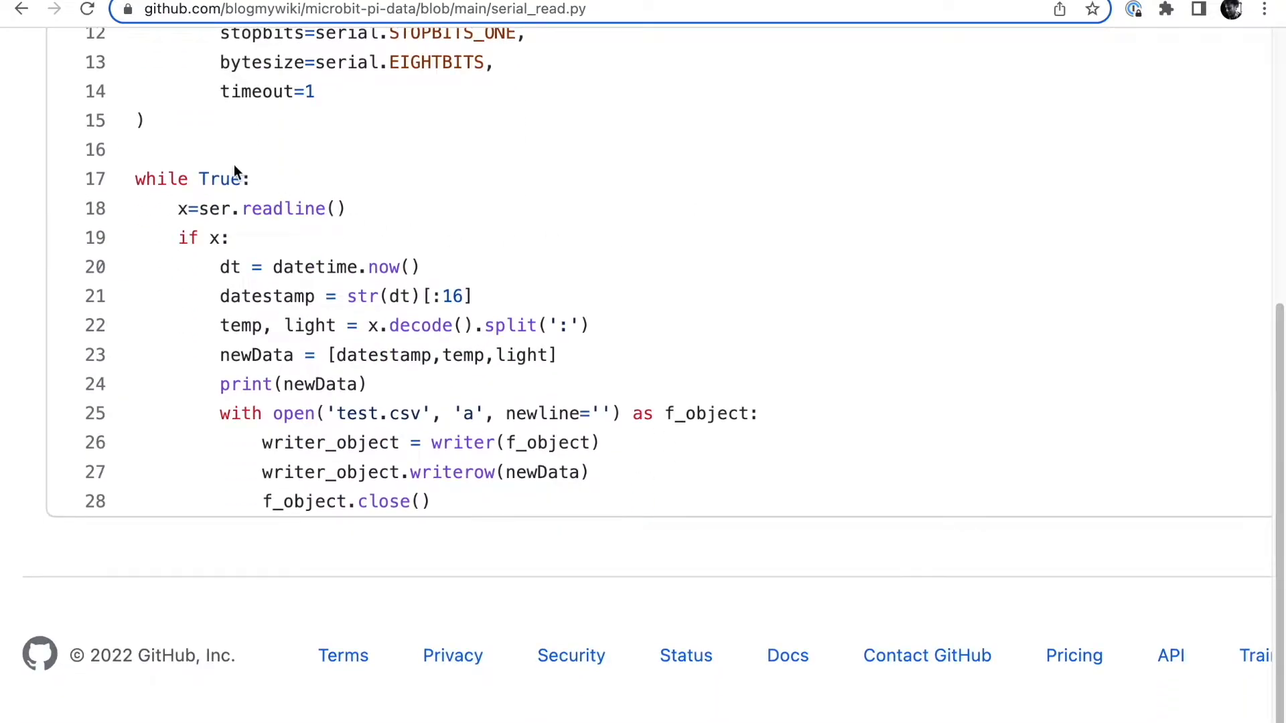
scroll(up, 3)
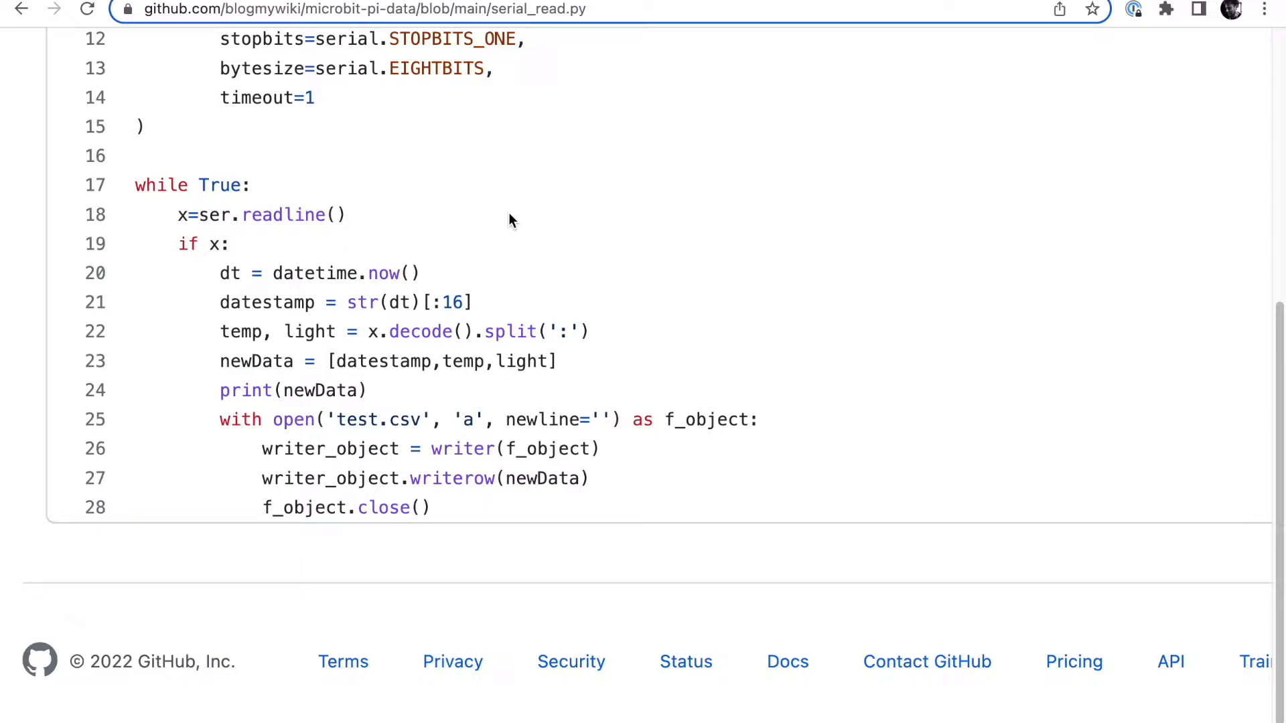
mouse_move(258, 201)
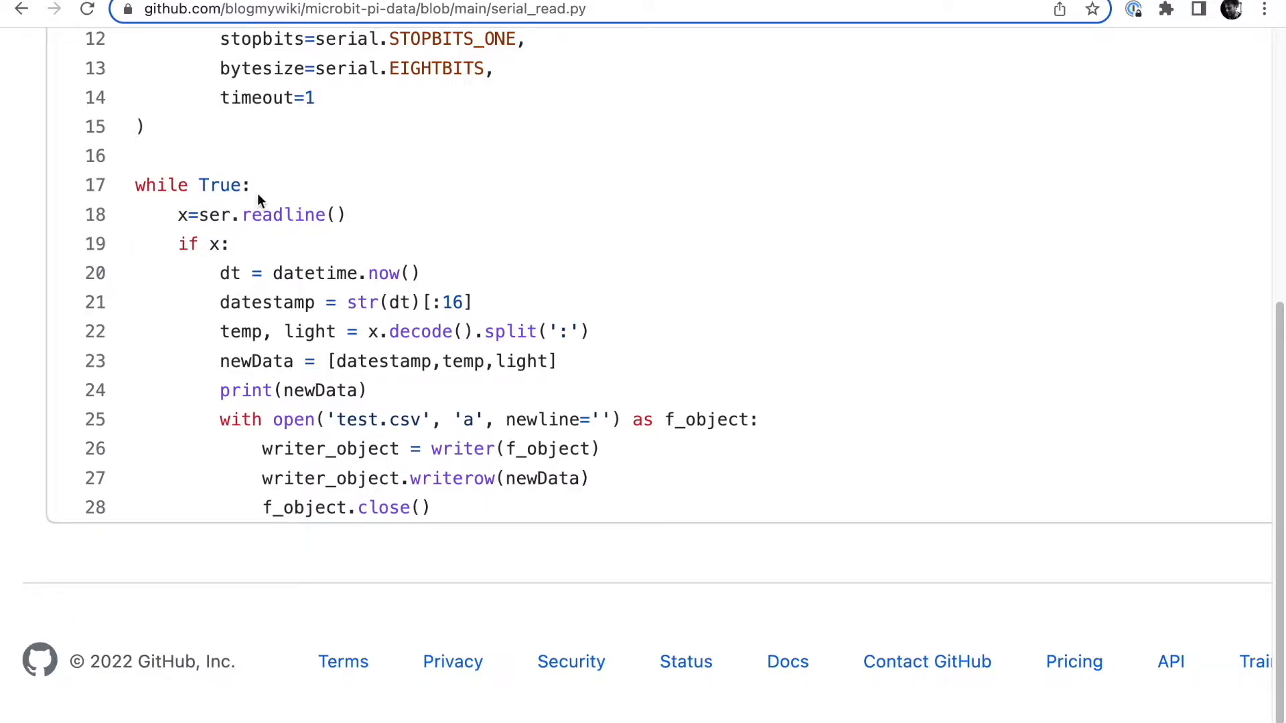
mouse_move(367, 264)
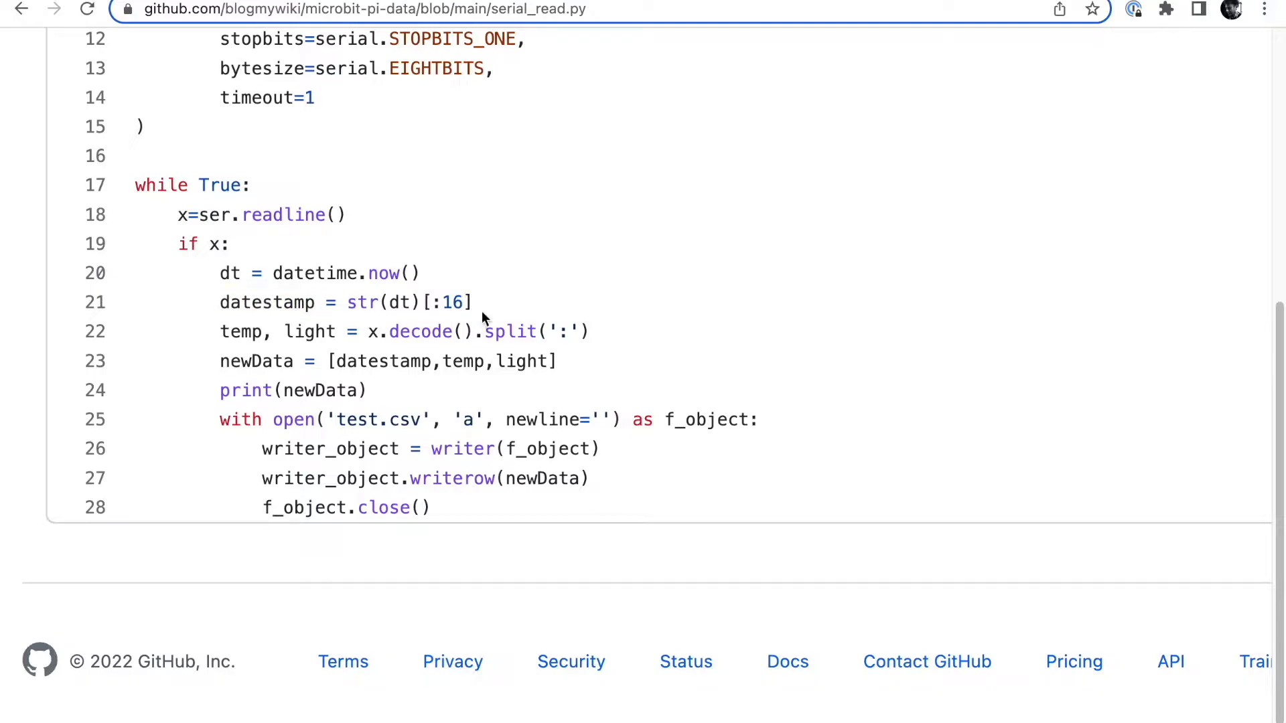
mouse_move(646, 307)
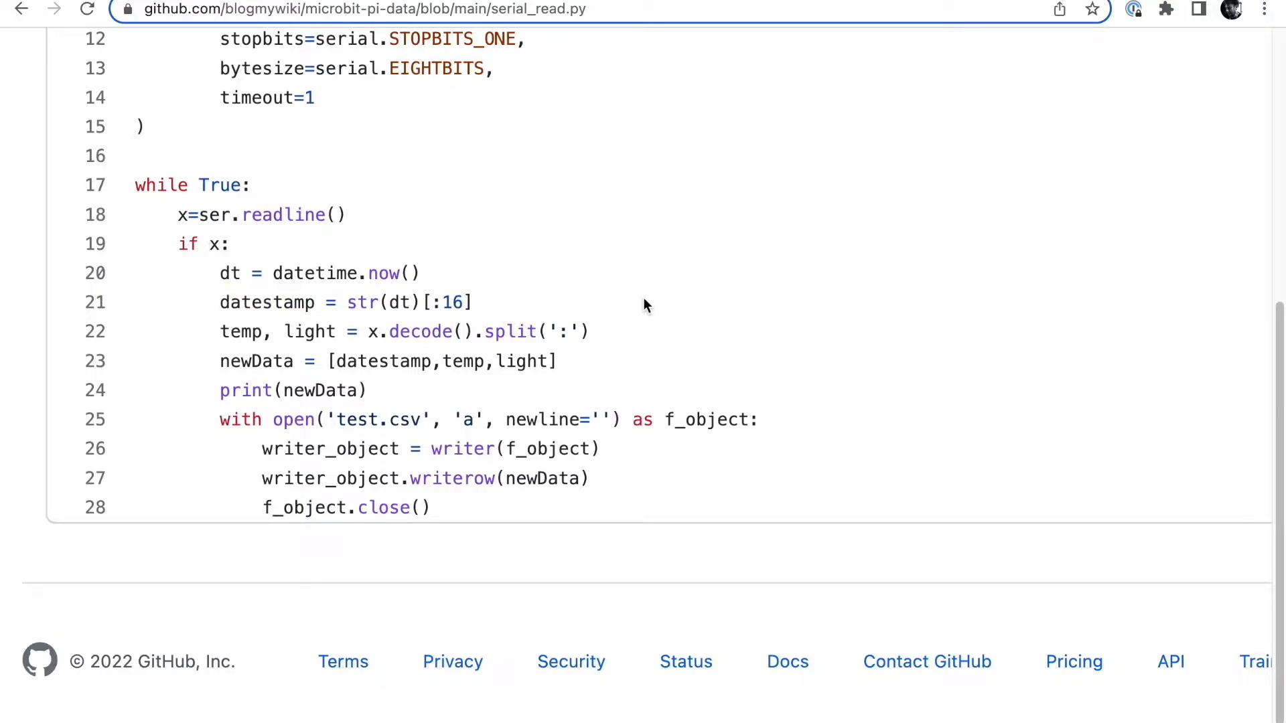
mouse_move(713, 318)
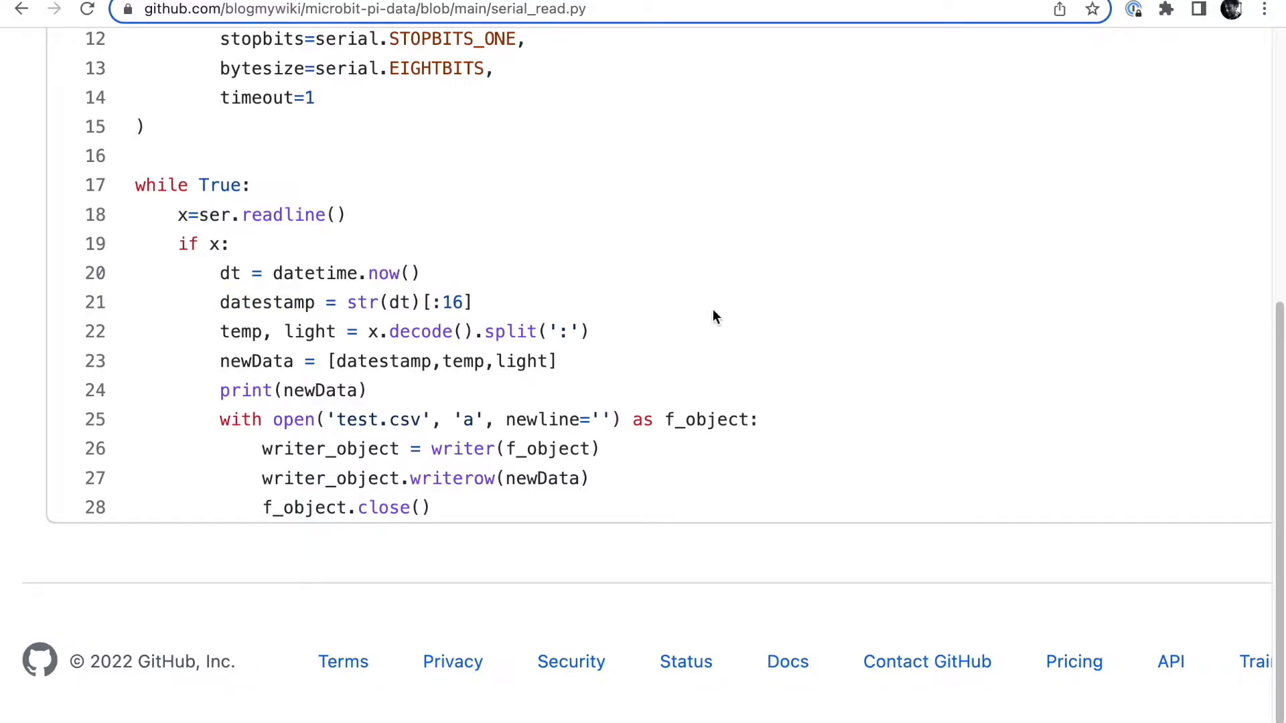
scroll(down, 3)
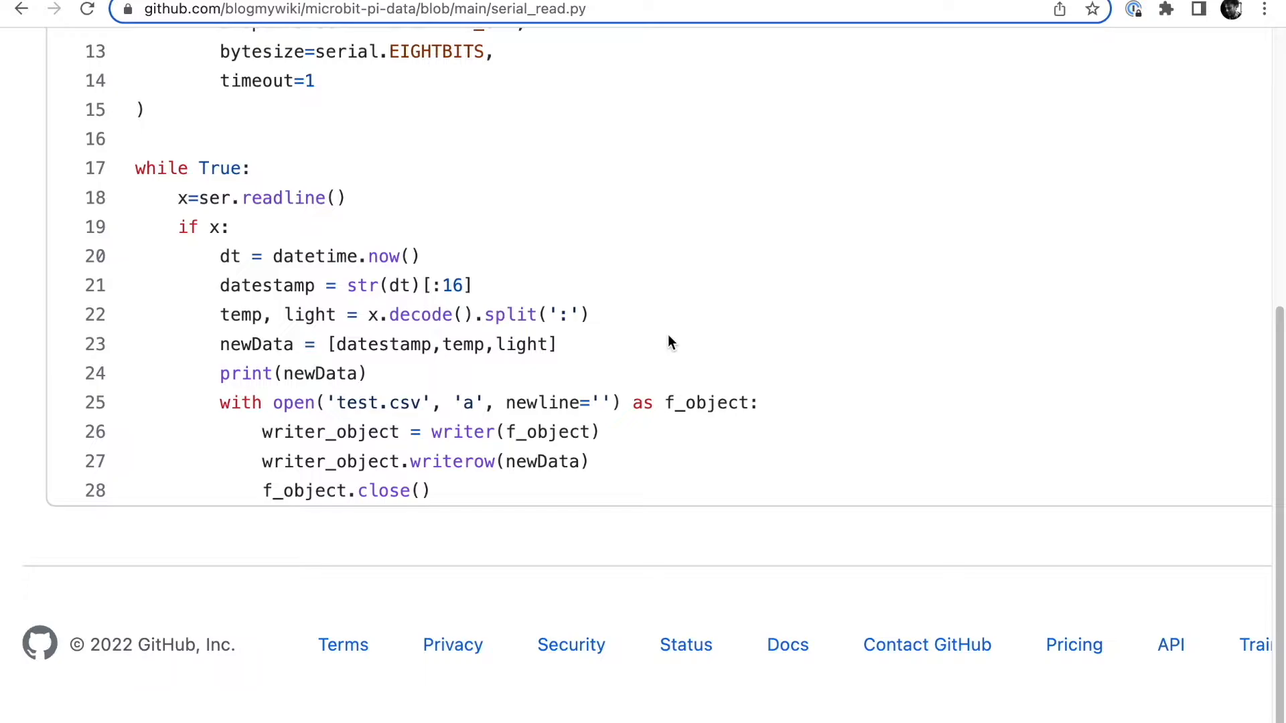
double_click(464, 344)
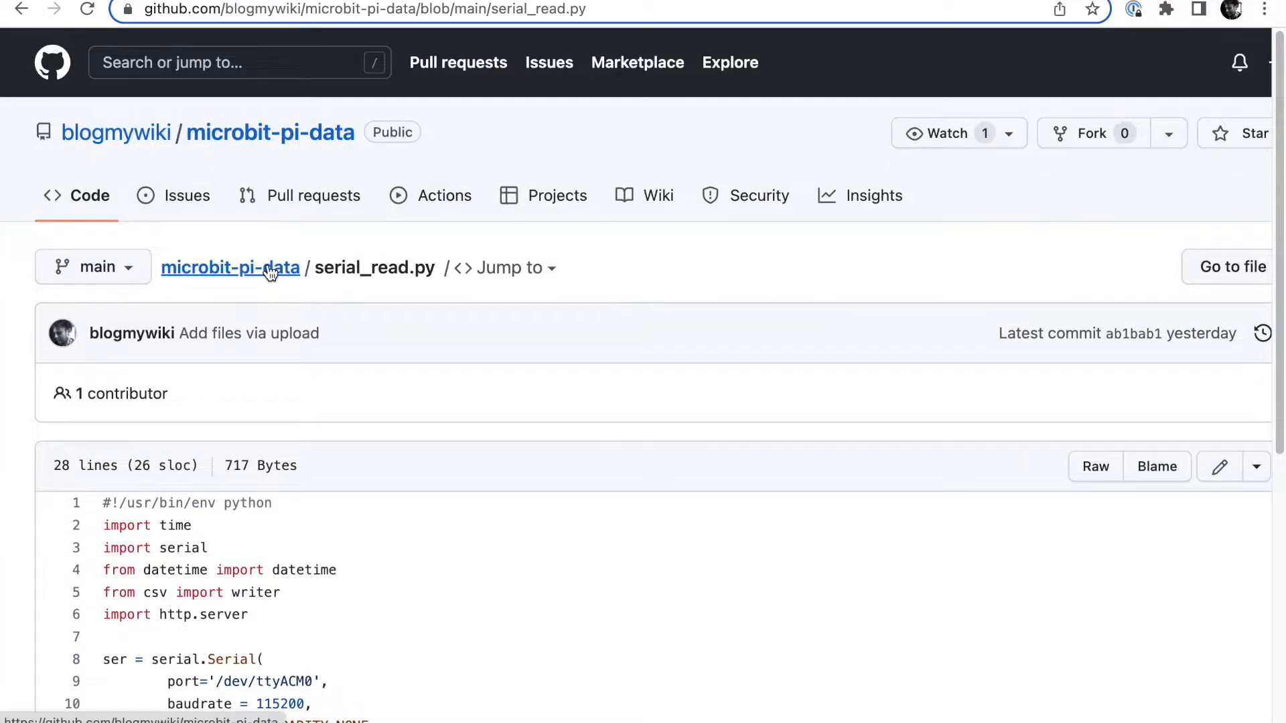
click(230, 267)
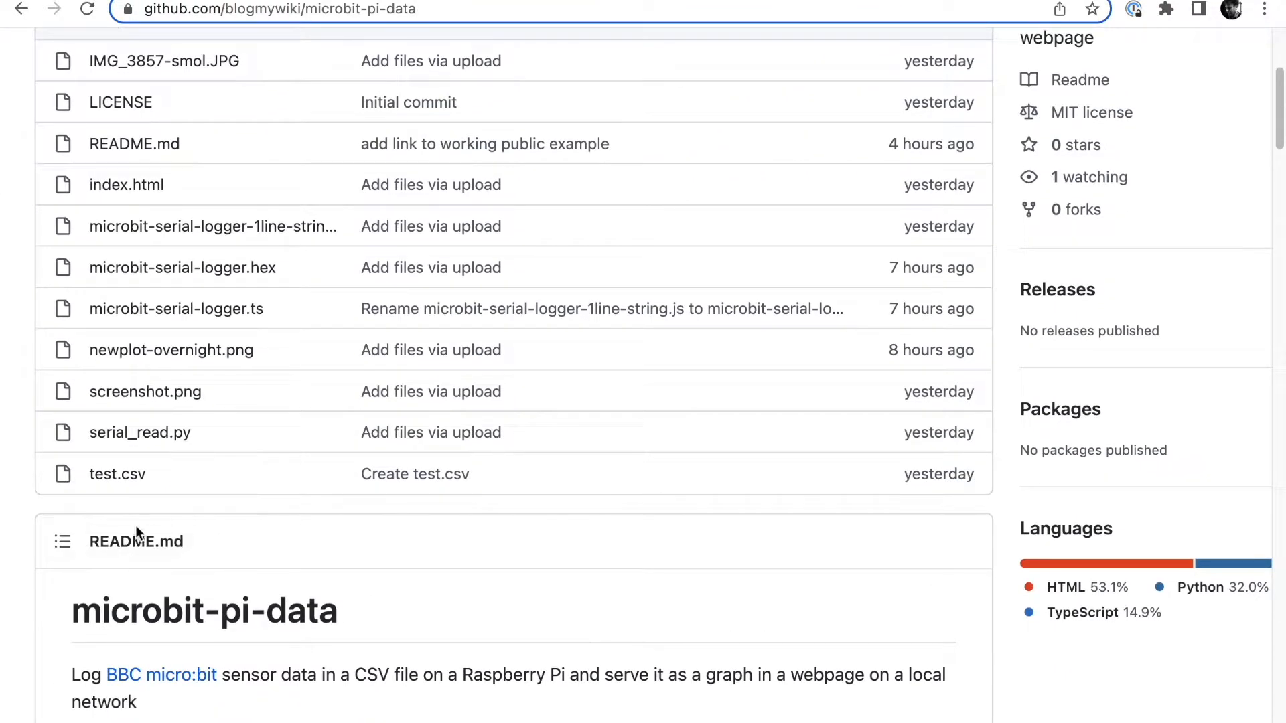
click(117, 474)
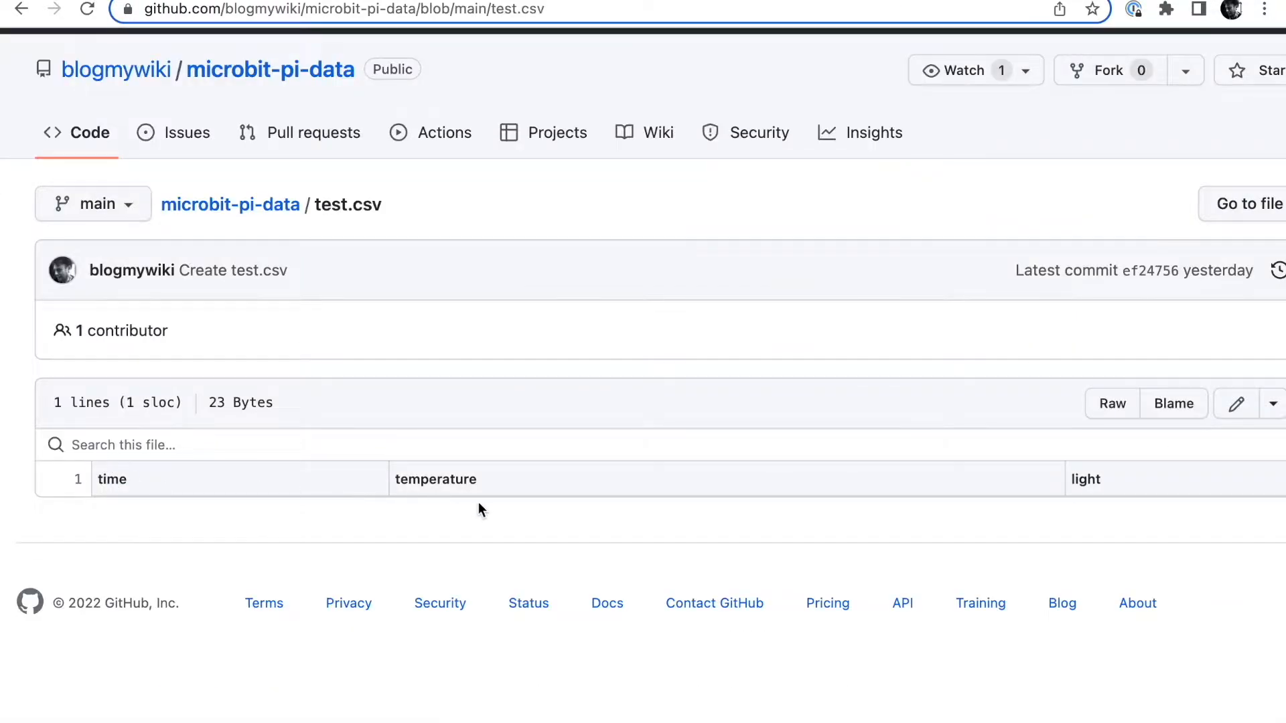
click(1111, 403)
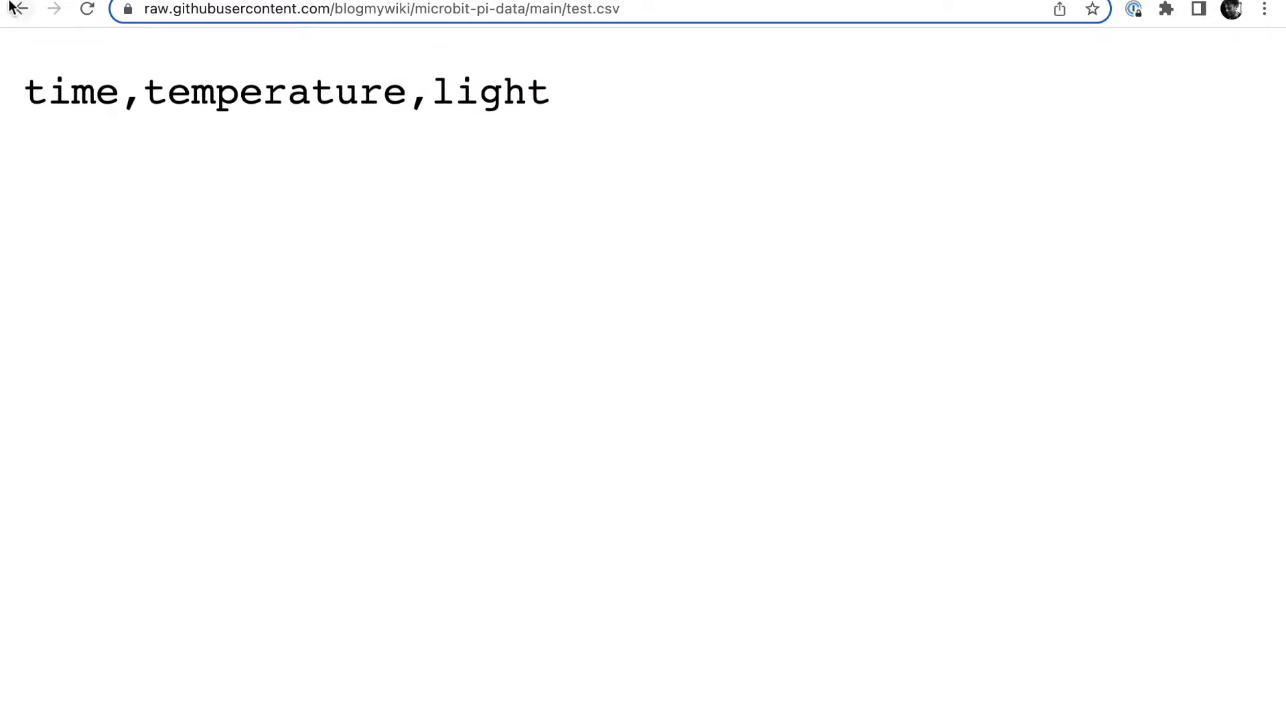
click(19, 8)
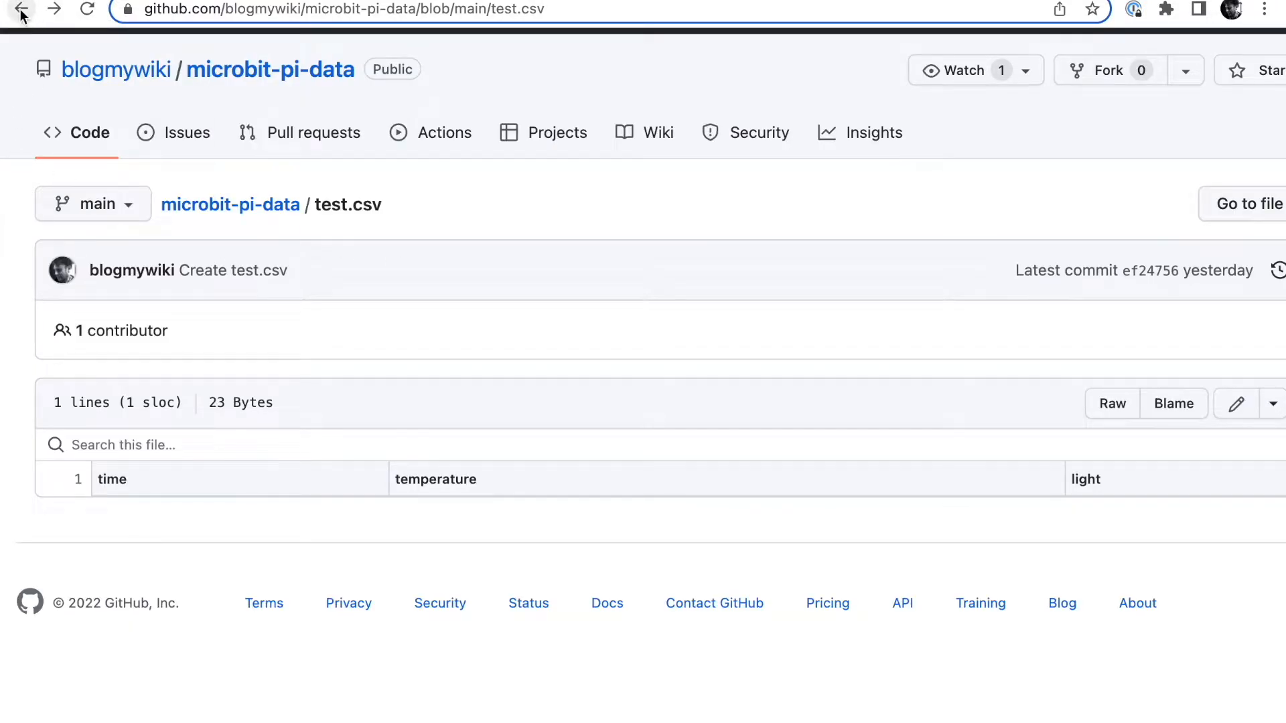
click(21, 8)
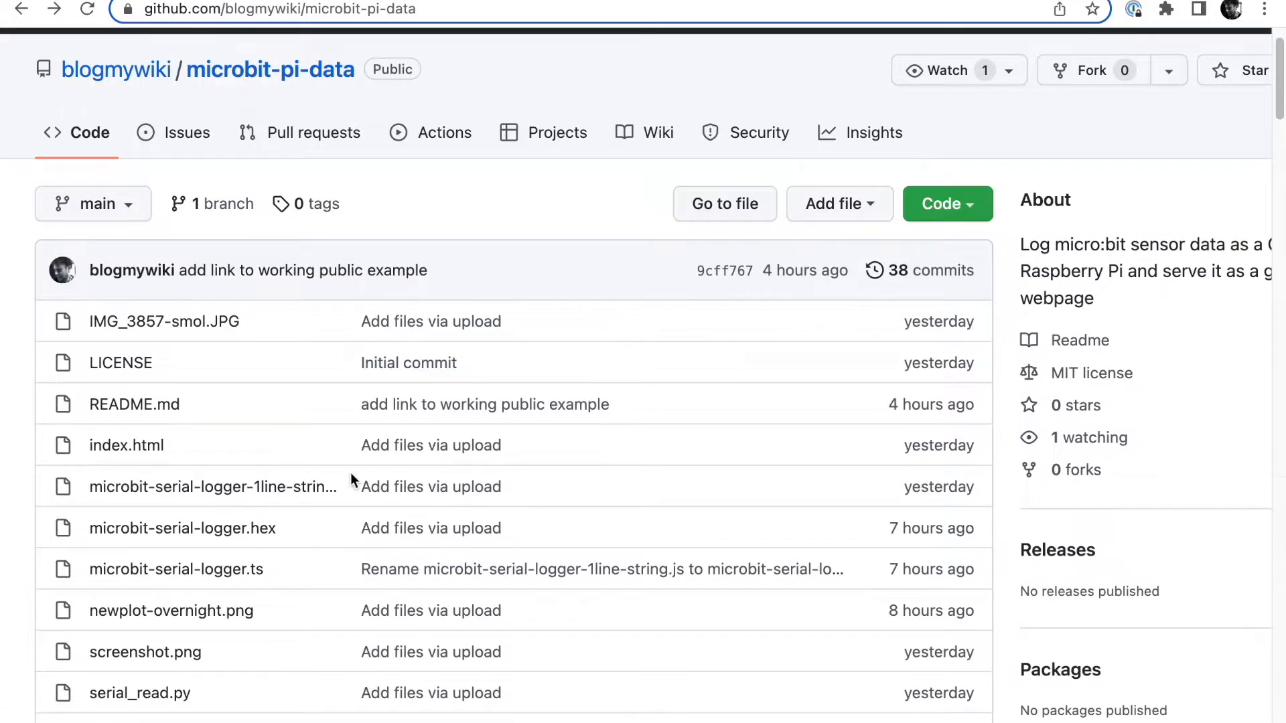
Open index.html and scroll to the Plotly script that reads test.csv.
scroll(down, 3)
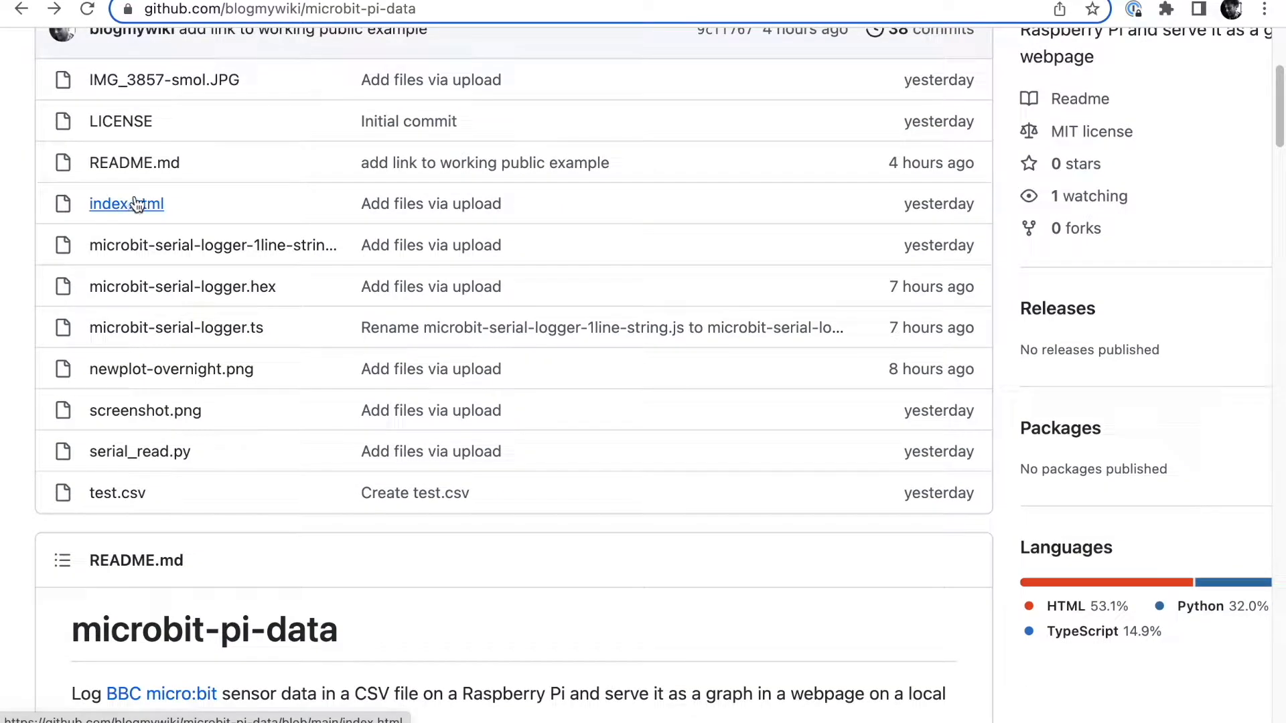
click(126, 203)
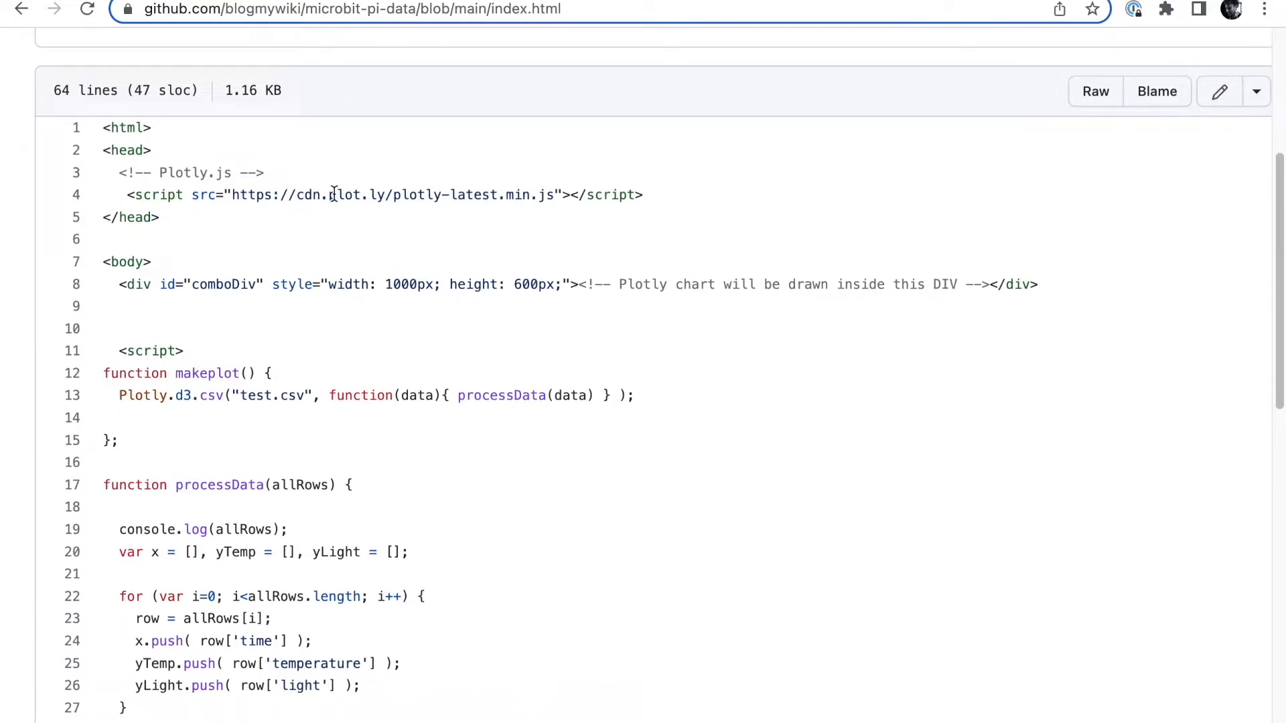
mouse_move(427, 274)
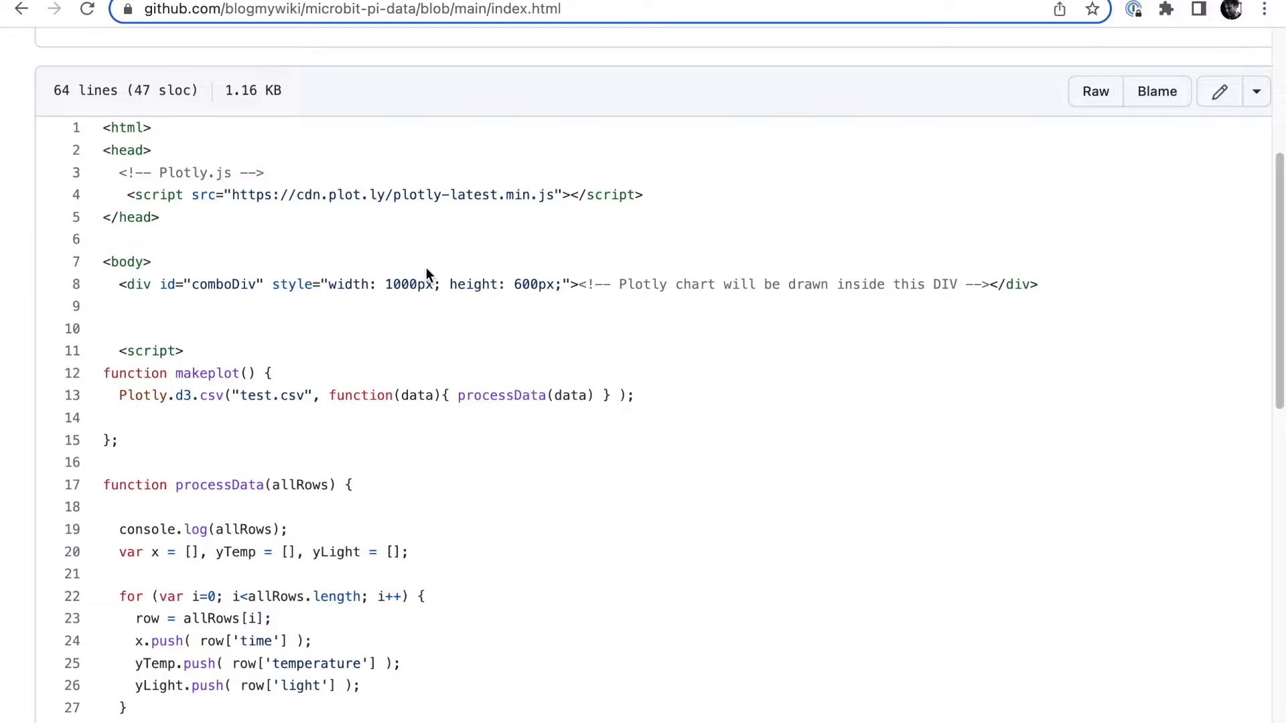
mouse_move(381, 189)
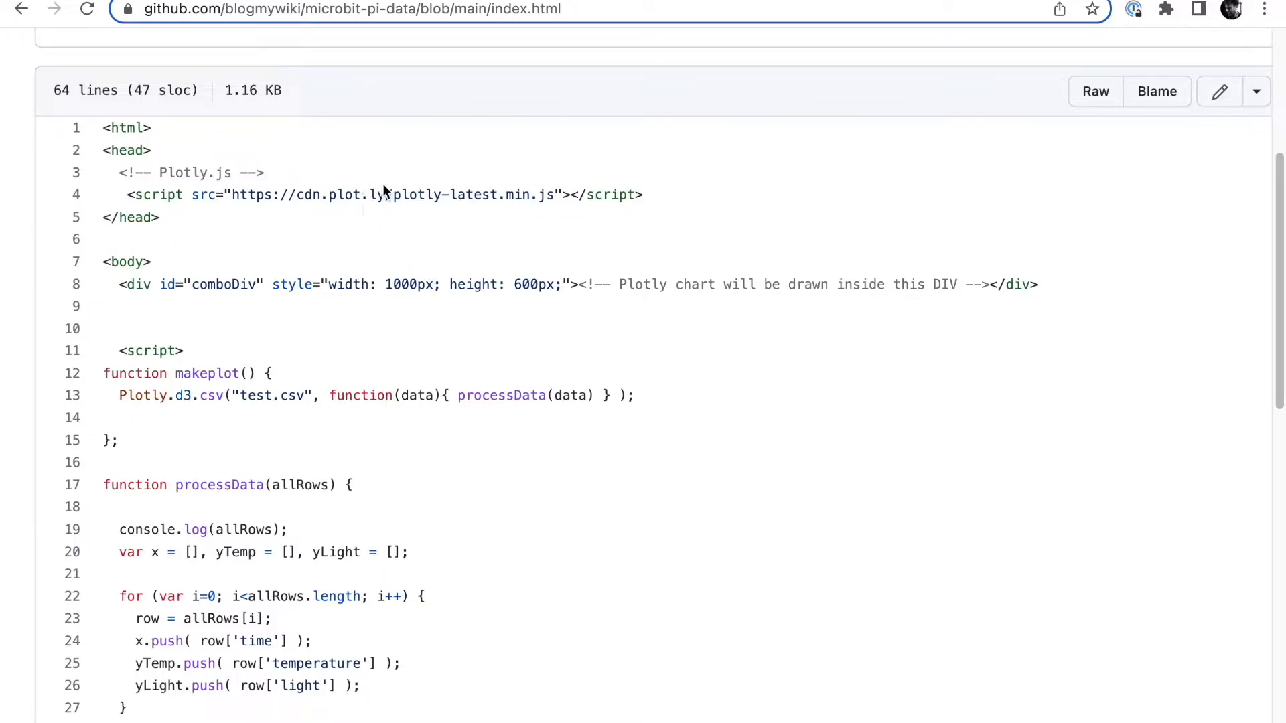
mouse_move(885, 507)
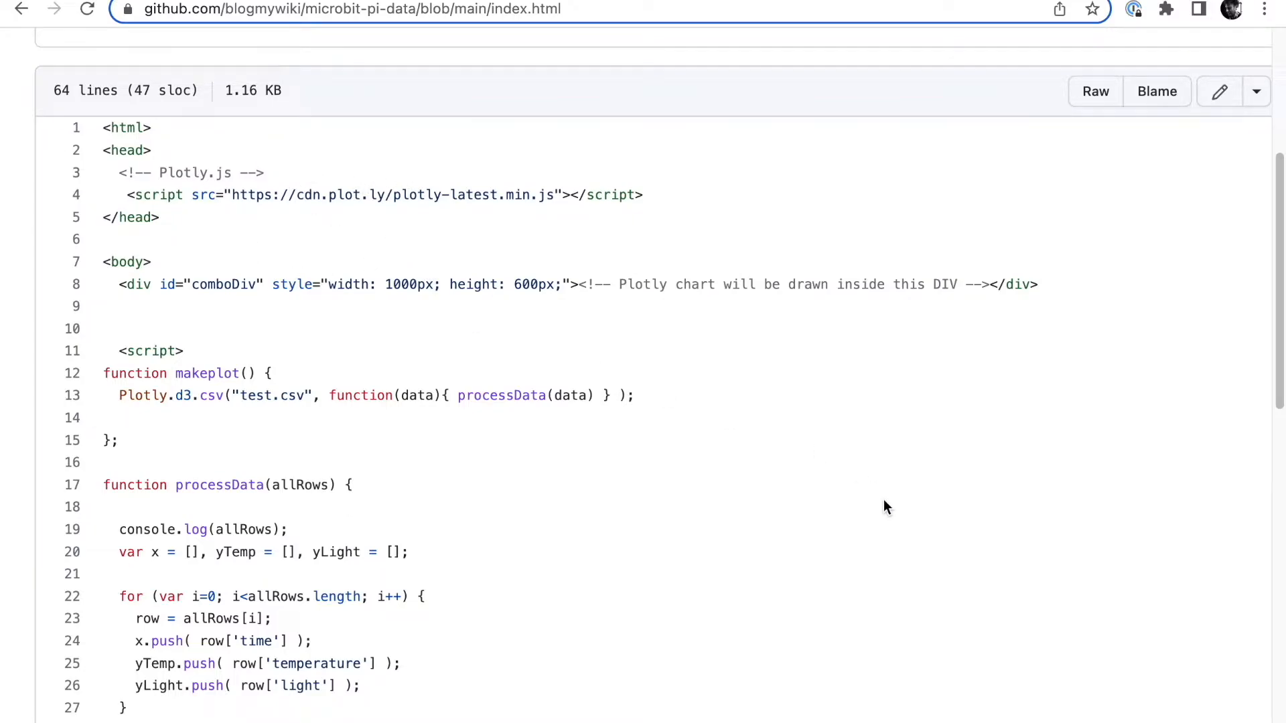
scroll(down, 3)
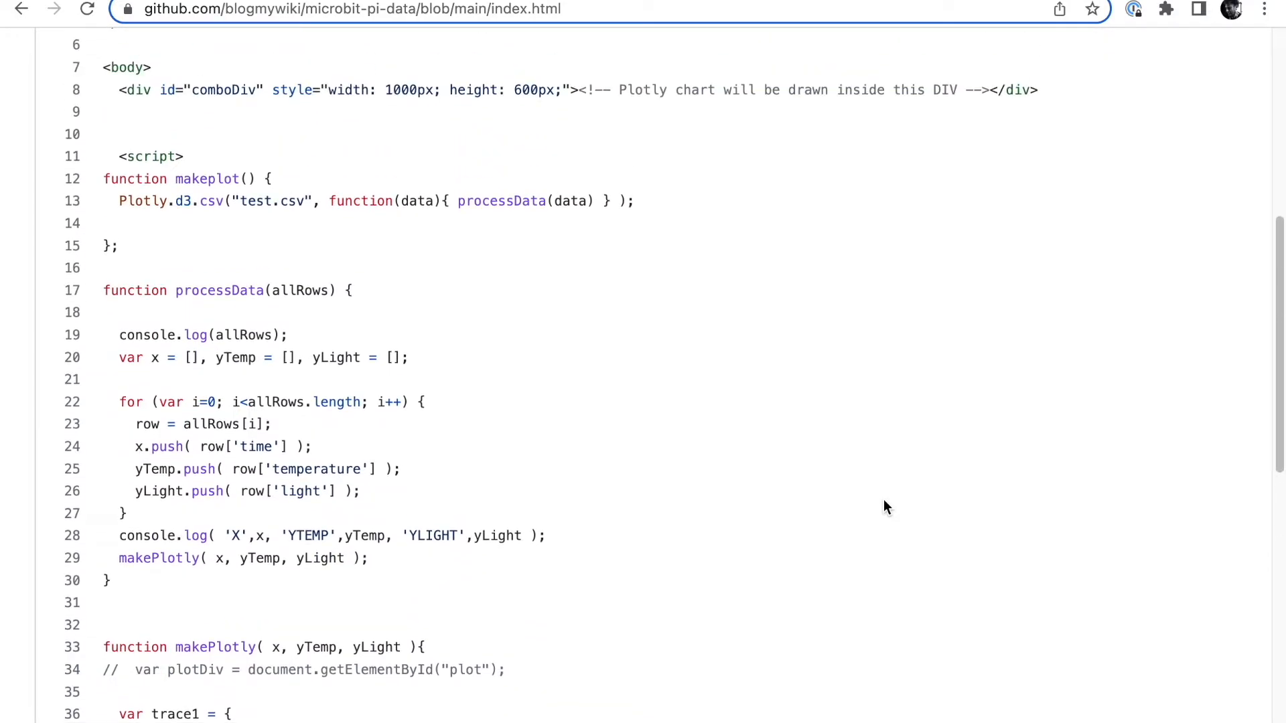
scroll(down, 3)
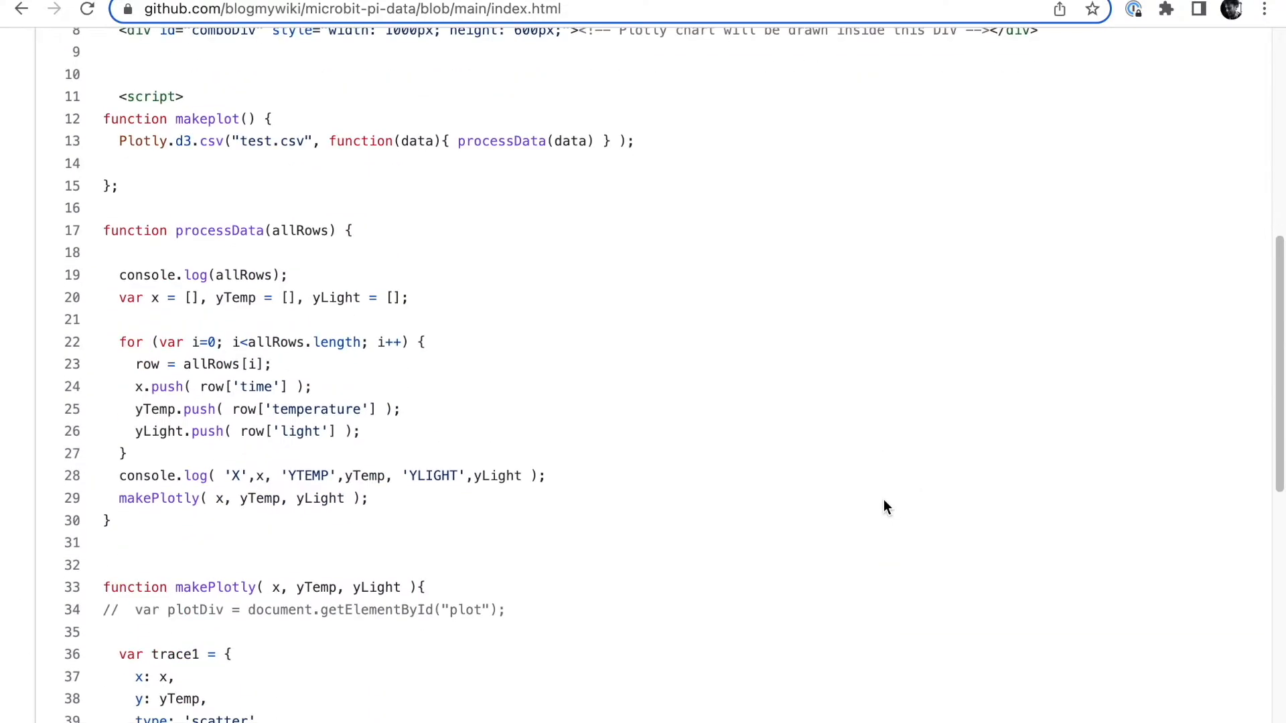
scroll(down, 3)
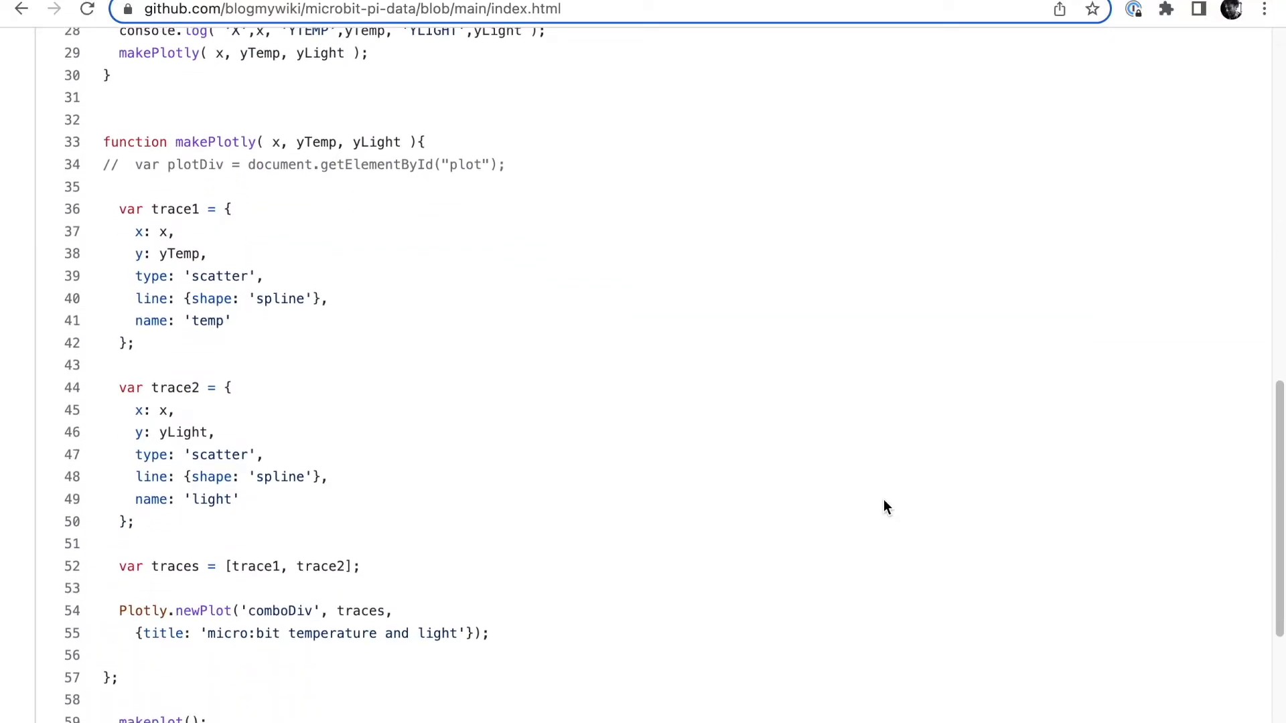
scroll(down, 3)
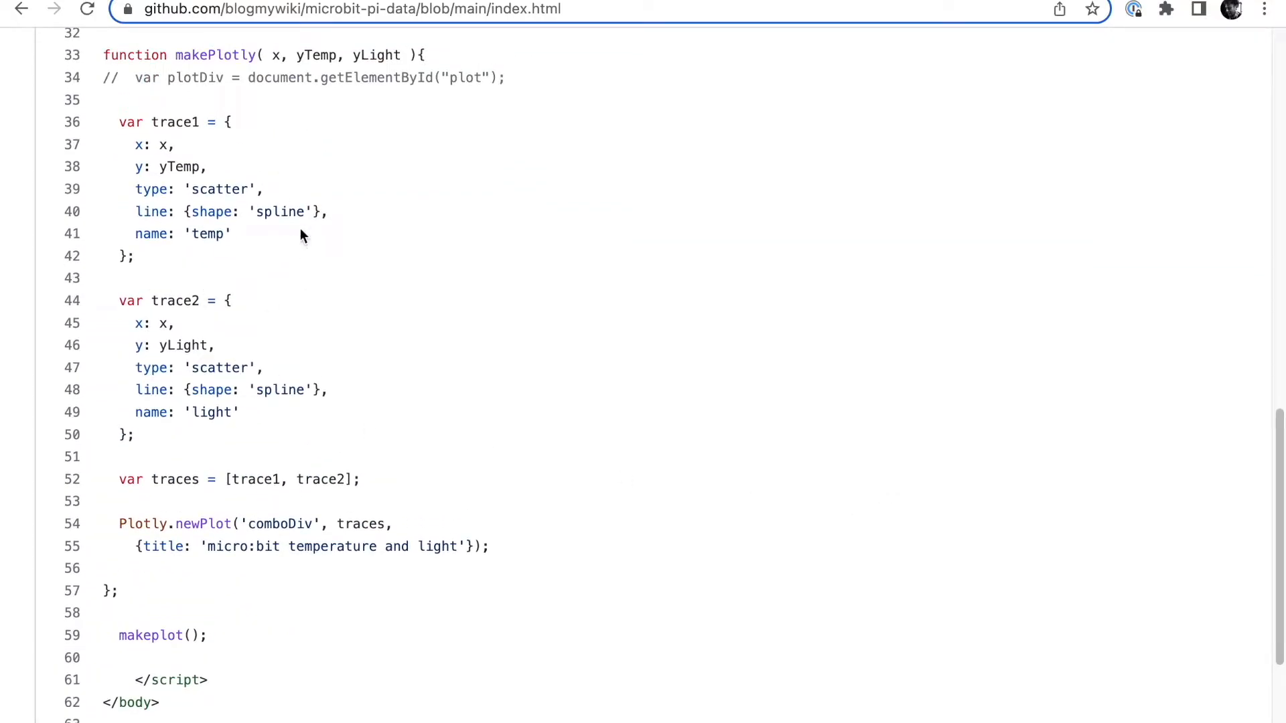
Point out 'spline' in the temperature trace and continue through the chart code.
double_click(275, 212)
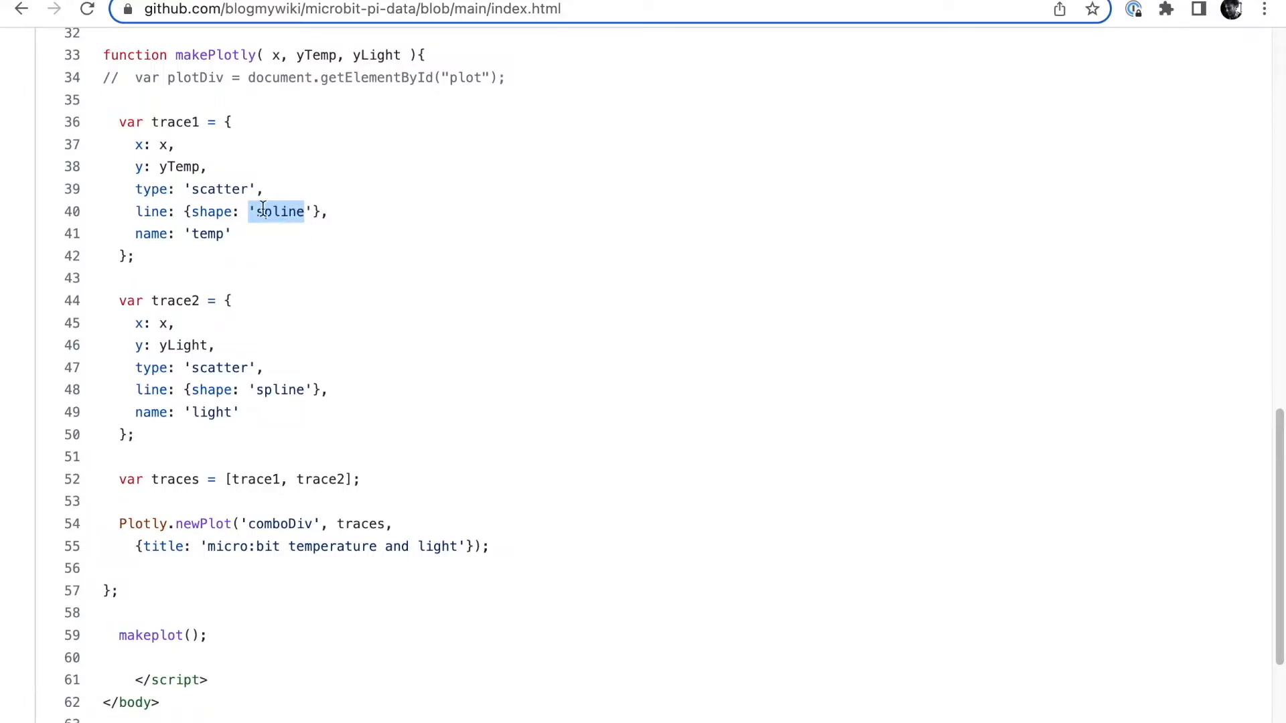
click(275, 211)
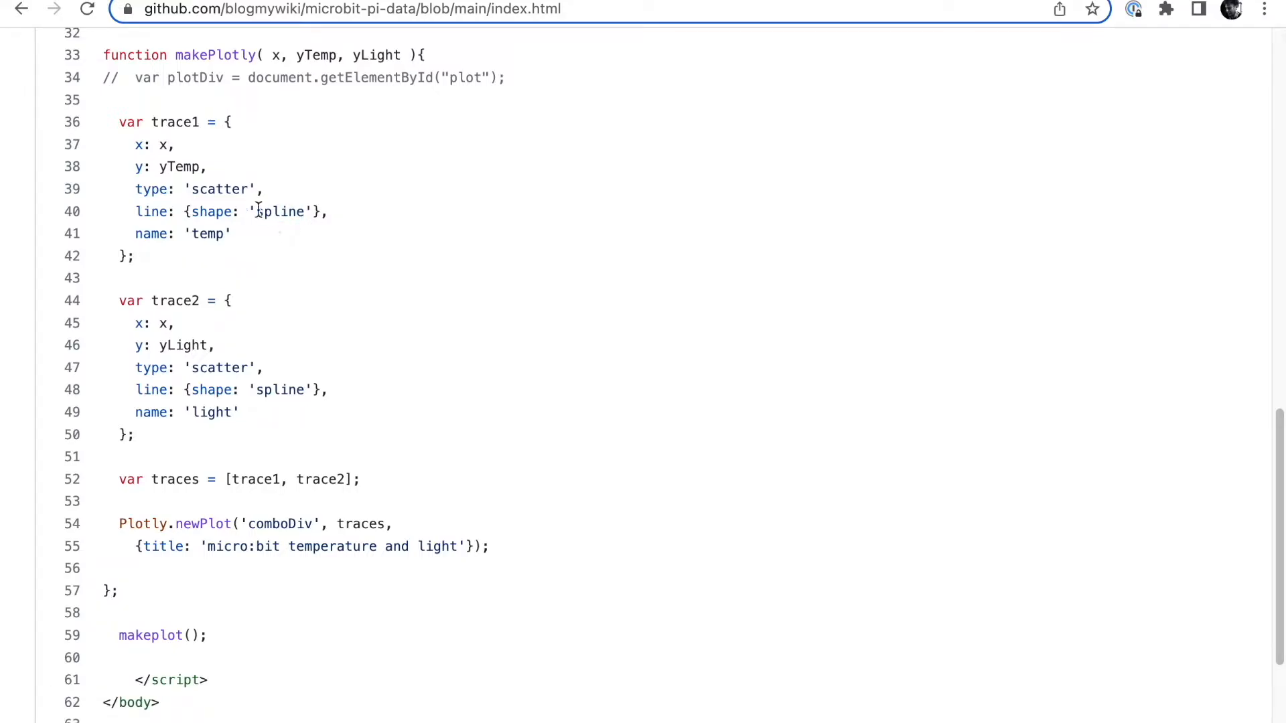
mouse_move(354, 223)
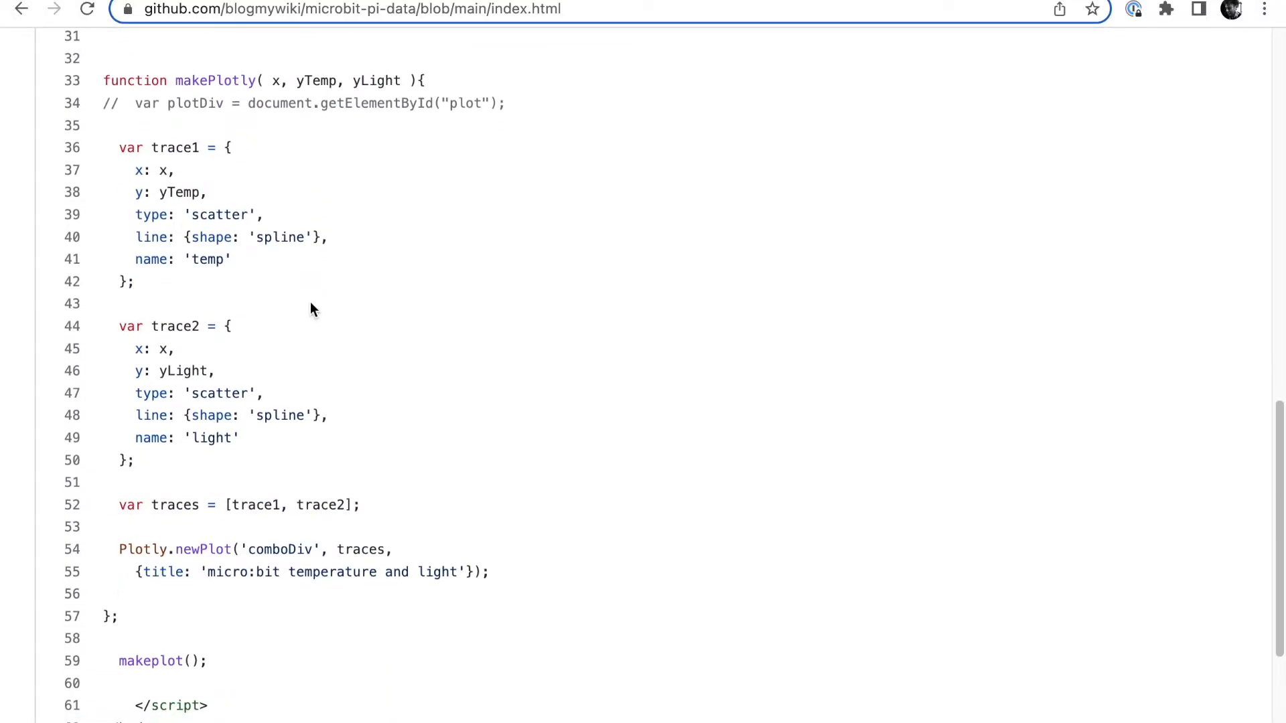
scroll(down, 3)
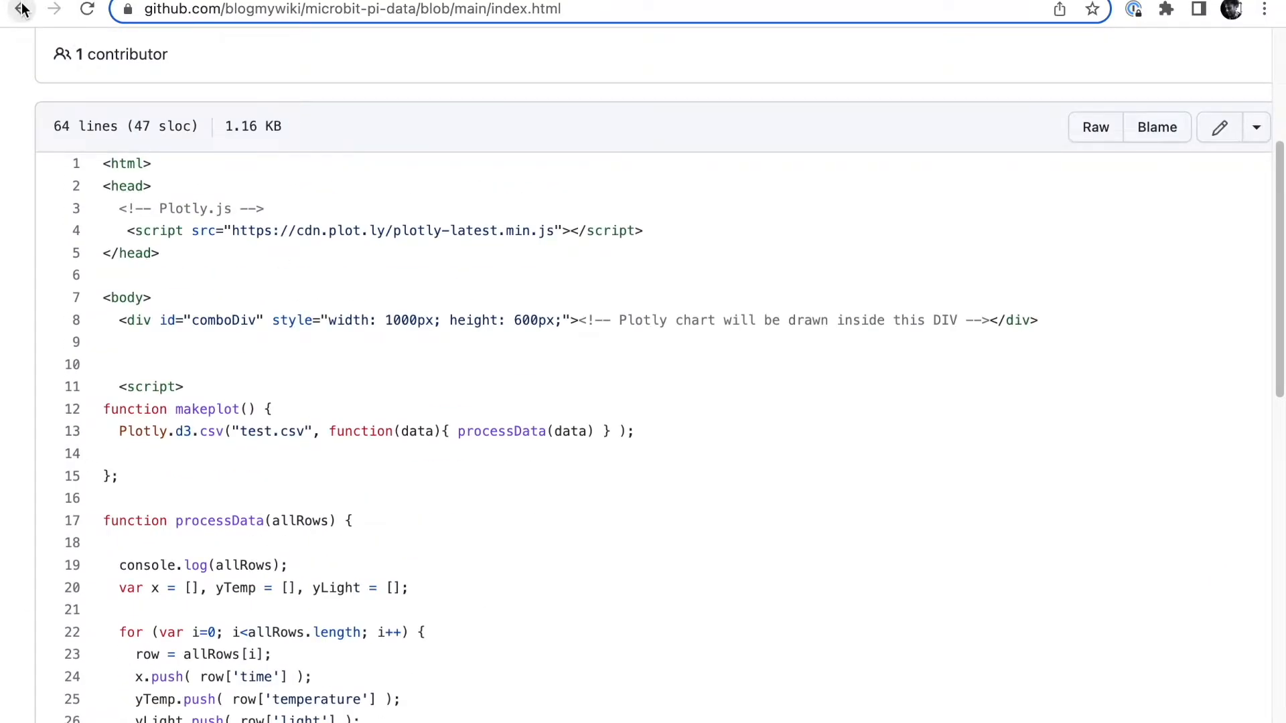
Go back to the repo home and scroll the README to the Raspberry Pi setup and webserver instructions.
click(22, 8)
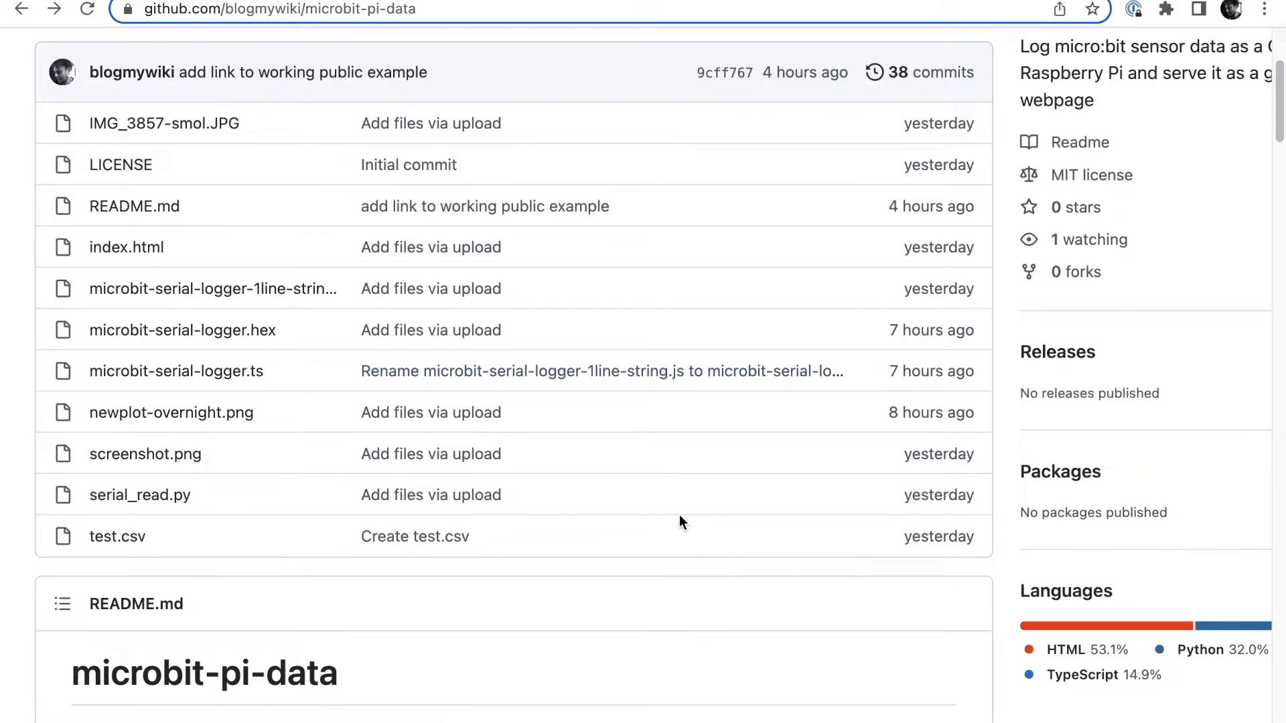
scroll(down, 3)
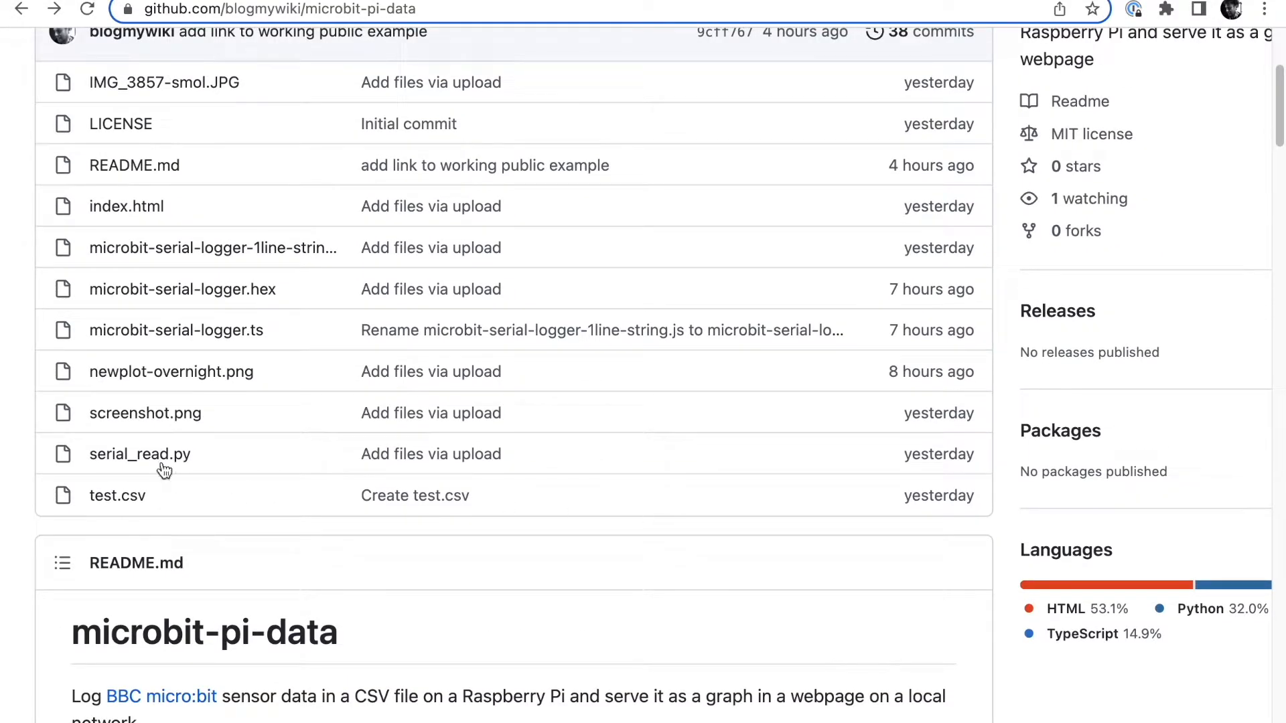
mouse_move(139, 455)
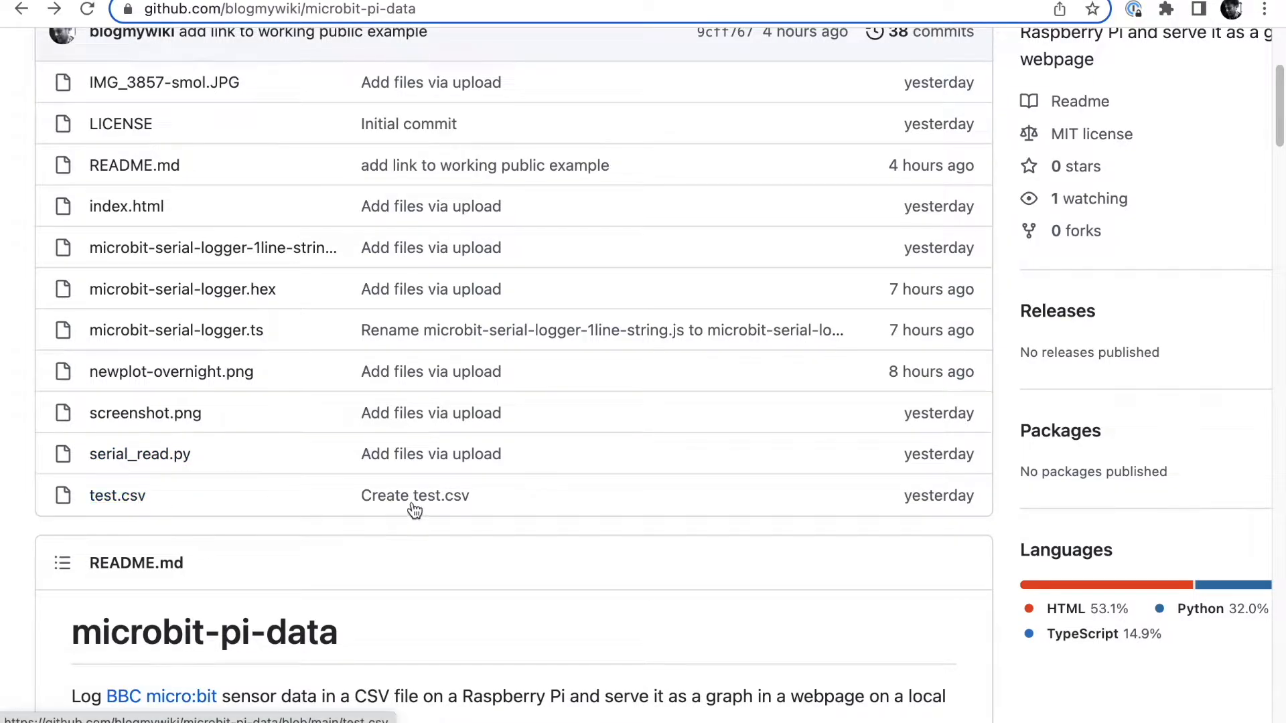
scroll(down, 3)
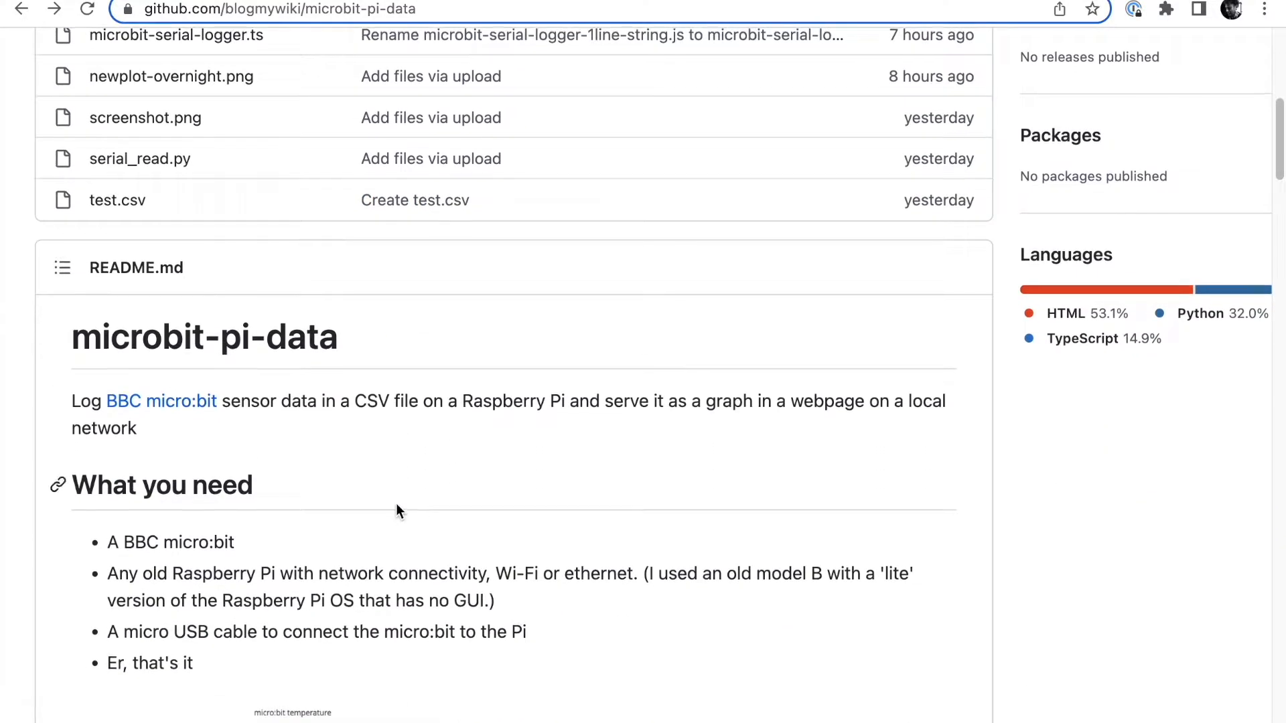
scroll(down, 3)
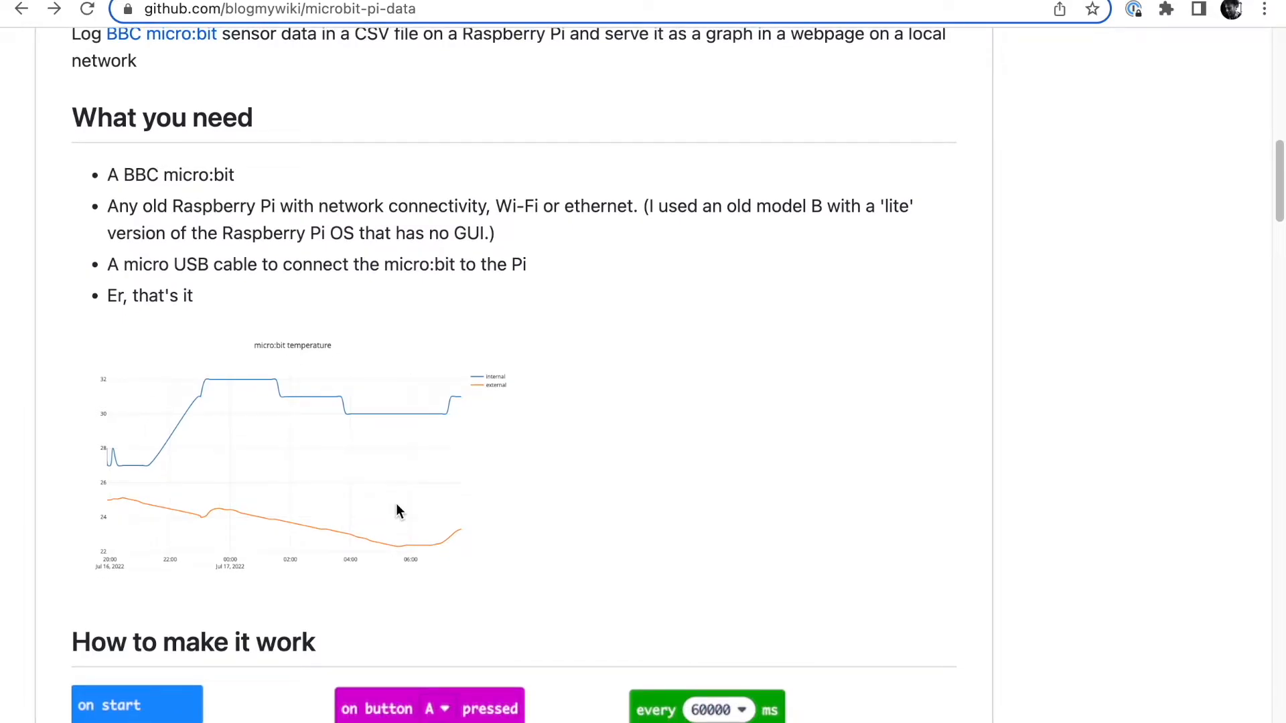
scroll(down, 3)
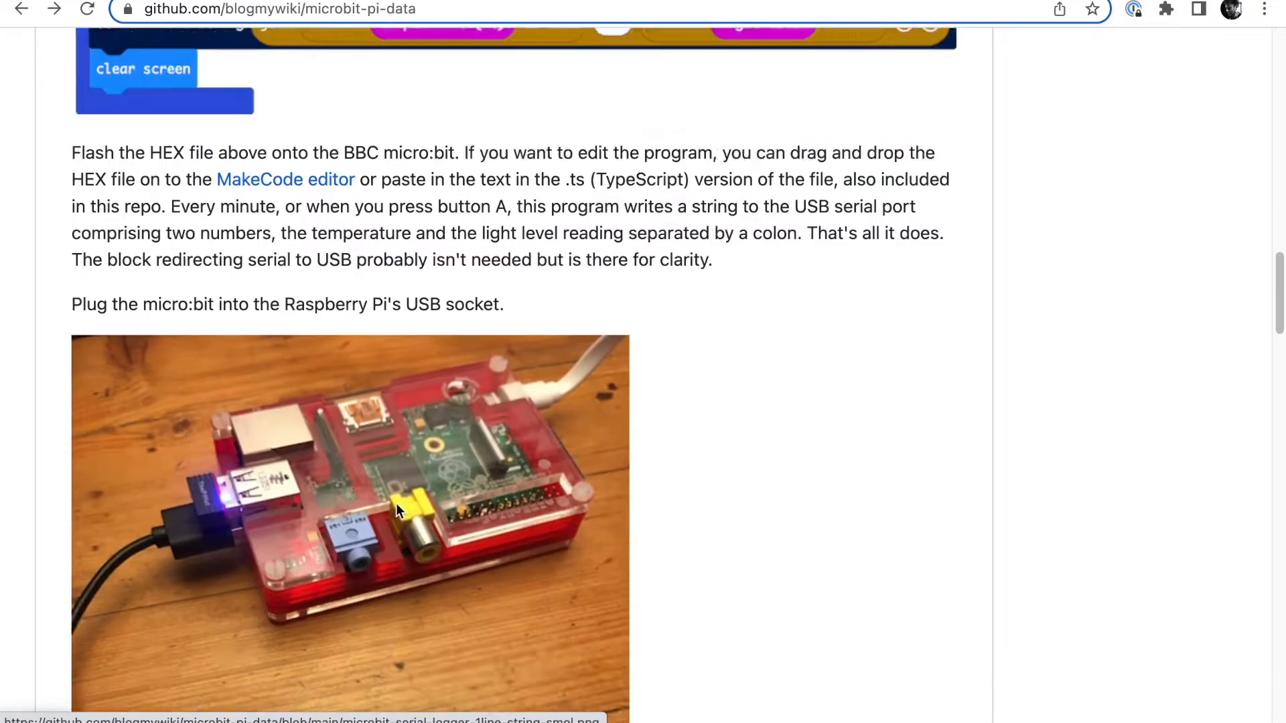
scroll(down, 3)
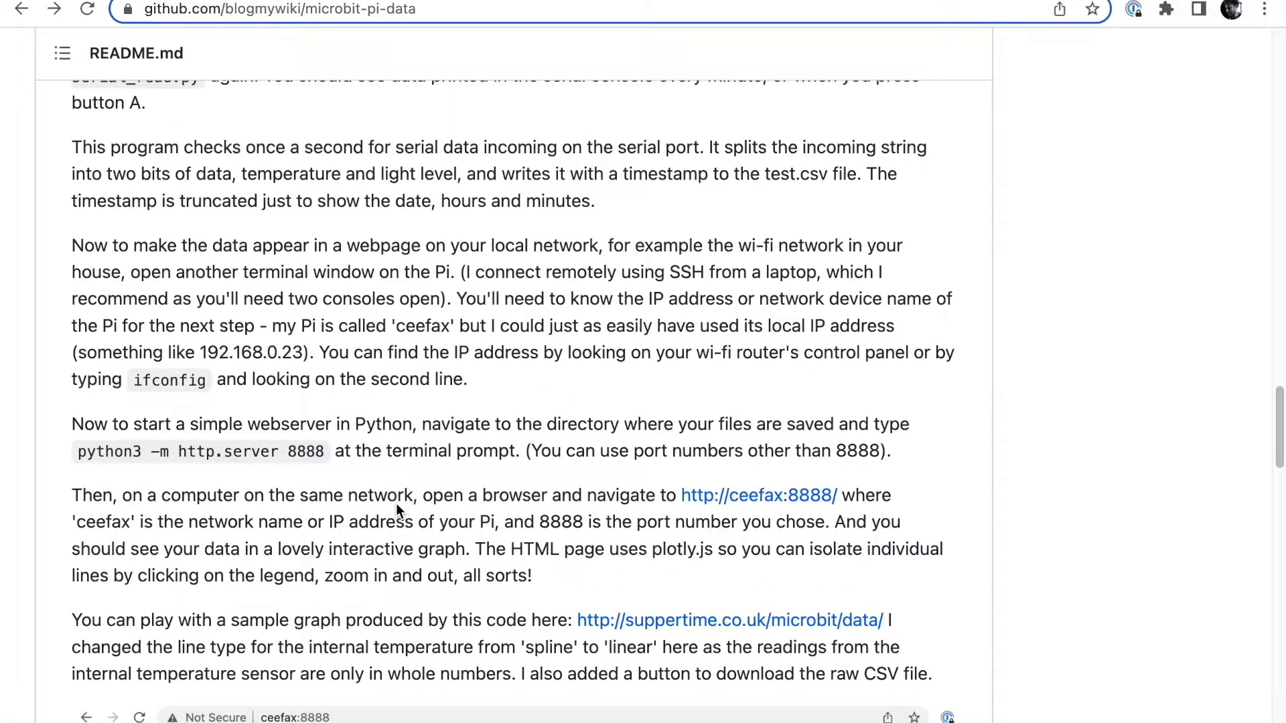
scroll(up, 3)
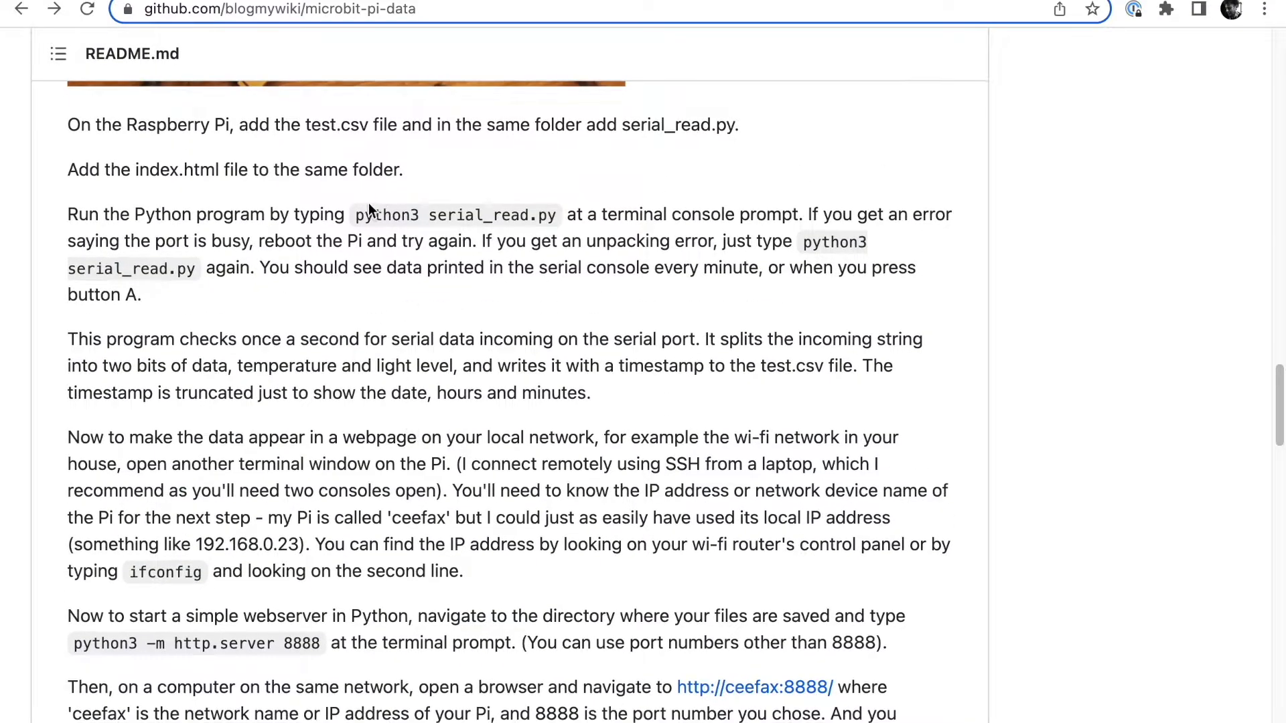
Scroll to the webserver command and emphasise the port number 8888.
drag(355, 215, 591, 215)
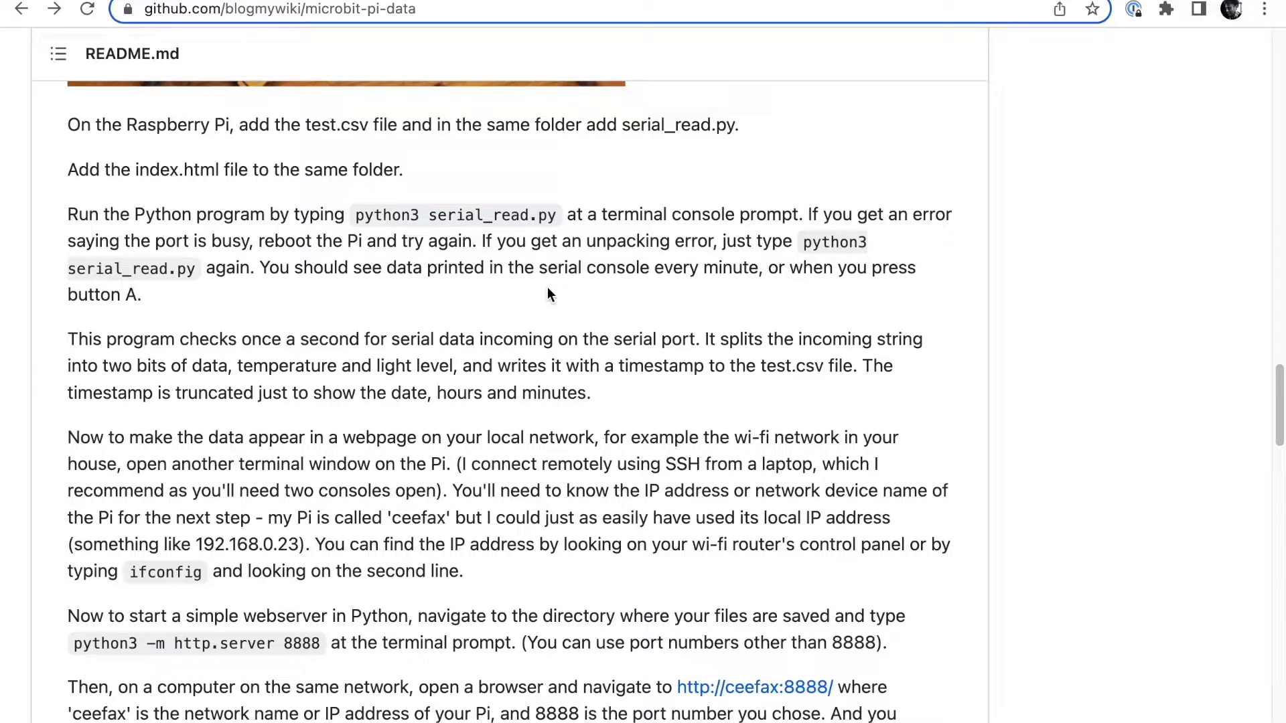
scroll(down, 3)
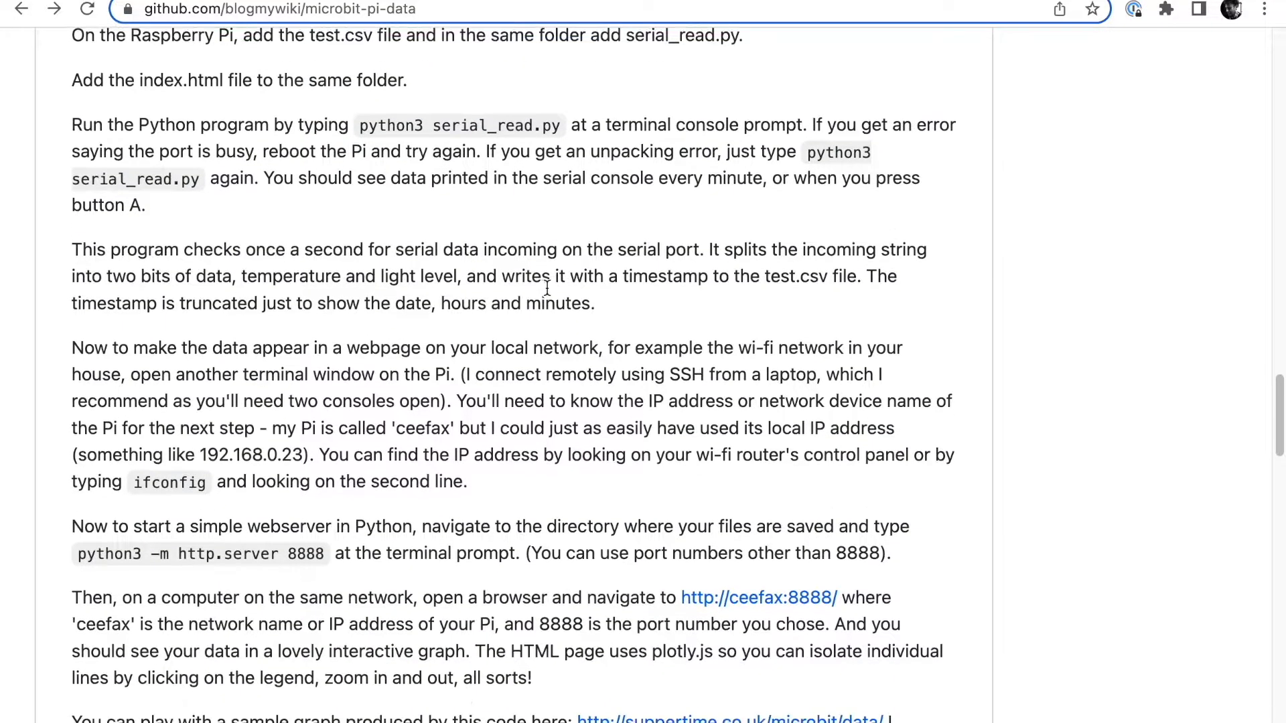
scroll(down, 3)
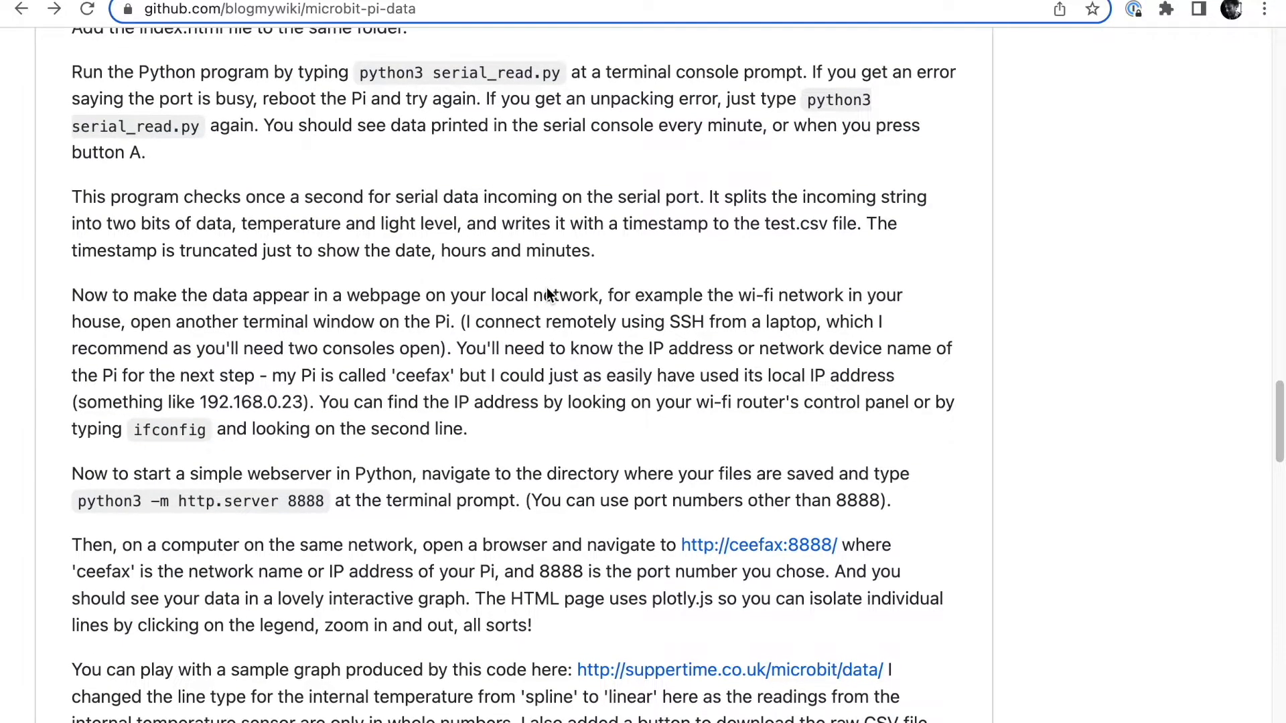
scroll(down, 3)
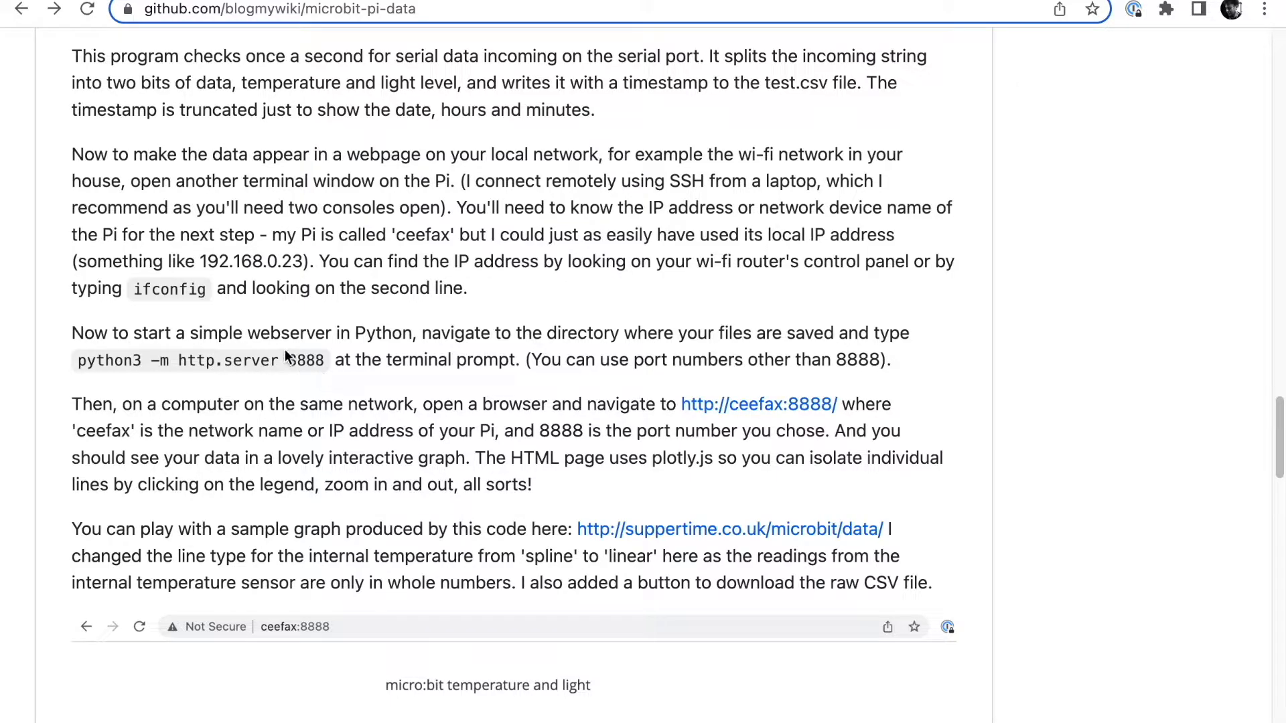
double_click(306, 360)
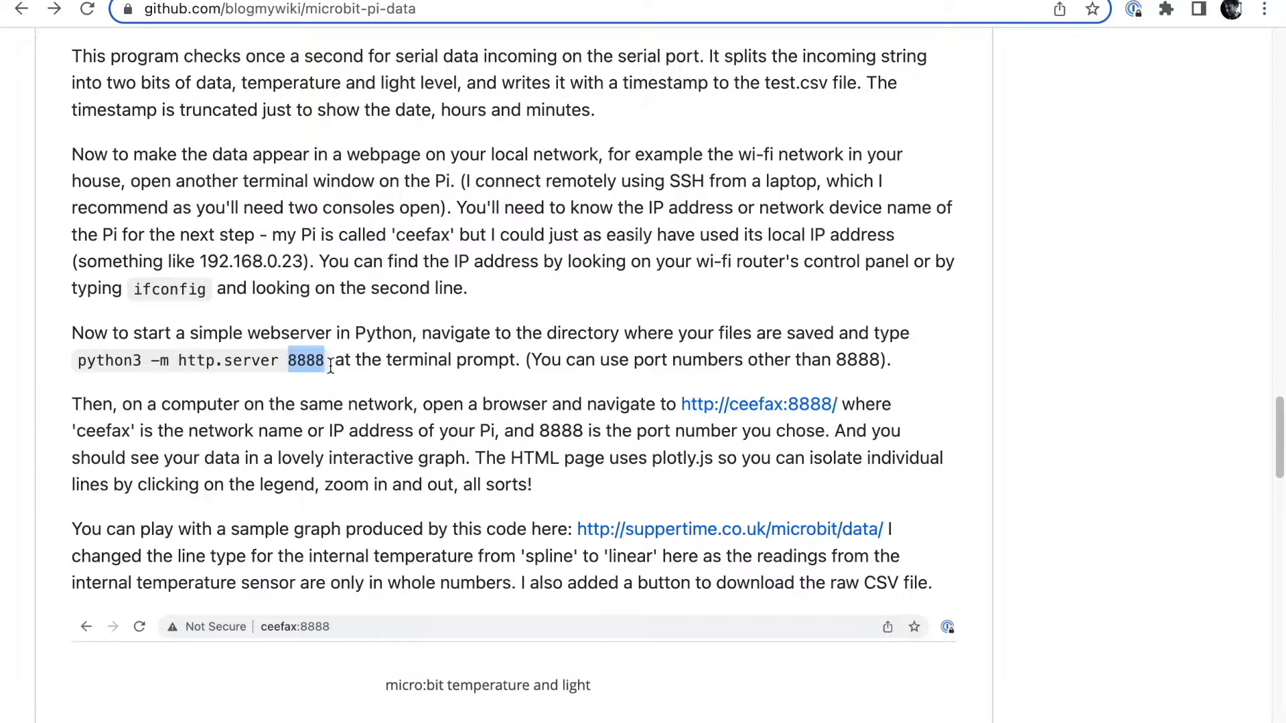
scroll(down, 3)
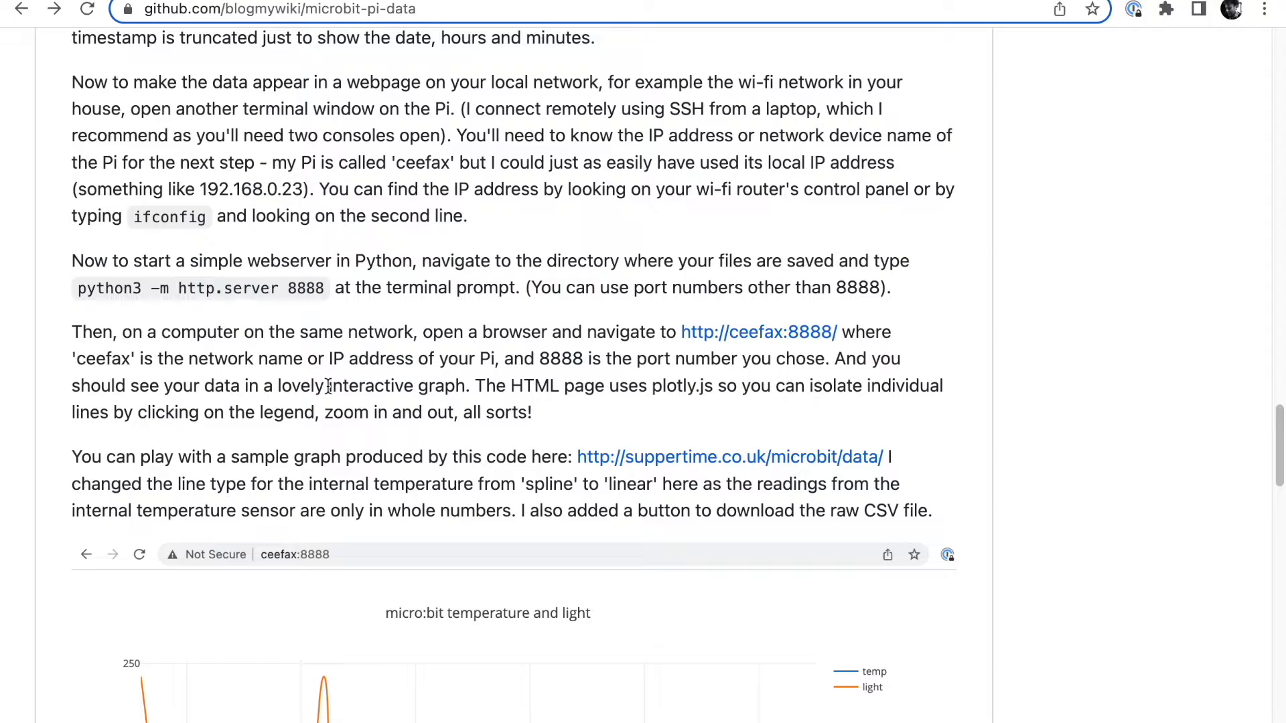
scroll(down, 3)
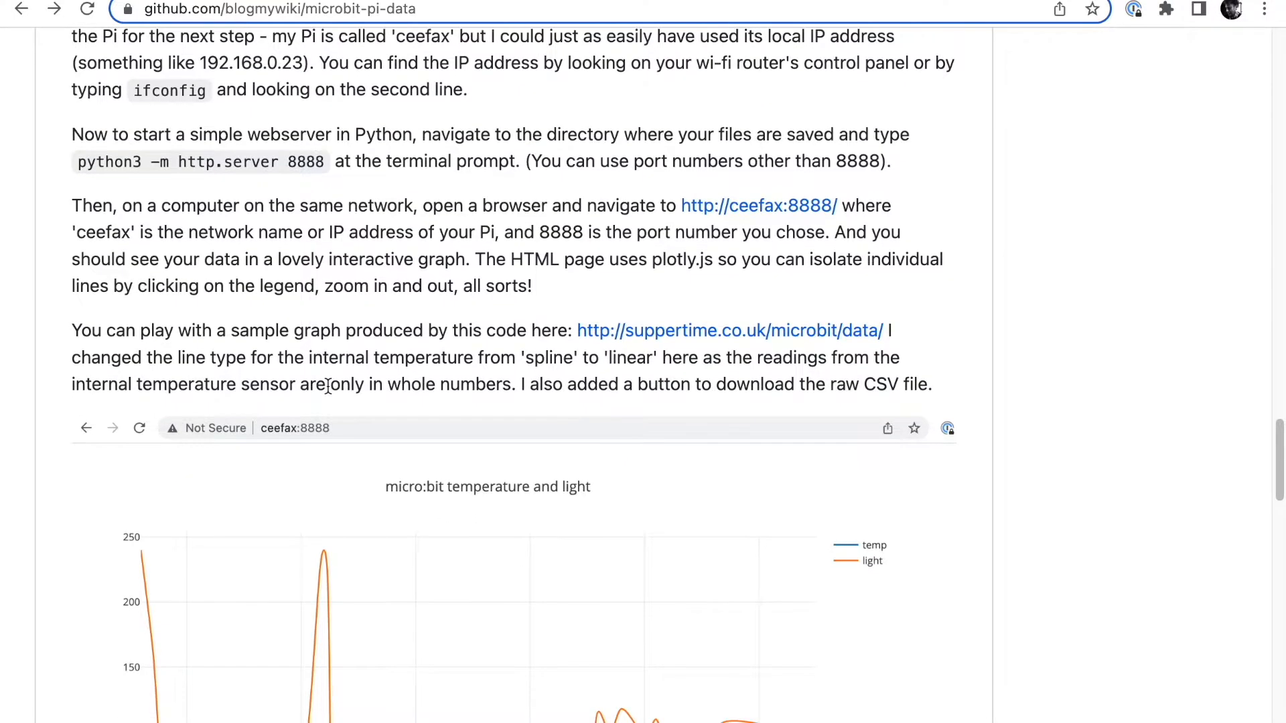
scroll(up, 3)
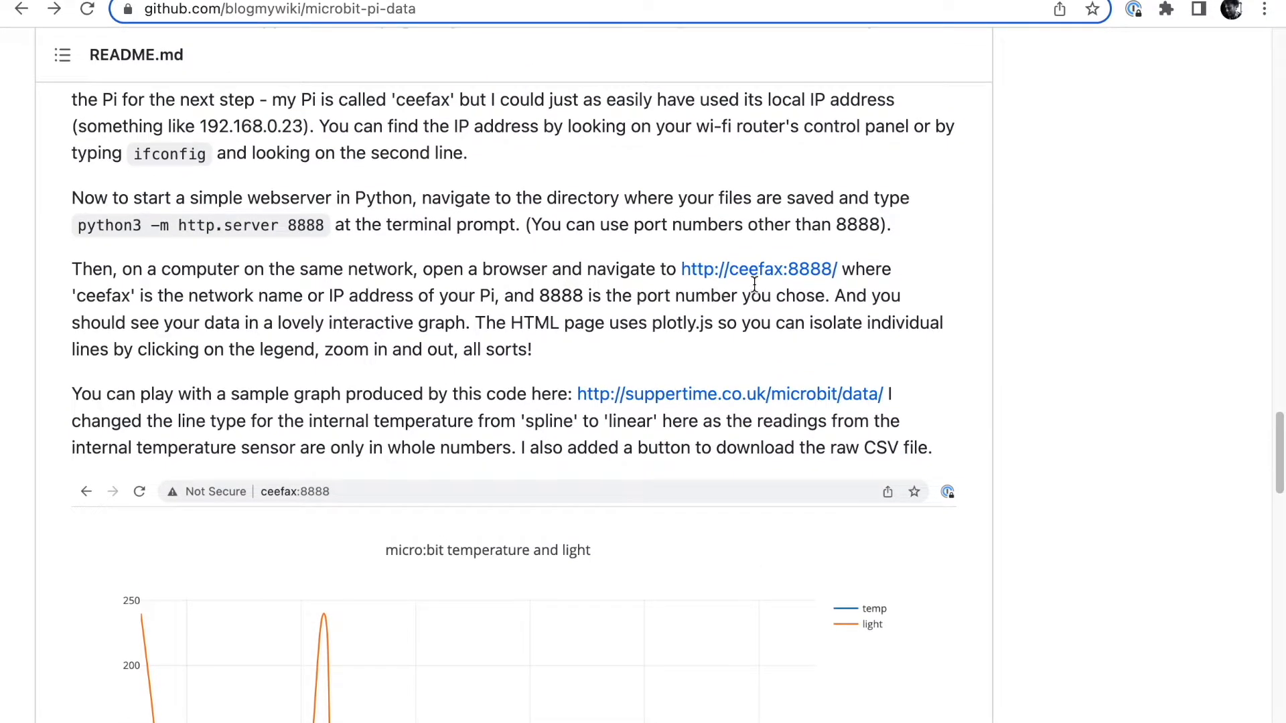
mouse_move(758, 269)
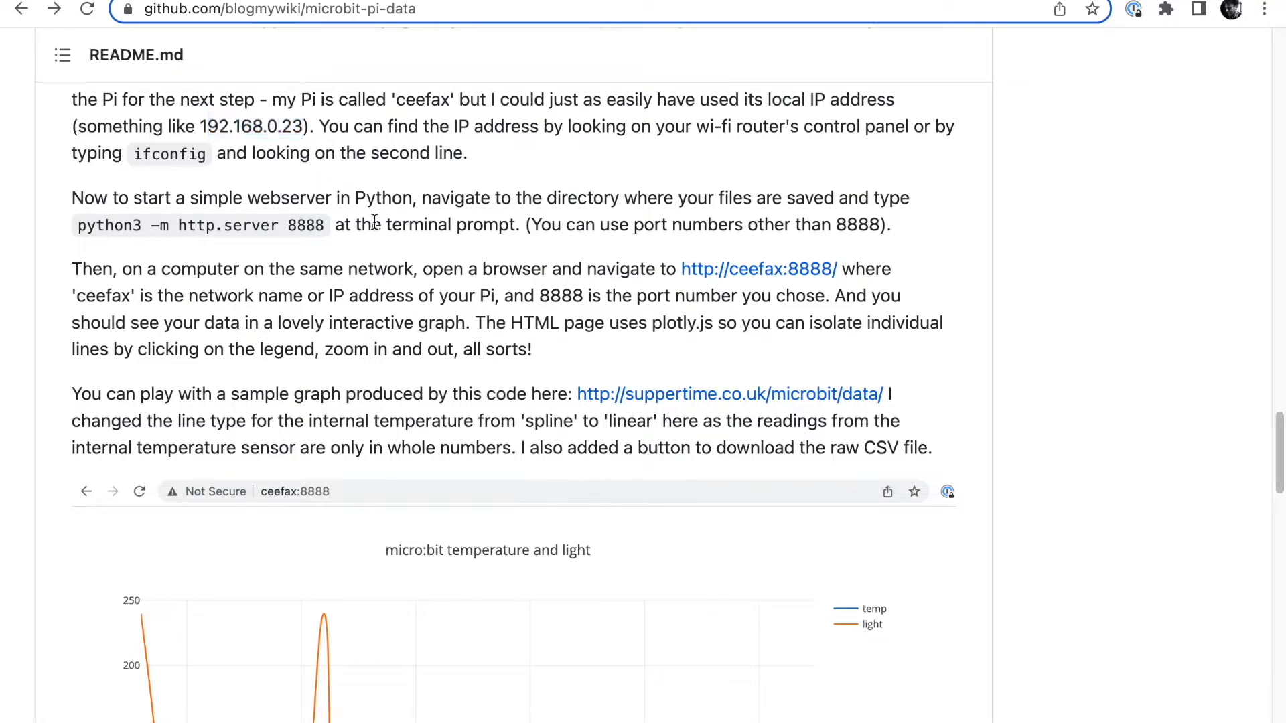
mouse_move(830, 283)
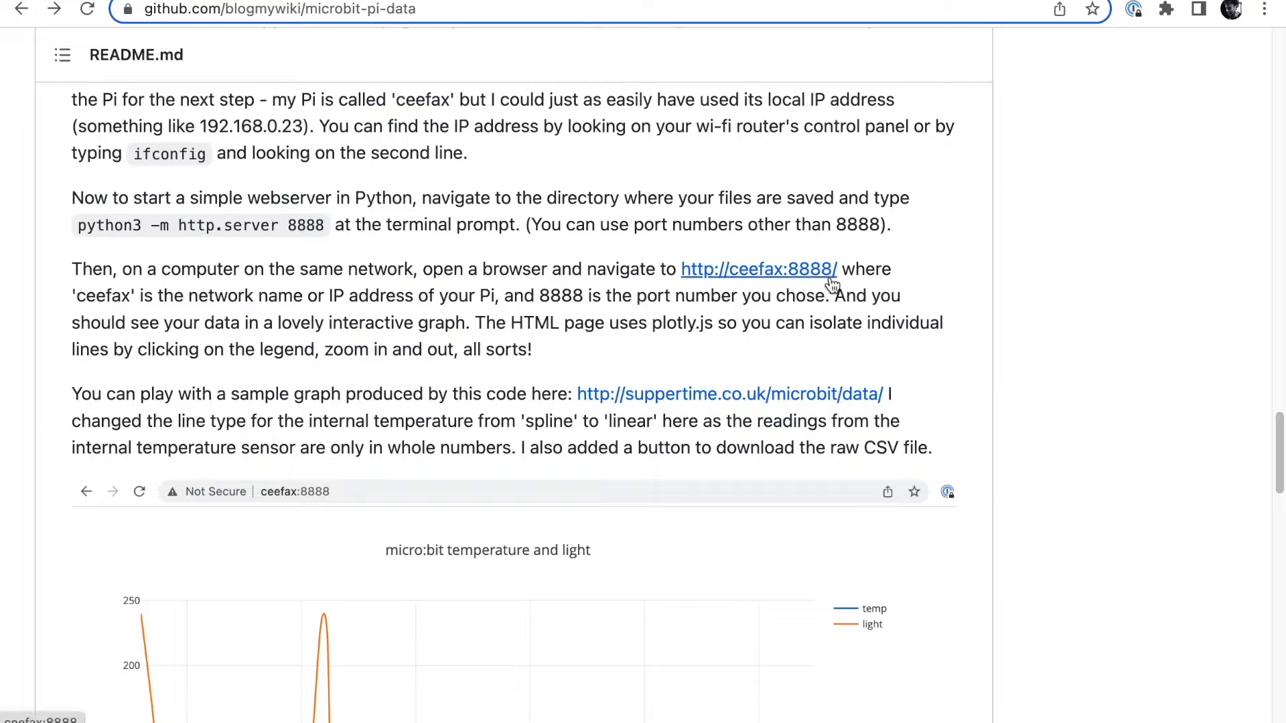
Continue down to the 'Automatic for the people' section with the rc.local startup lines.
scroll(down, 3)
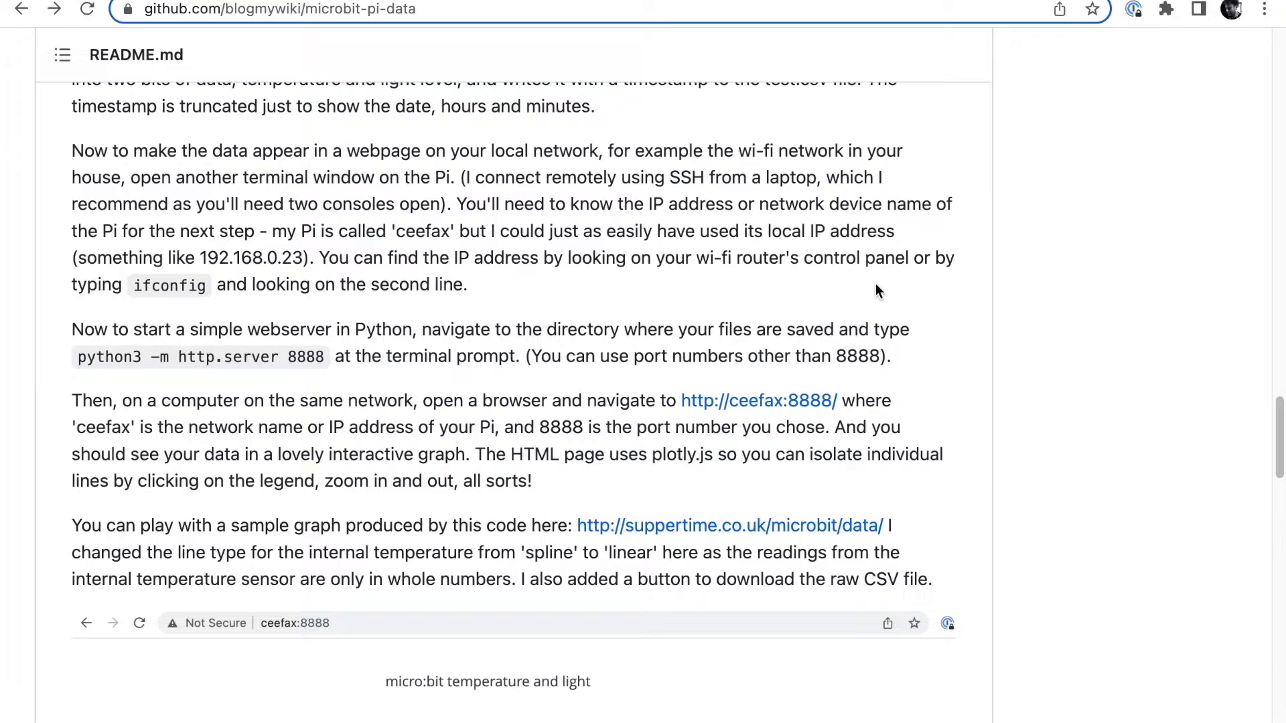
scroll(down, 3)
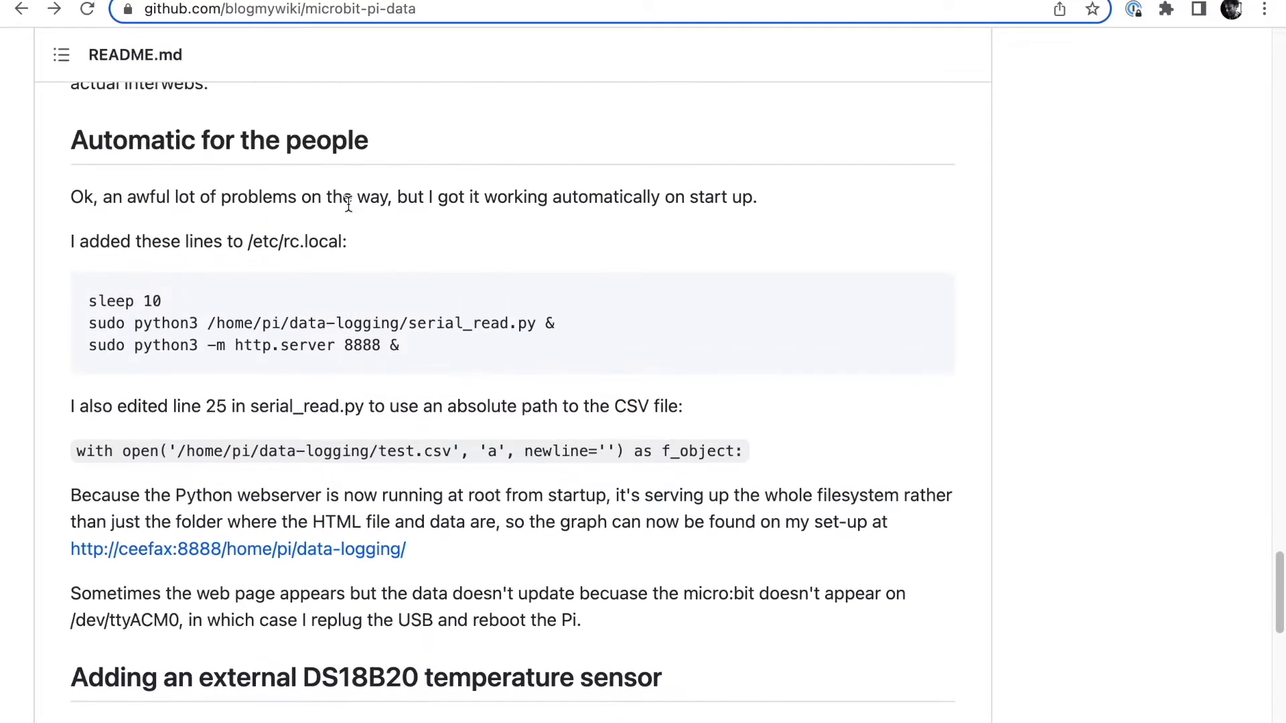
mouse_move(351, 313)
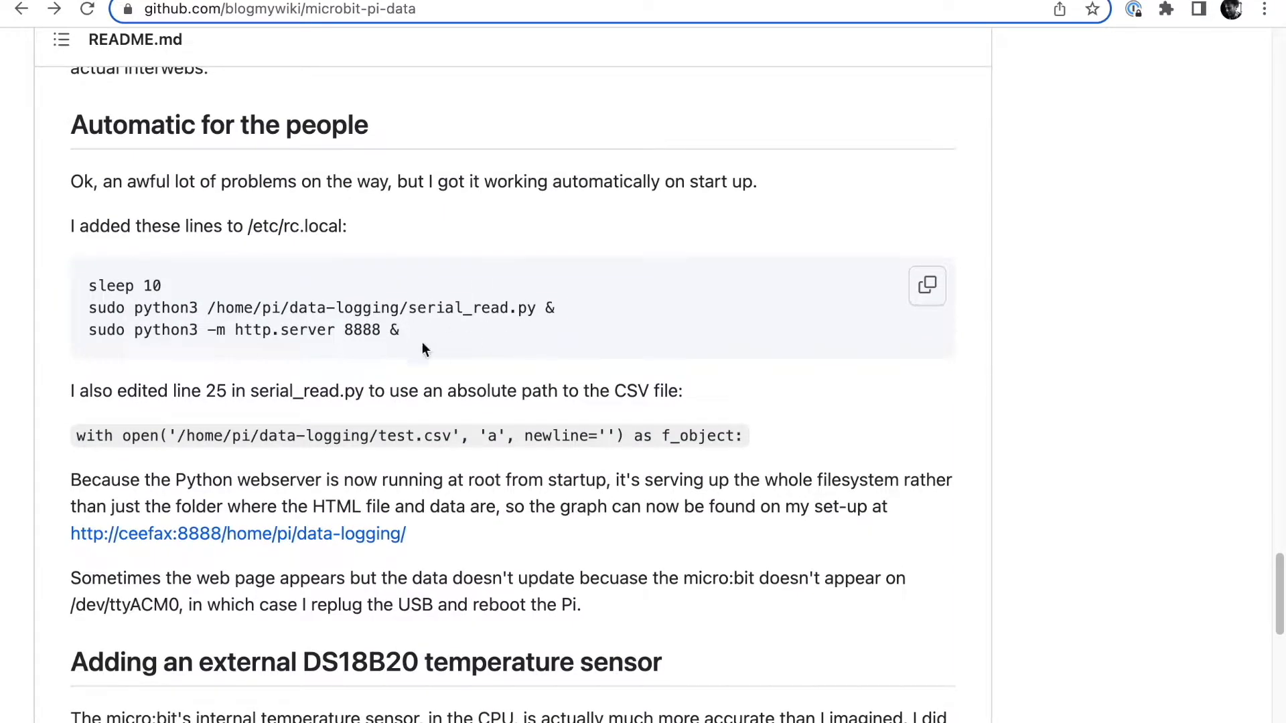
scroll(down, 3)
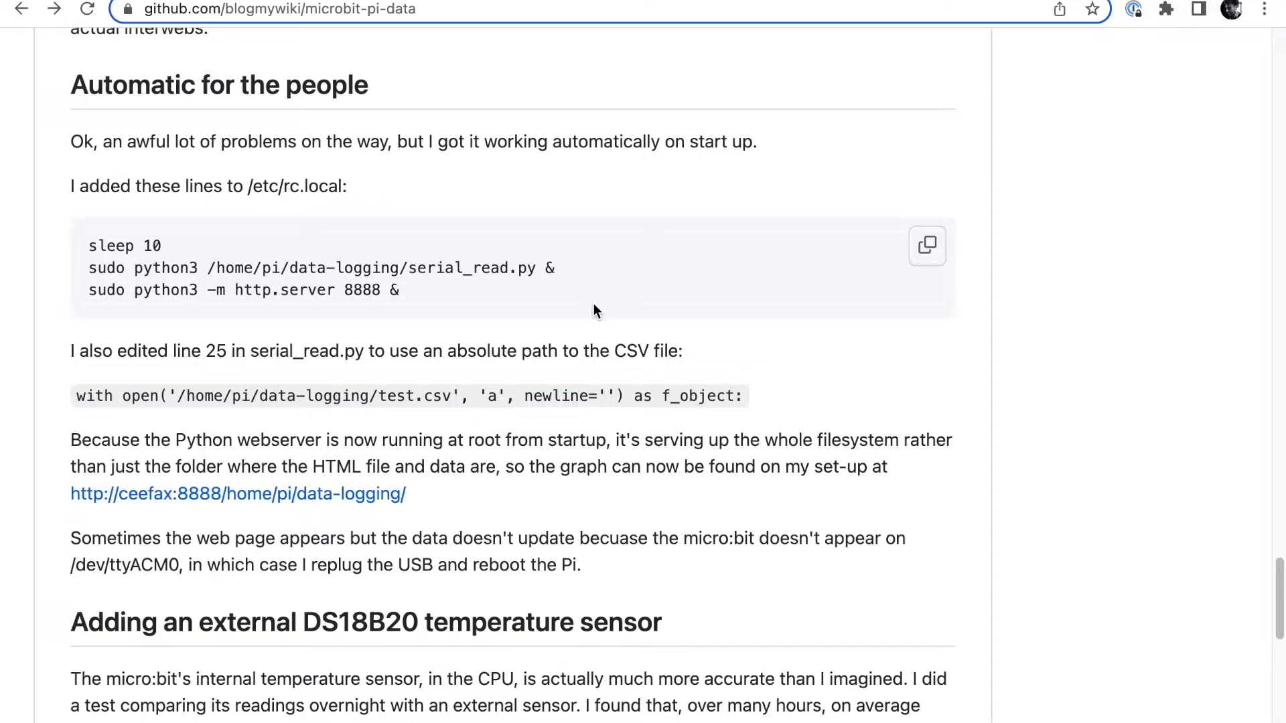
scroll(down, 3)
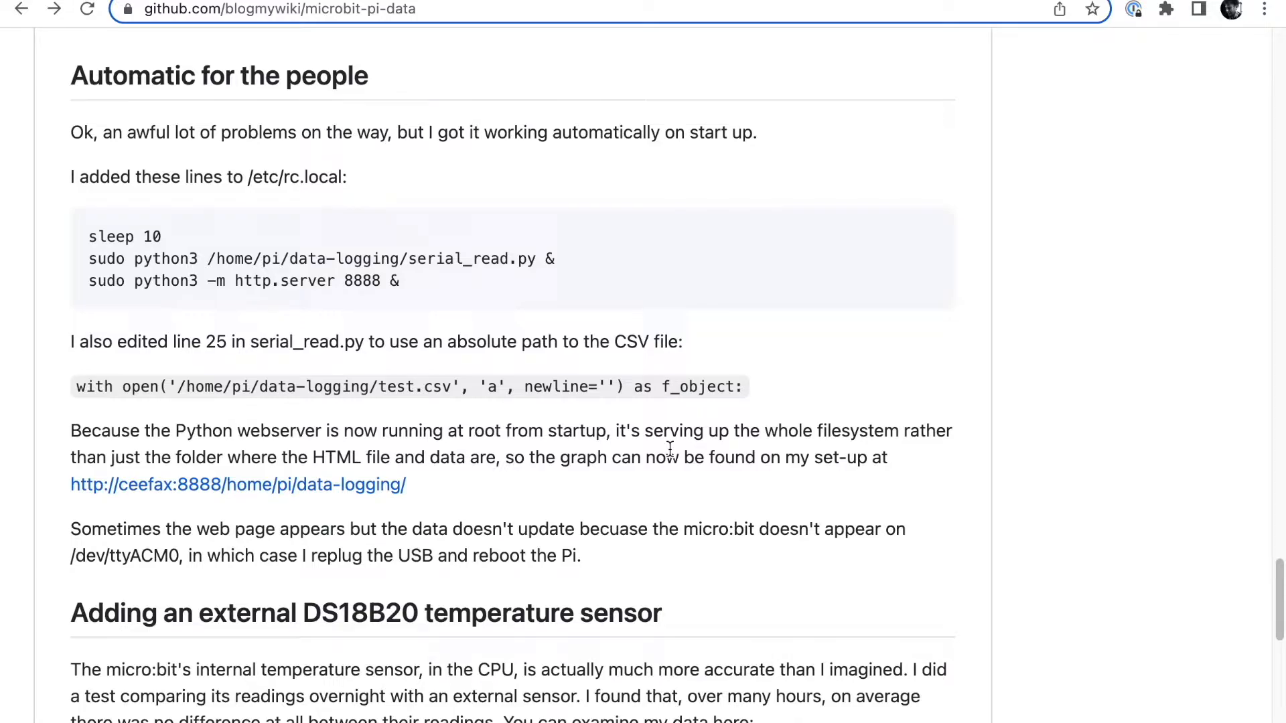
scroll(down, 3)
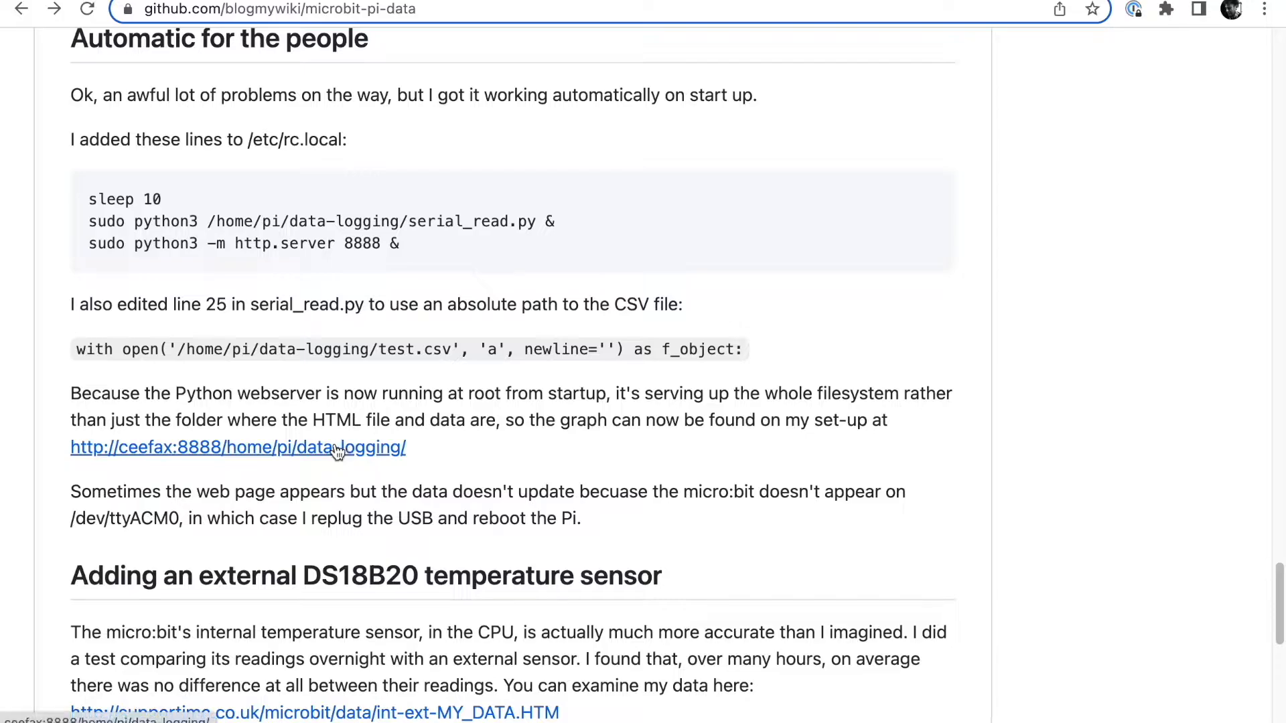
click(238, 447)
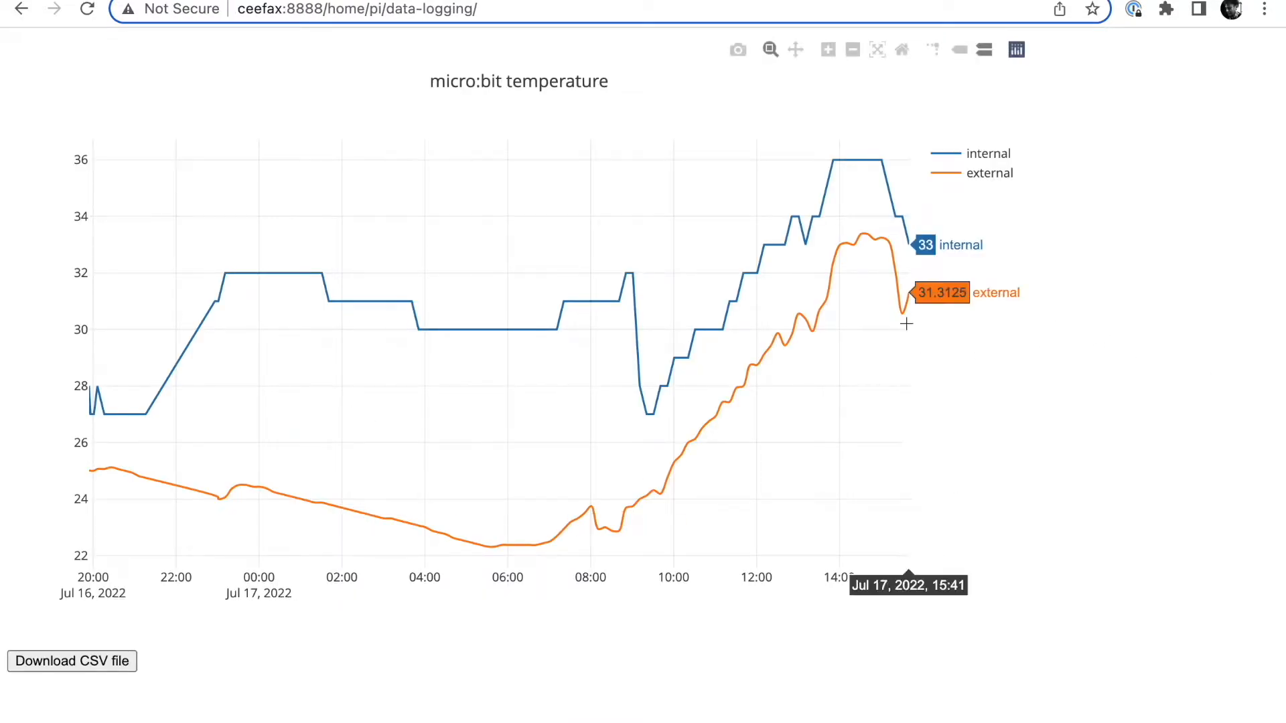
click(85, 13)
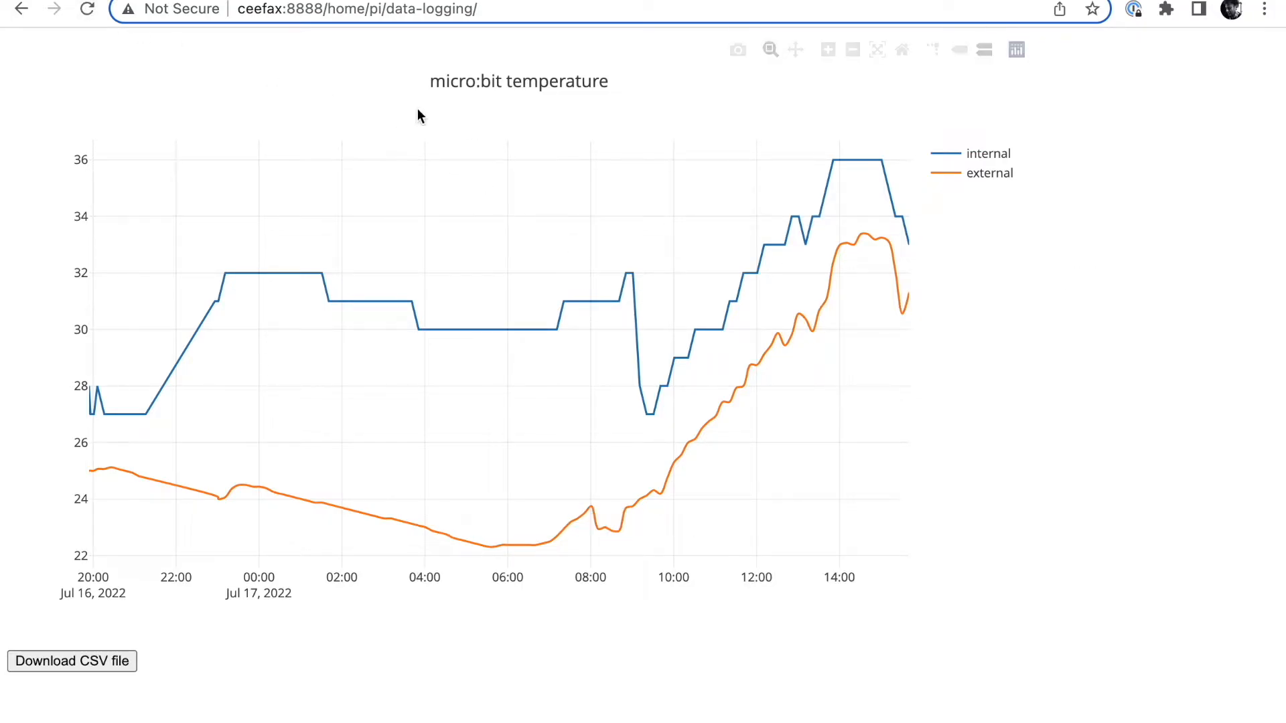
mouse_move(474, 543)
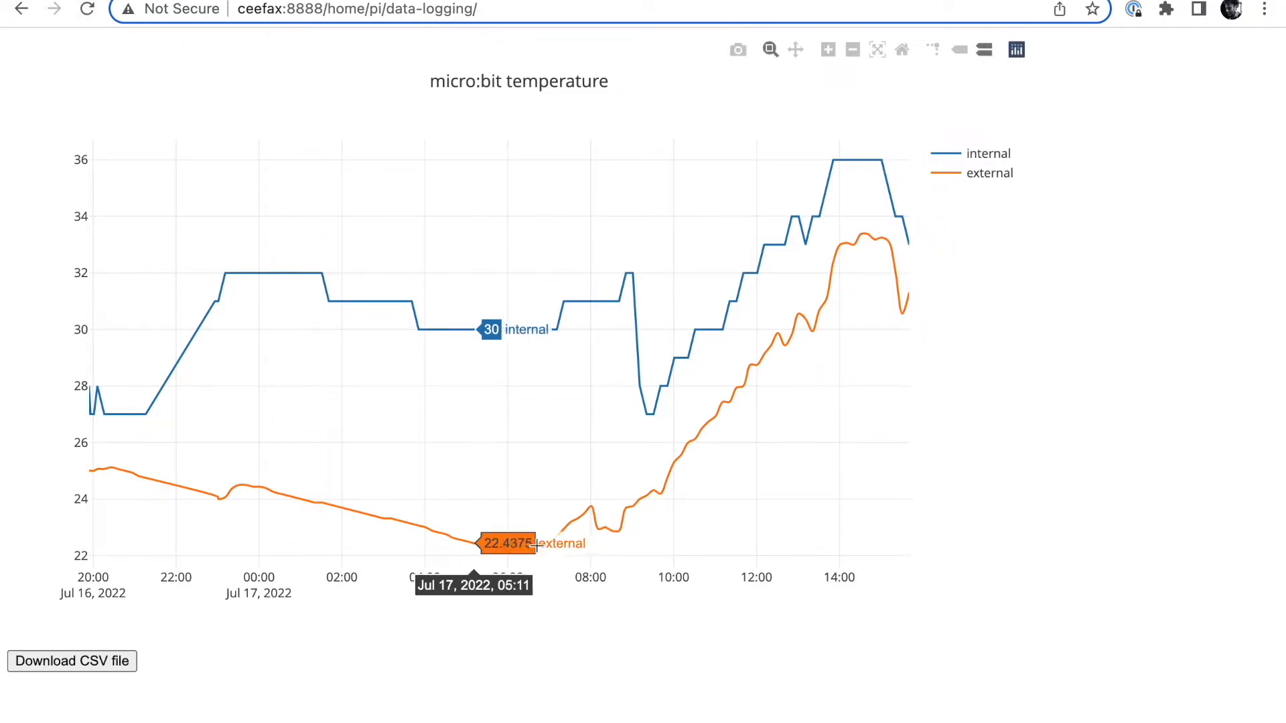
mouse_move(982, 510)
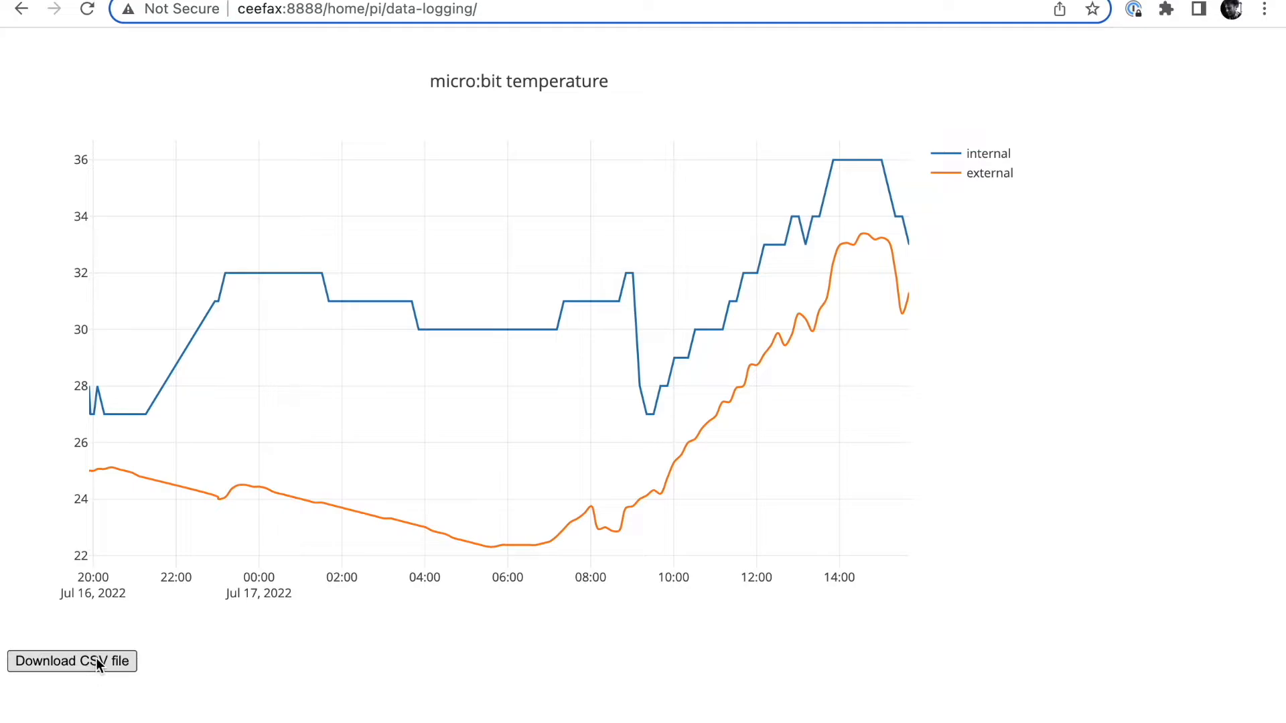
Download test (4).csv and open it in Numbers as a time/internal/external table.
click(72, 662)
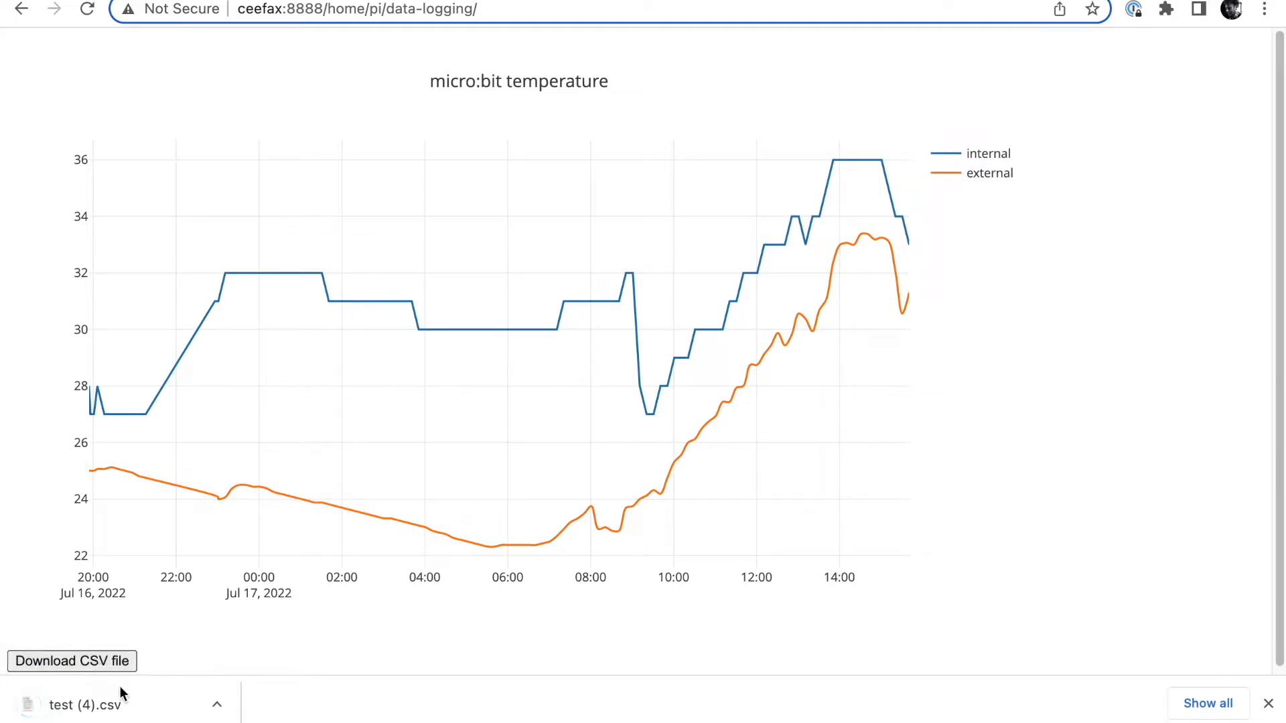
click(86, 704)
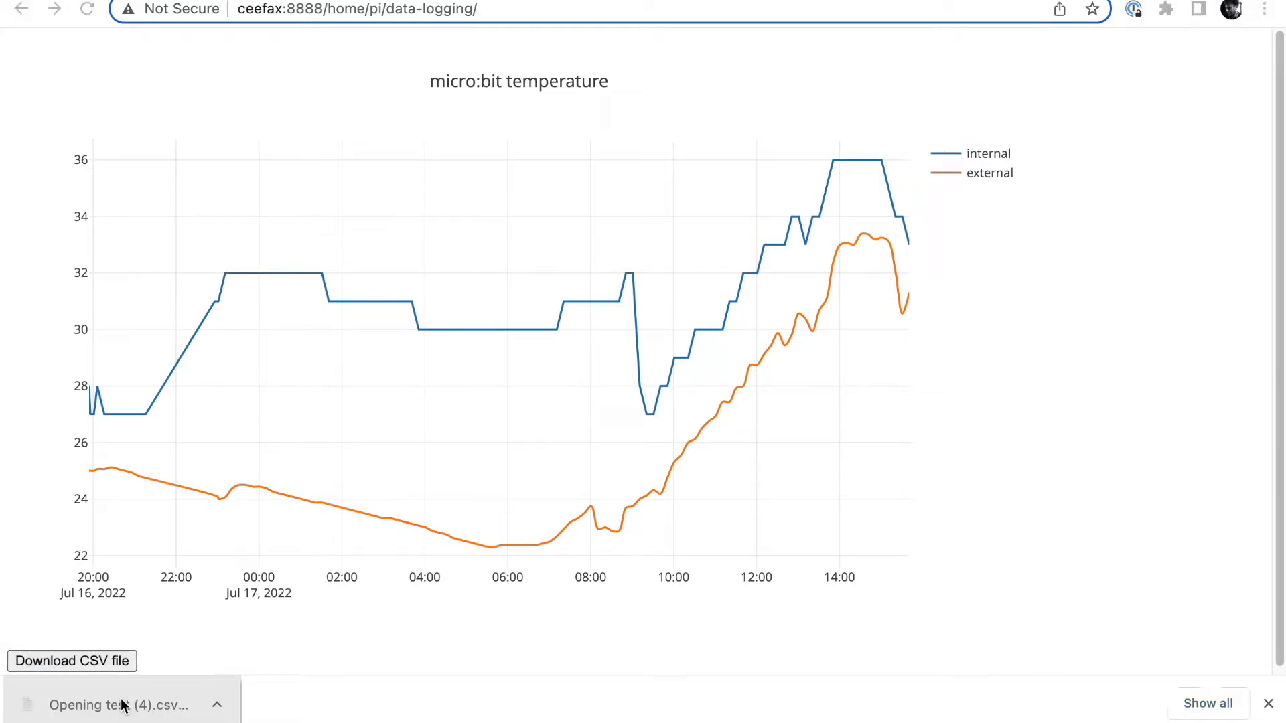
click(120, 705)
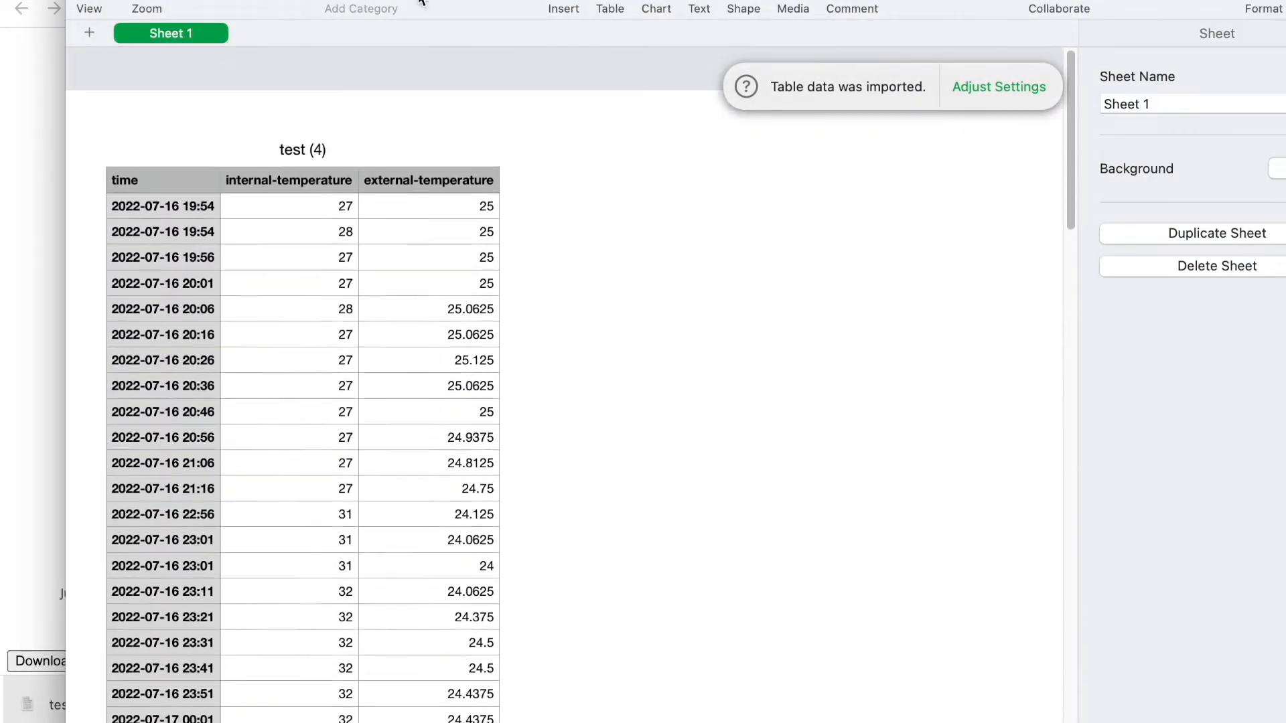
scroll(down, 3)
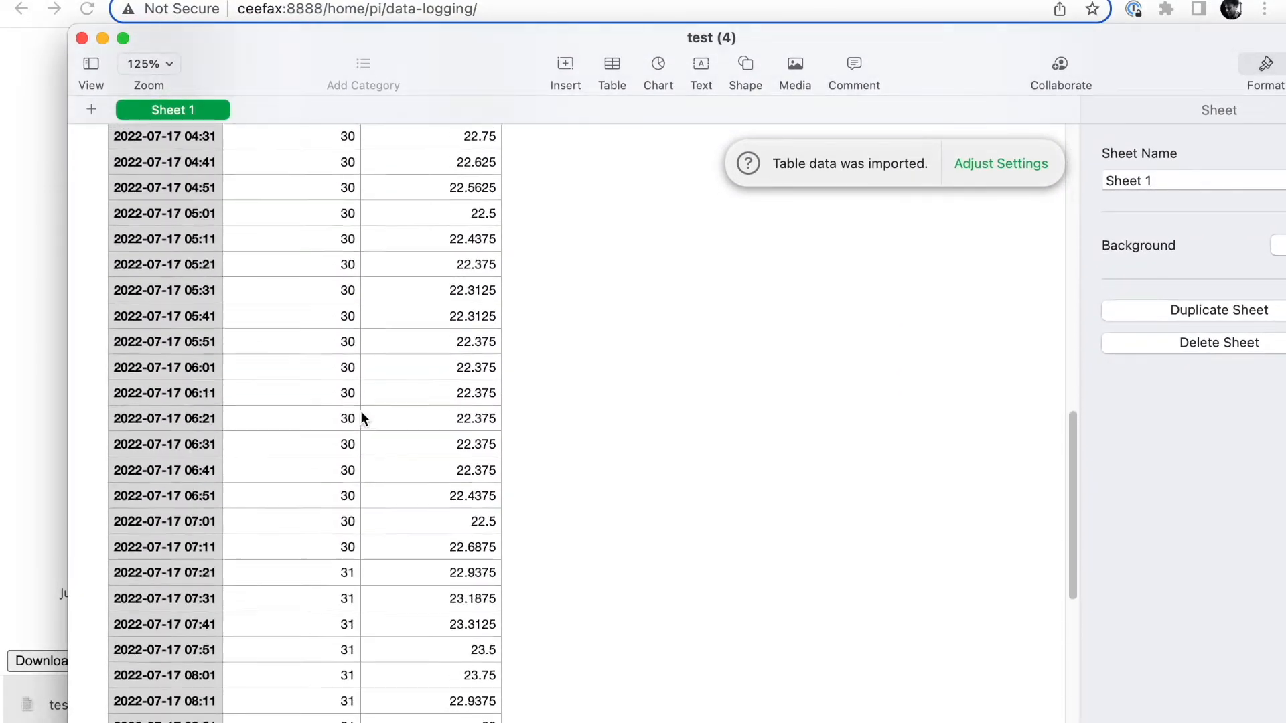
scroll(down, 3)
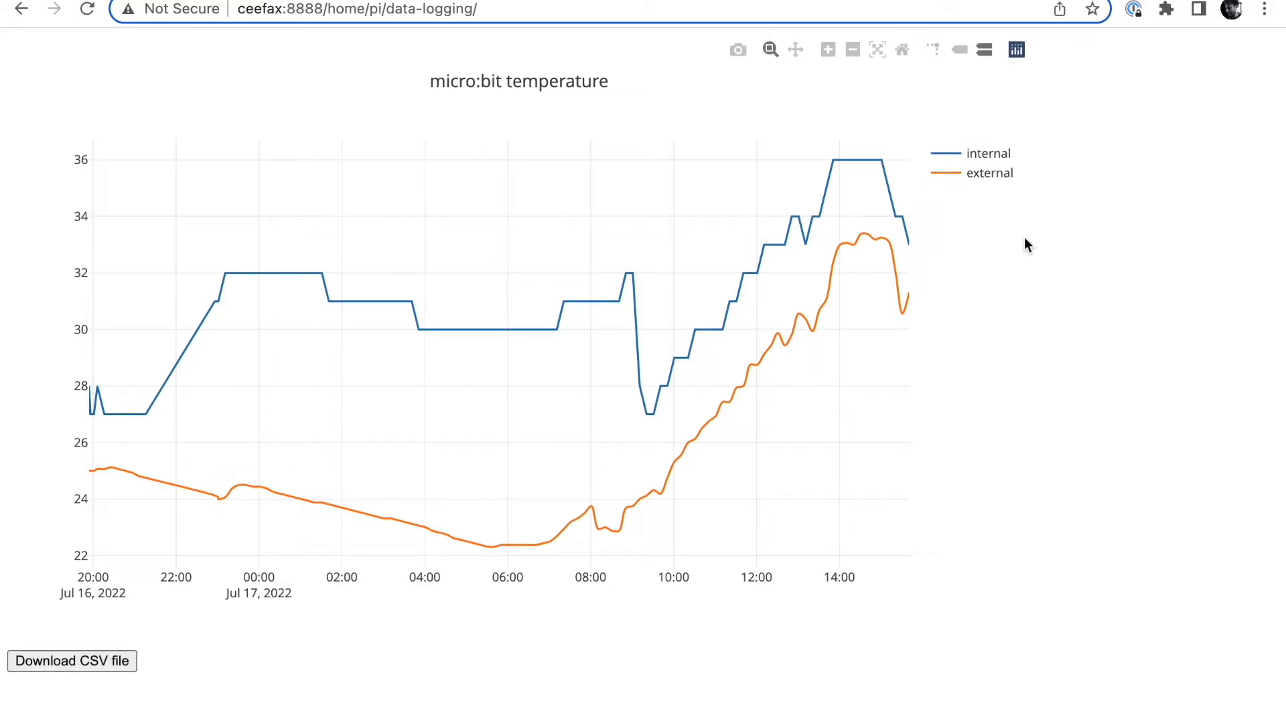
mouse_move(1099, 402)
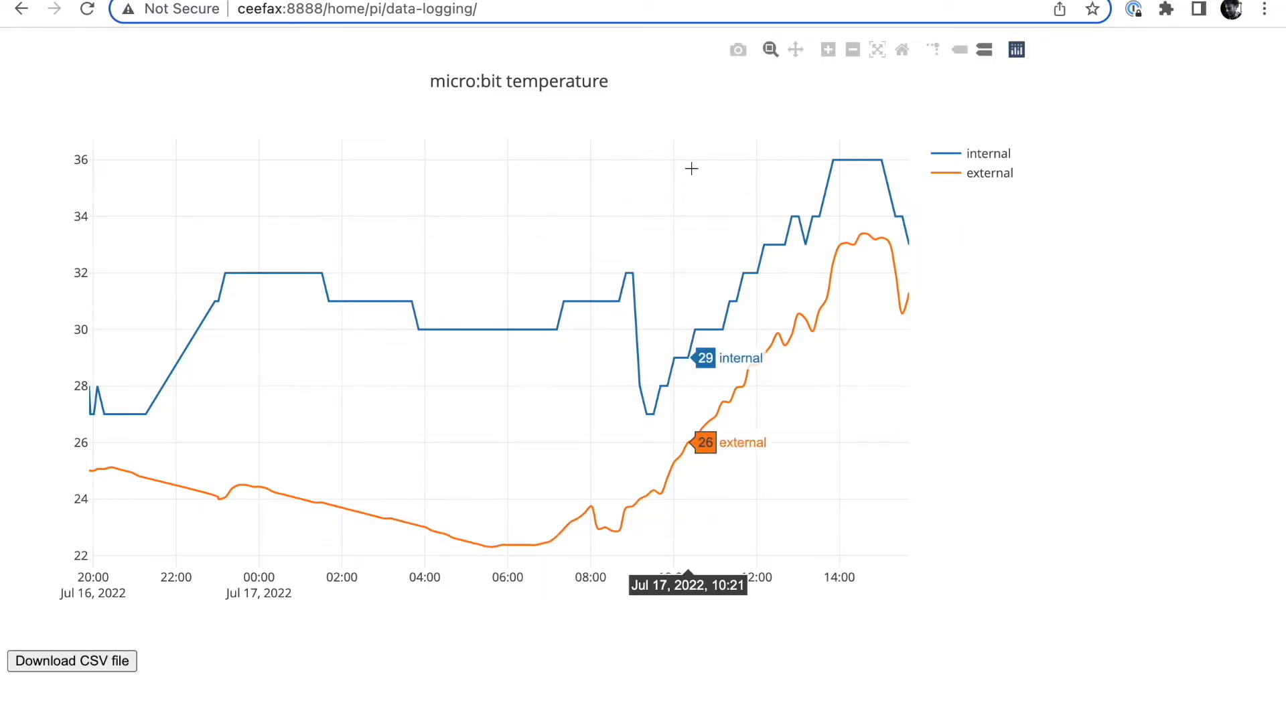
mouse_move(329, 267)
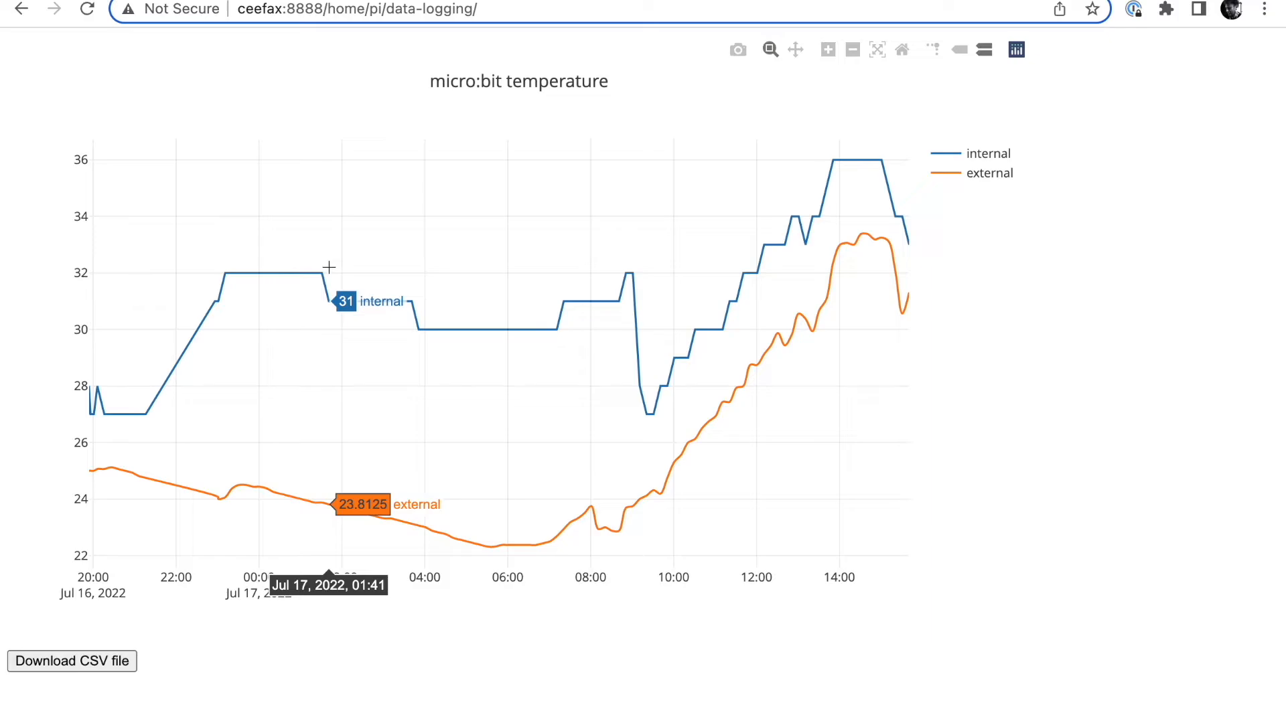
mouse_move(1130, 274)
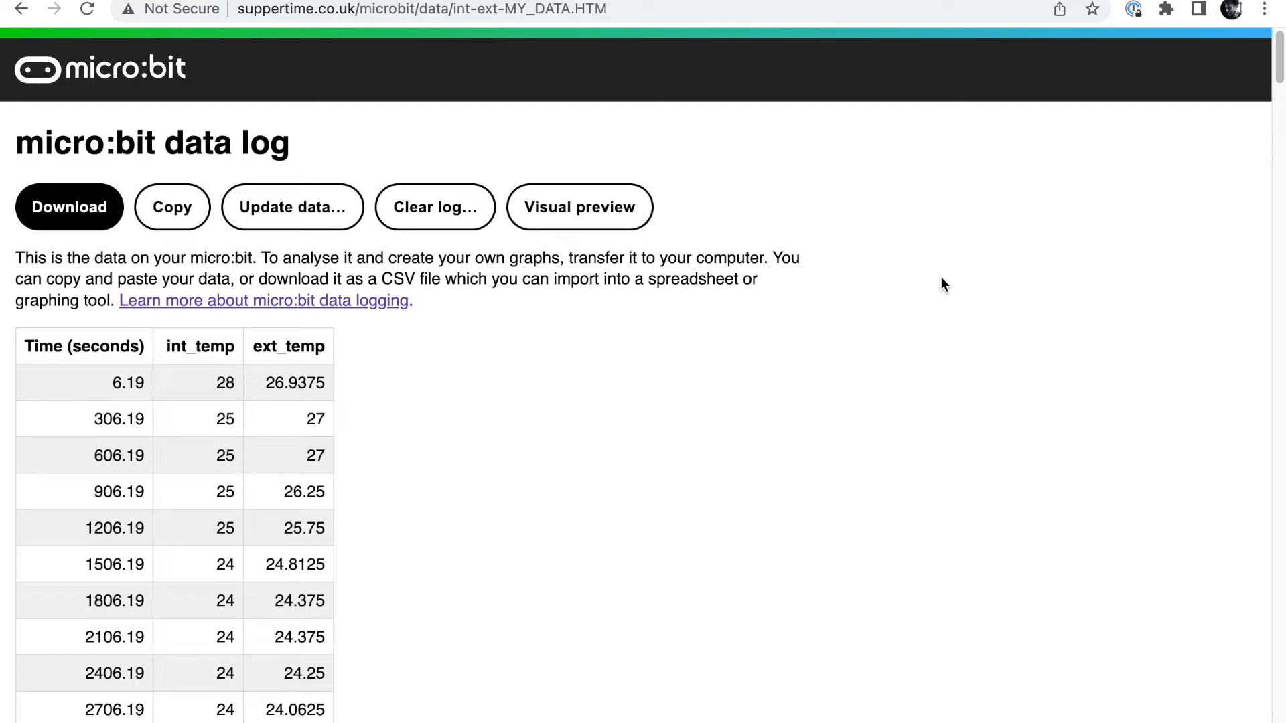
Scroll to the data log chart of int_temp and ext_temp, then return to the ceefax:8888 graph.
scroll(down, 3)
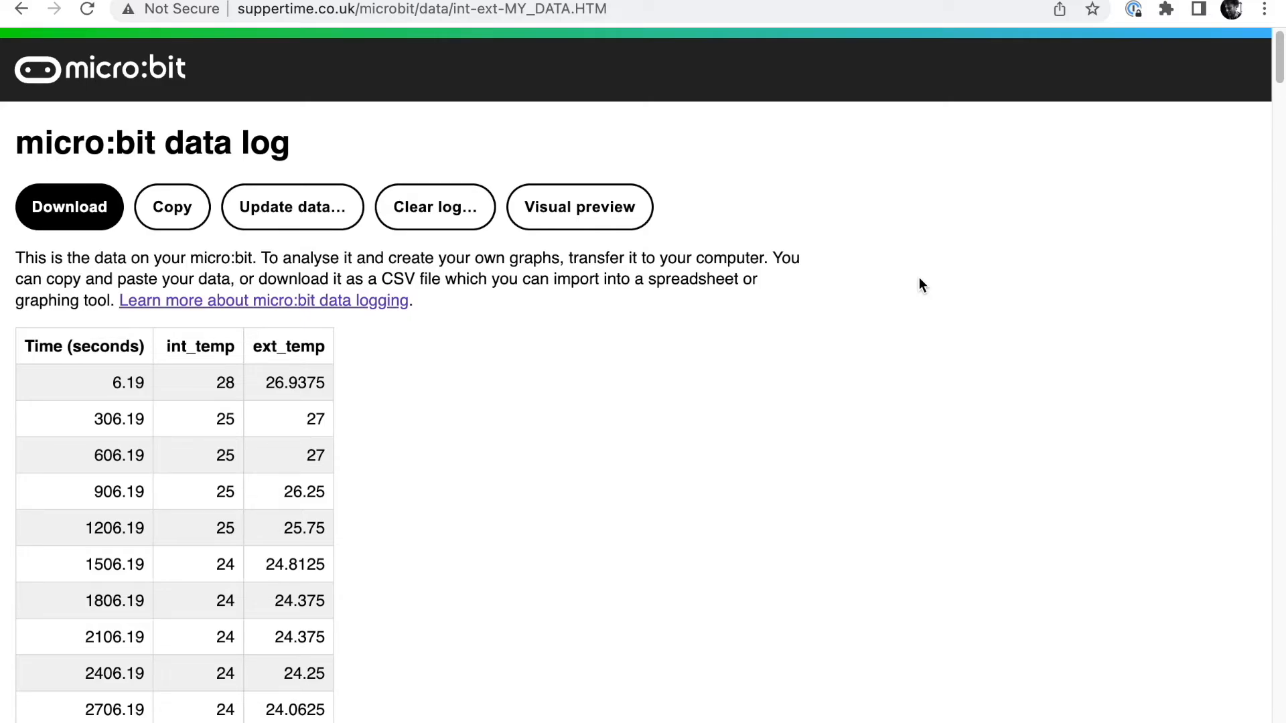
scroll(down, 3)
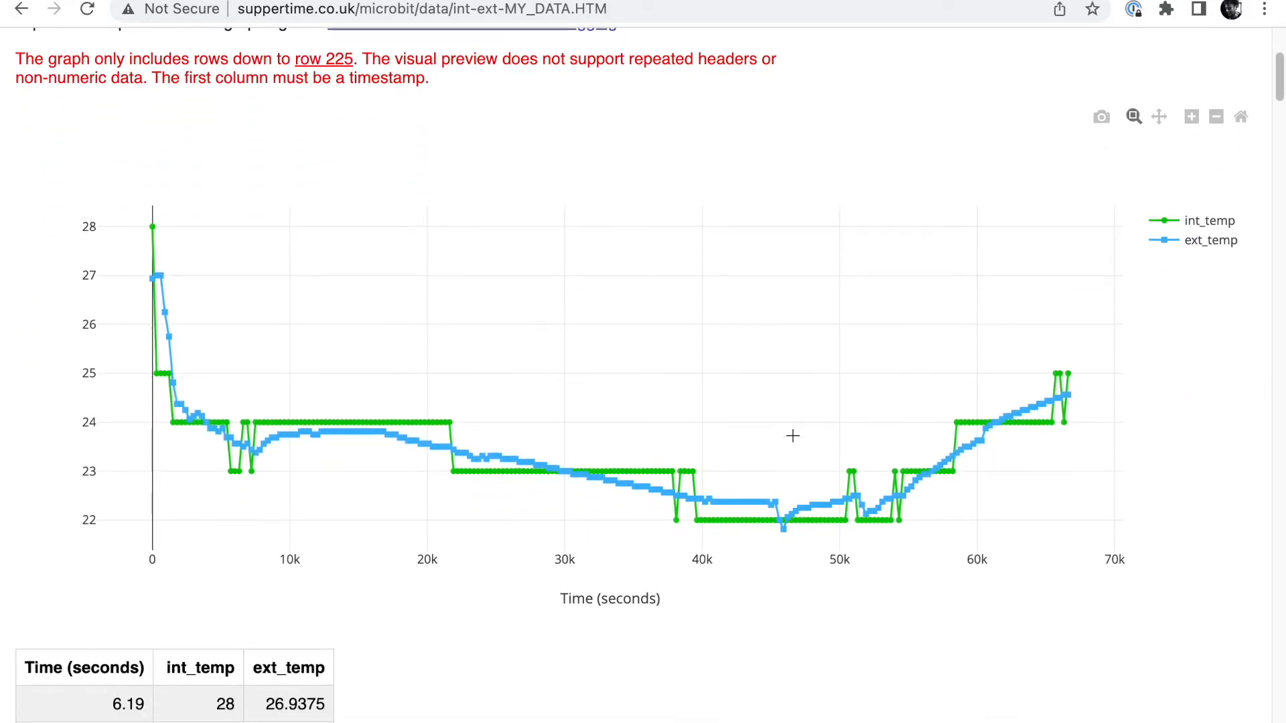
scroll(down, 3)
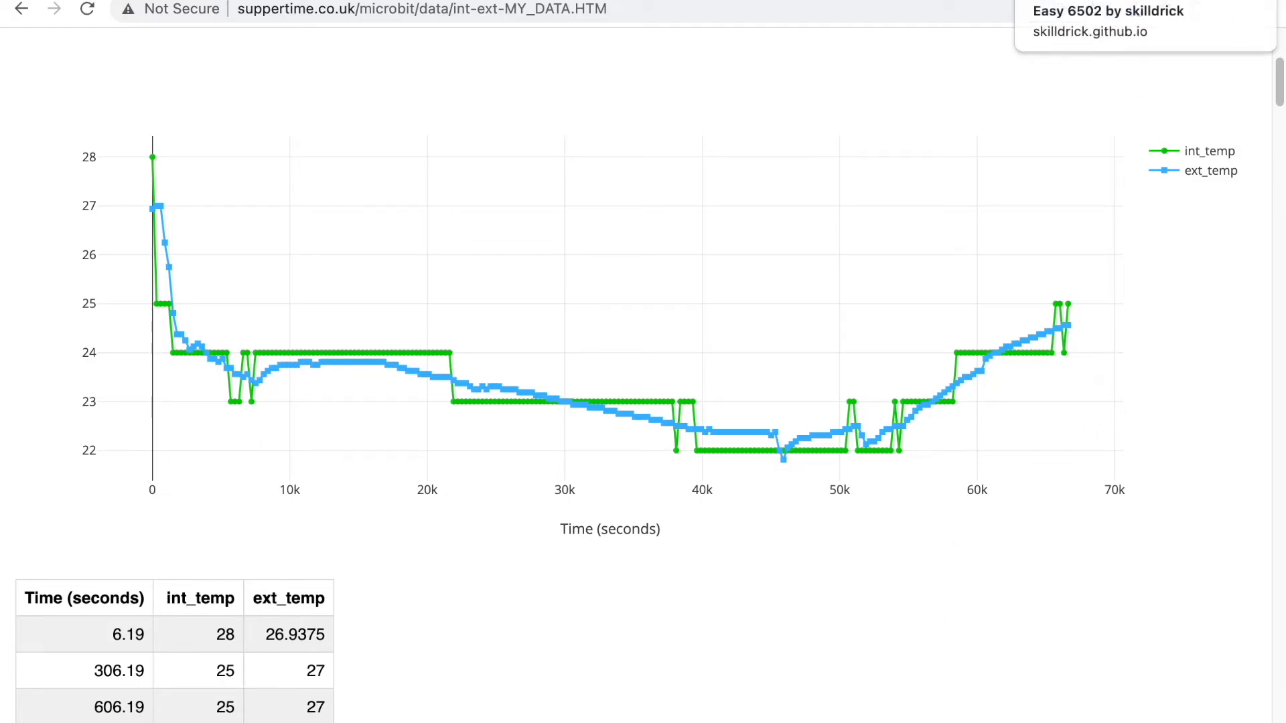
click(357, 8)
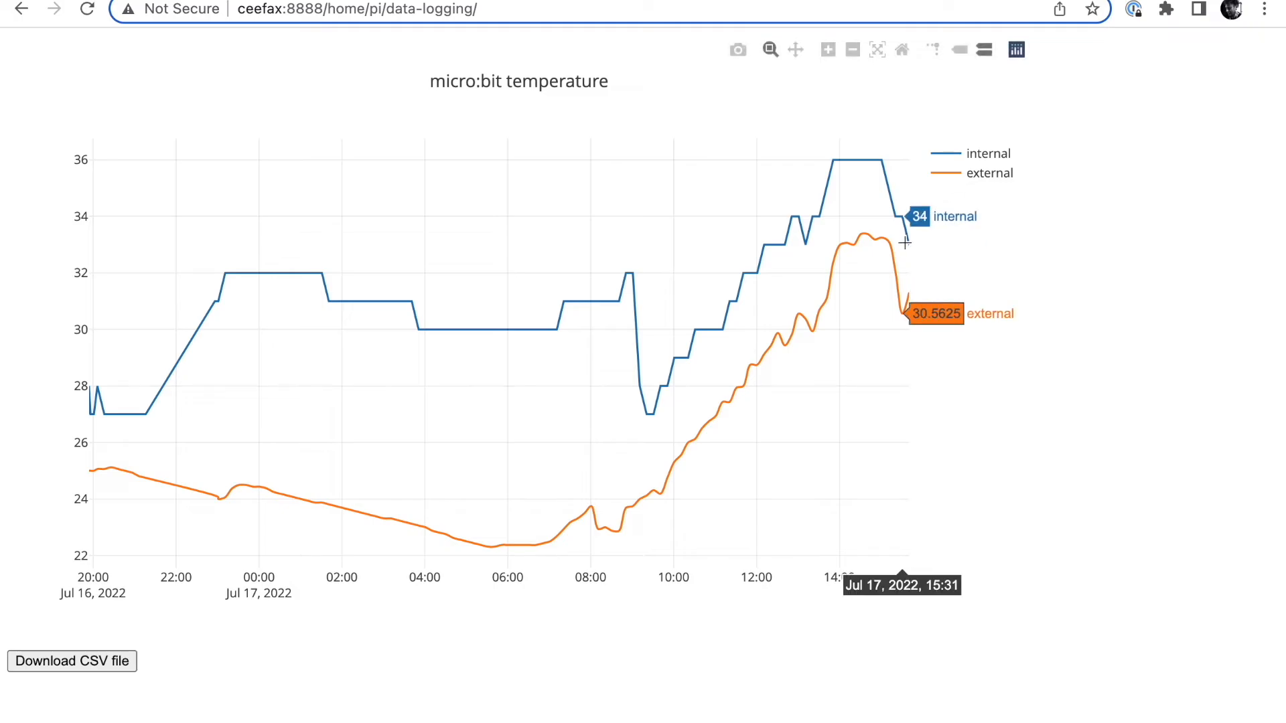
mouse_move(913, 246)
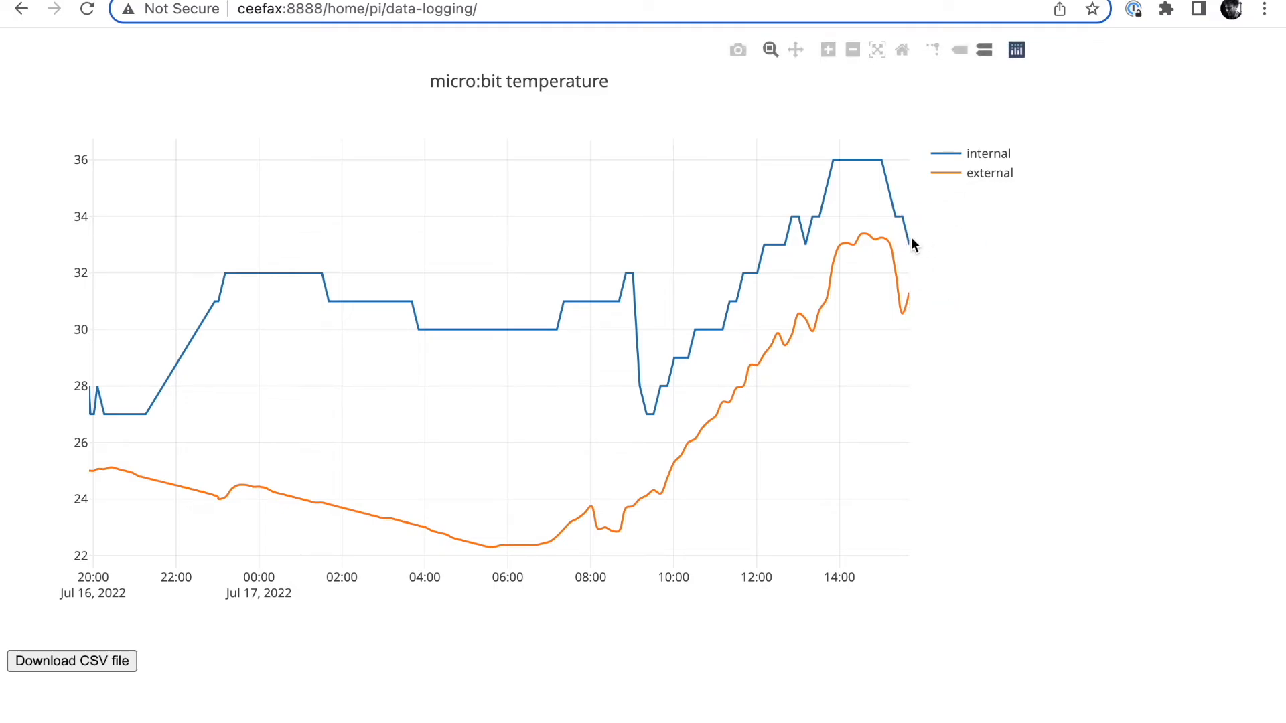
mouse_move(468, 289)
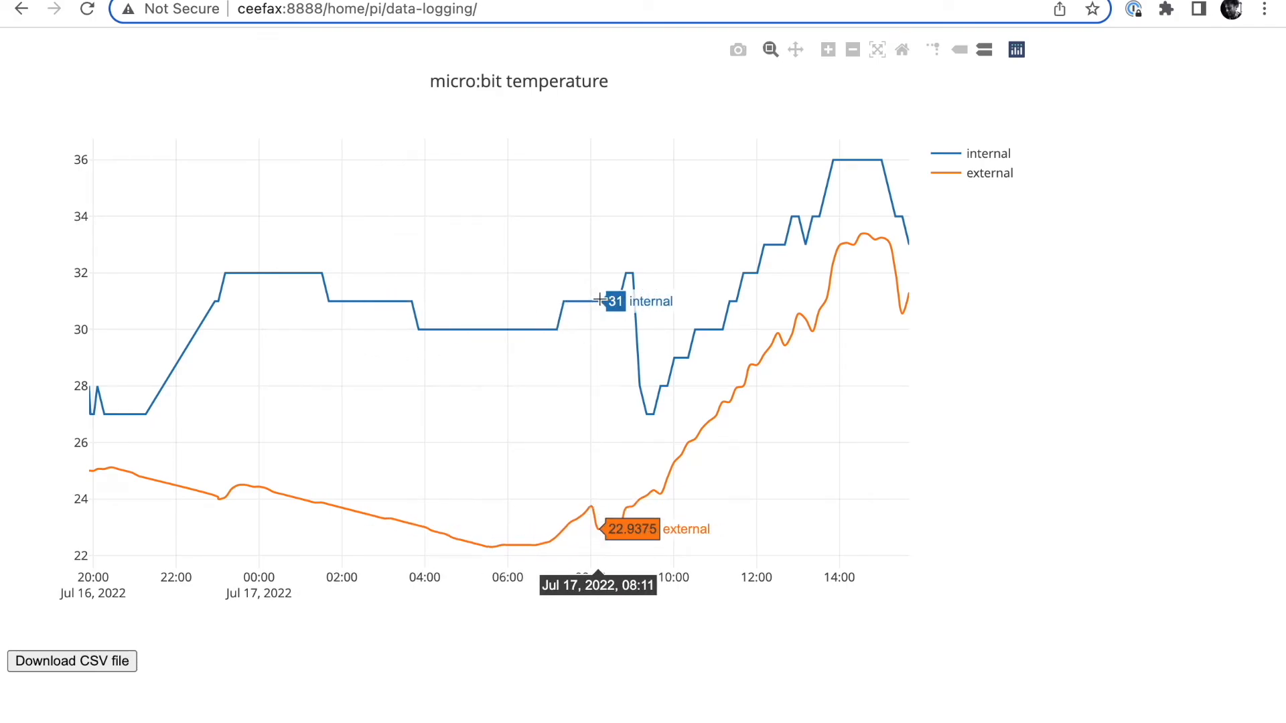
mouse_move(1097, 75)
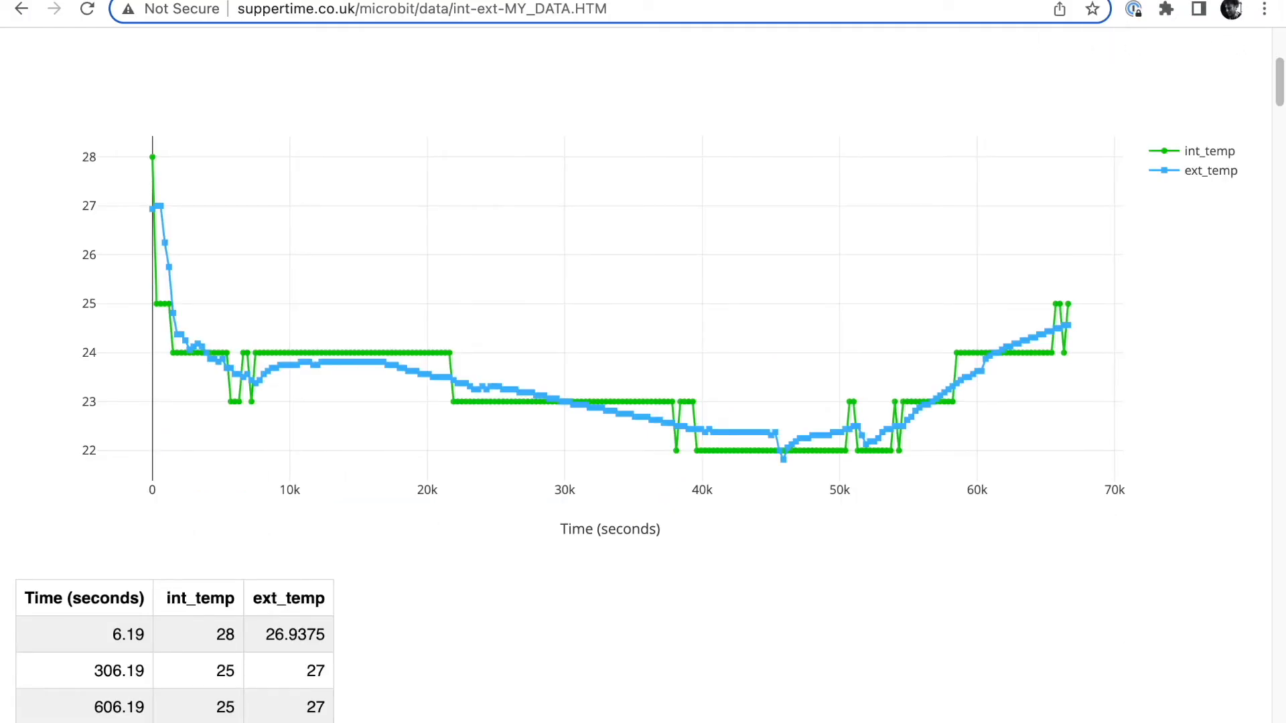
mouse_move(1144, 619)
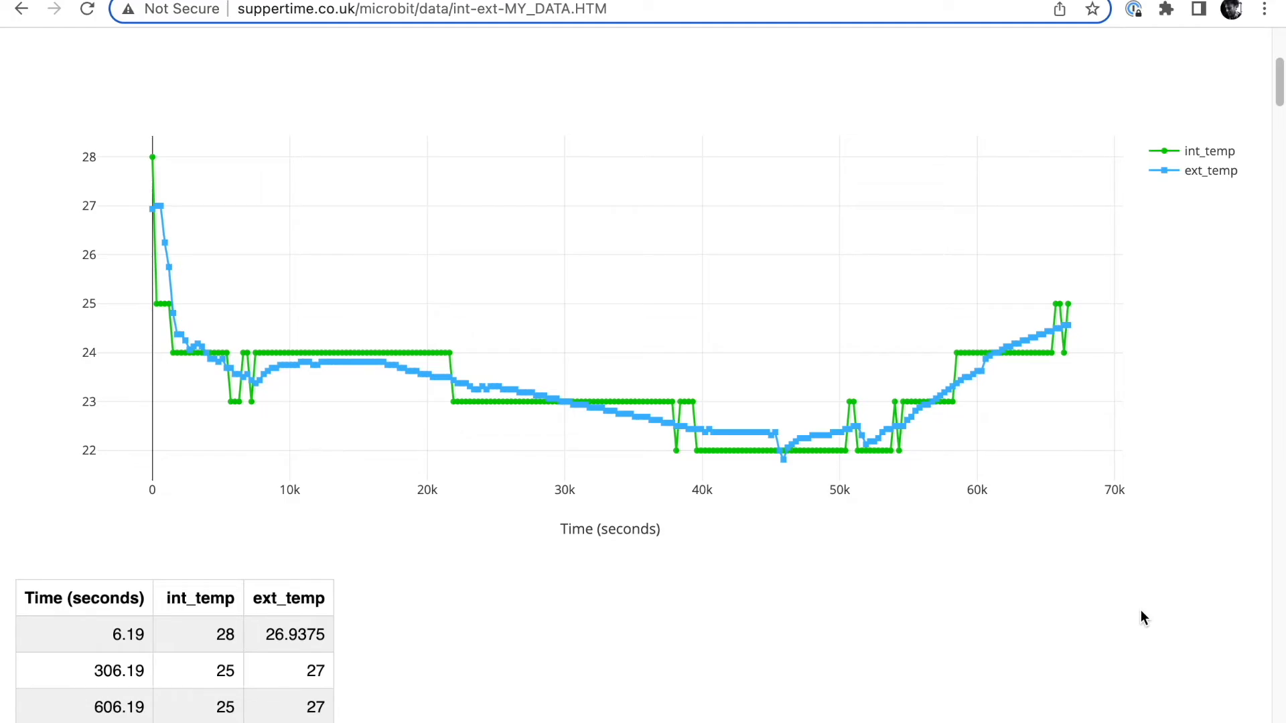
mouse_move(1110, 607)
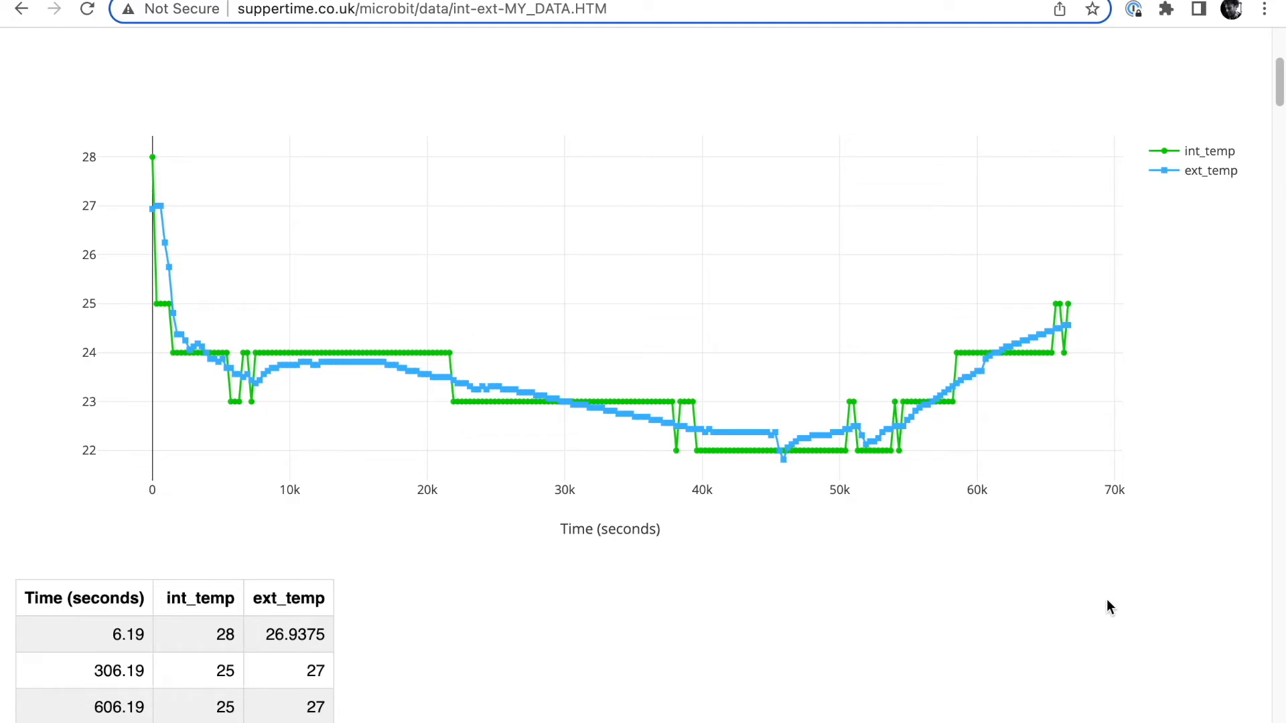
scroll(down, 3)
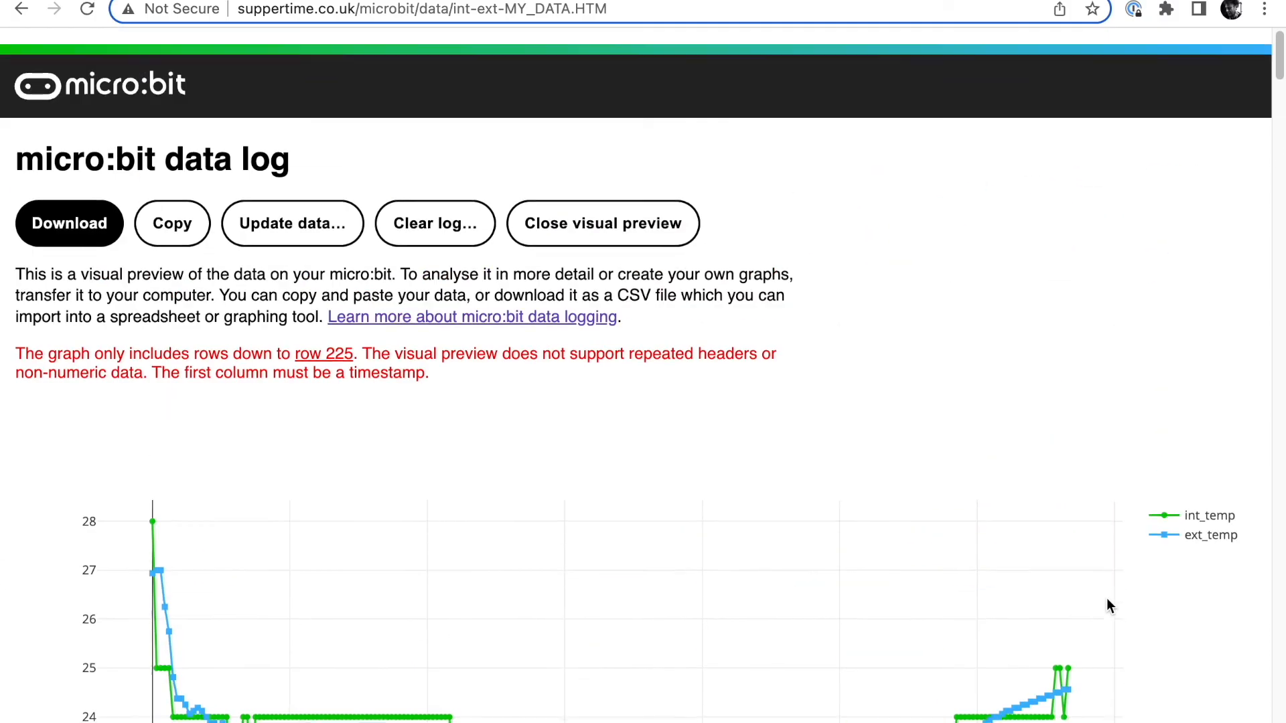
scroll(down, 3)
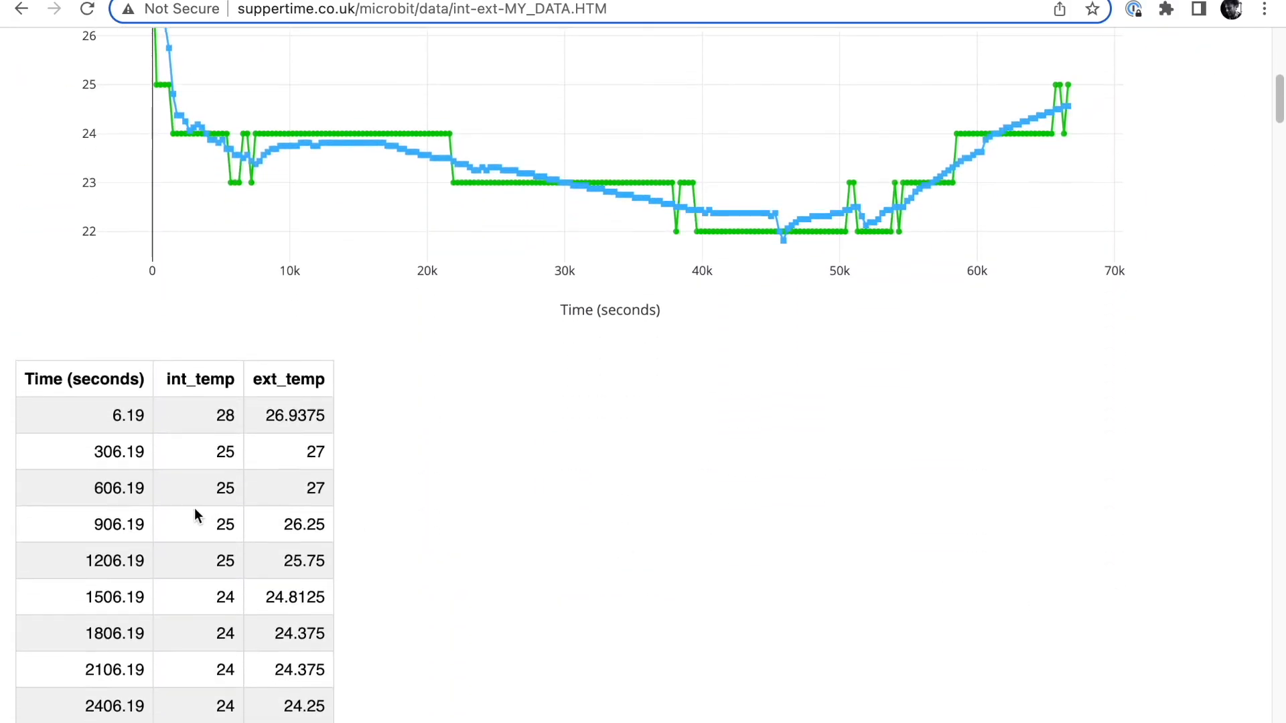
mouse_move(216, 564)
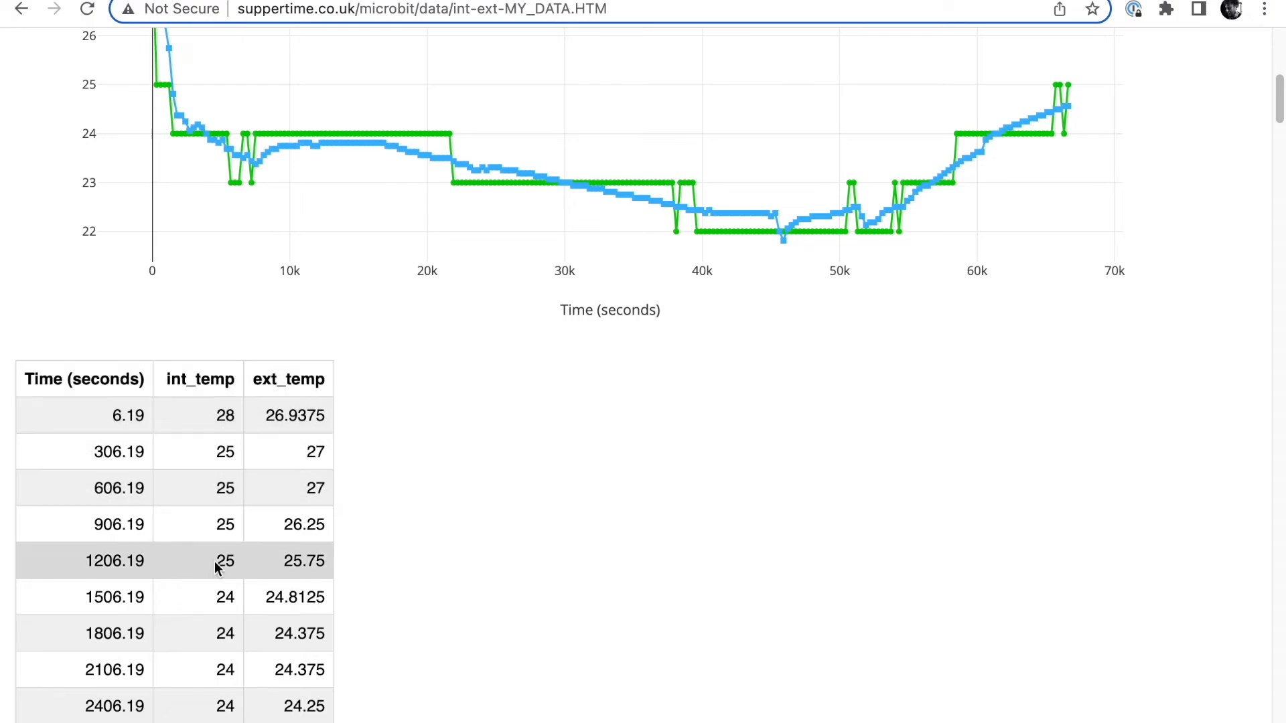
scroll(down, 3)
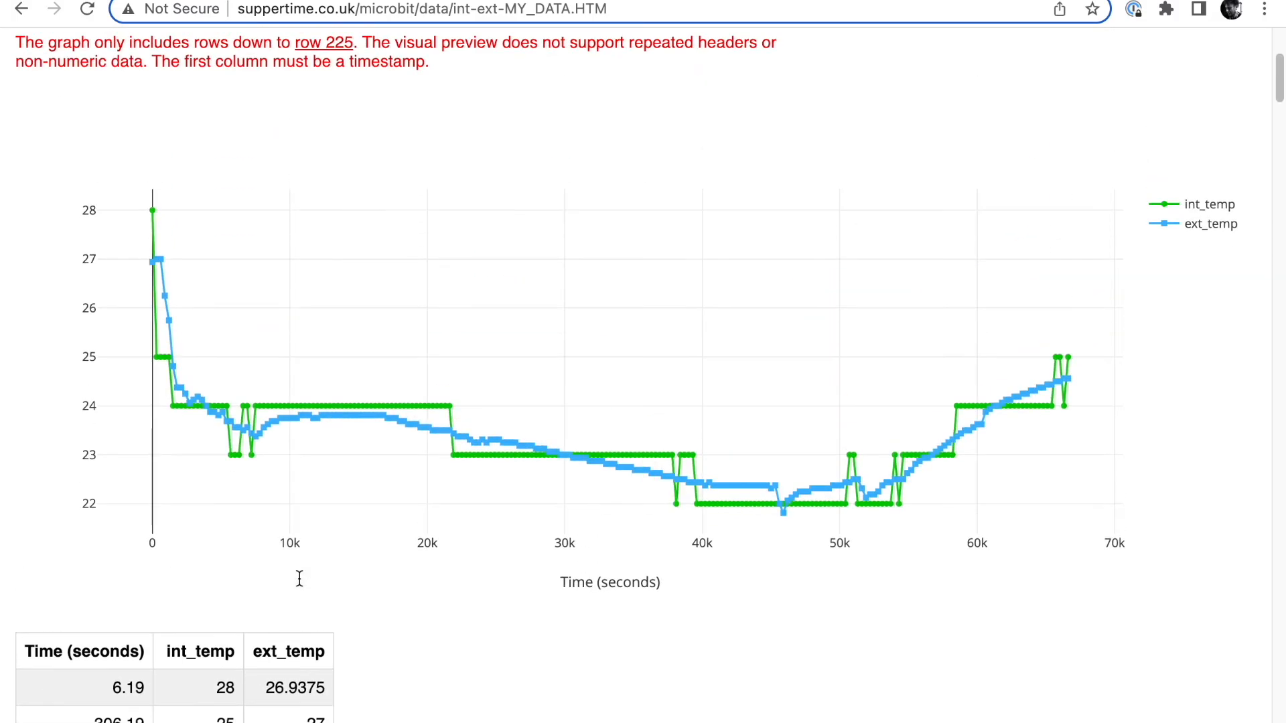
scroll(down, 3)
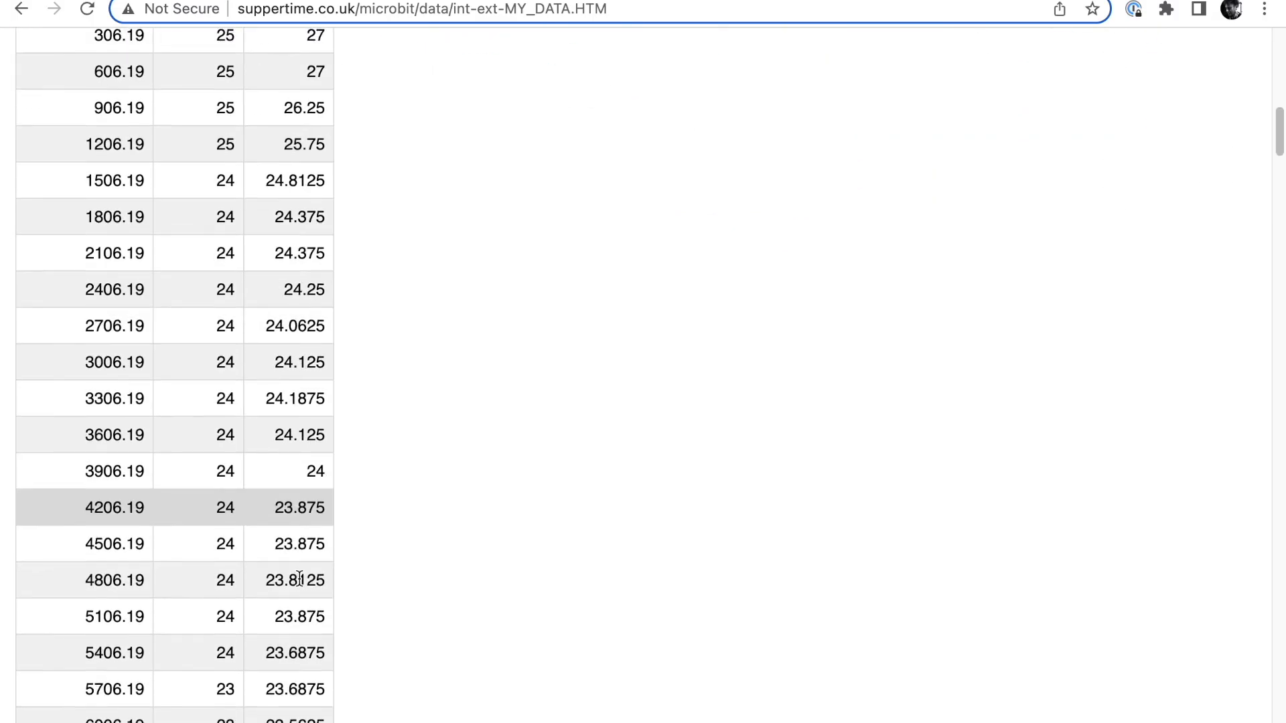
scroll(down, 3)
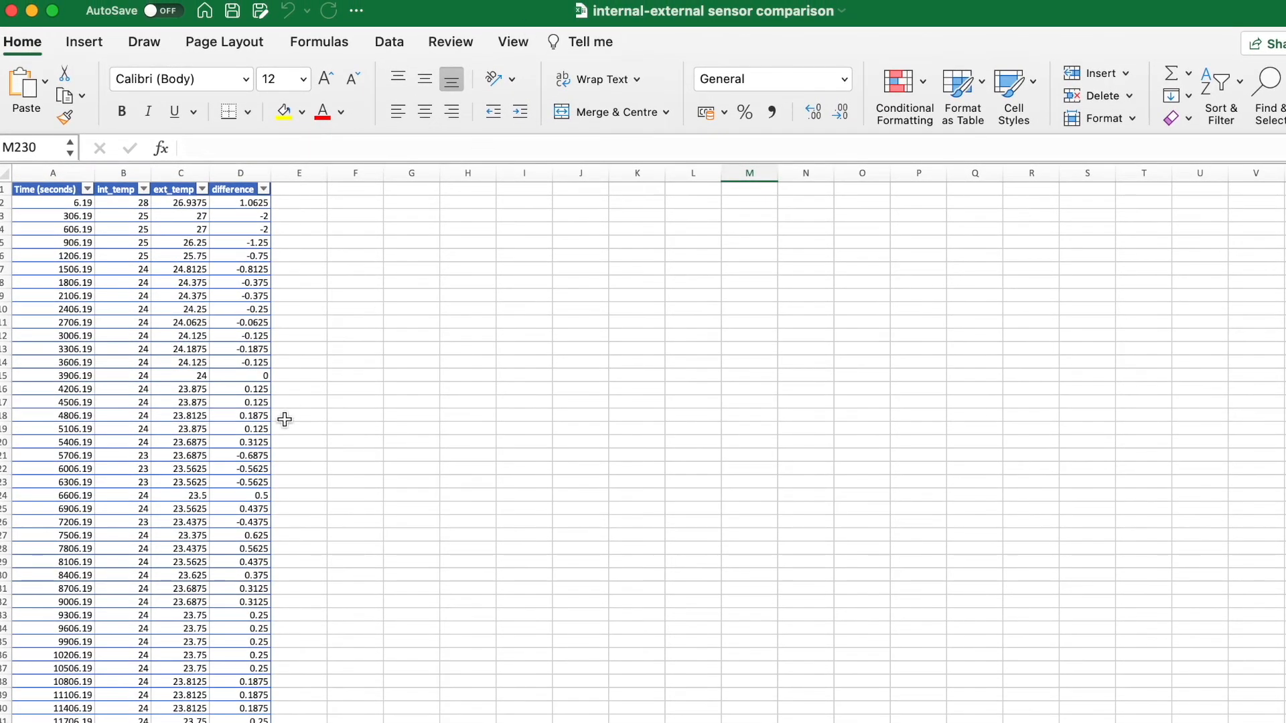
scroll(down, 3)
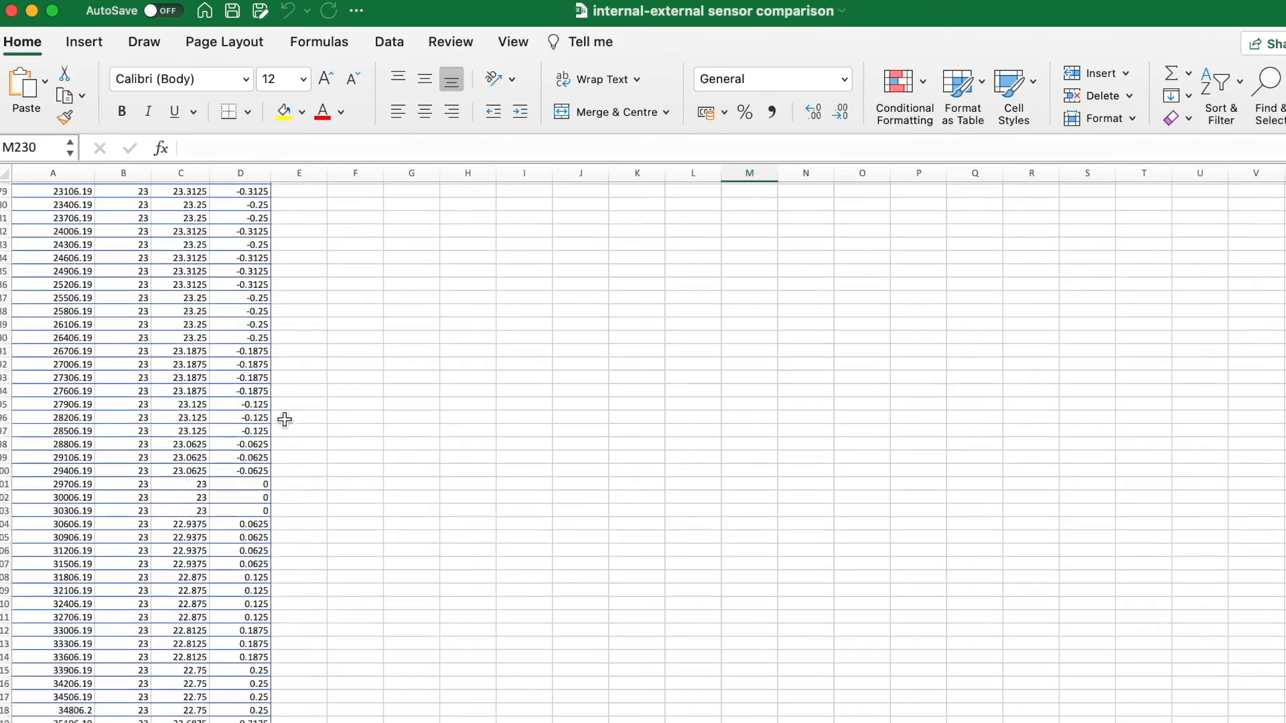
scroll(down, 3)
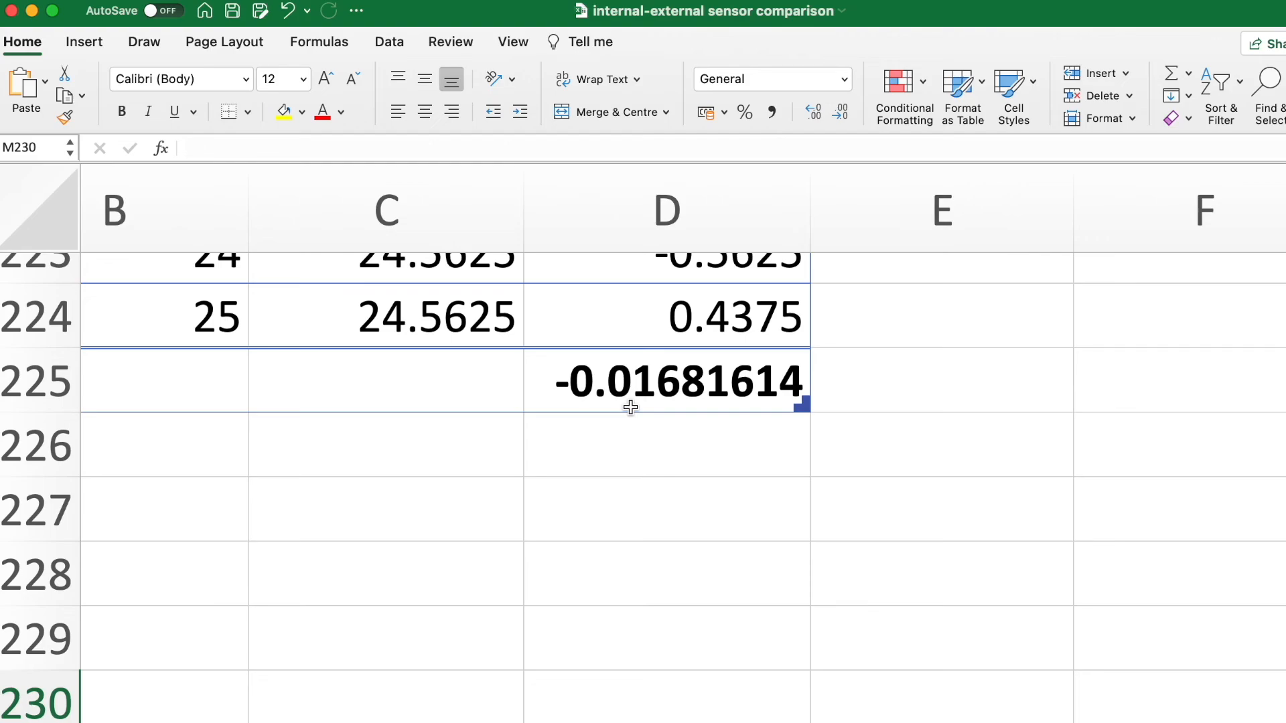
mouse_move(644, 414)
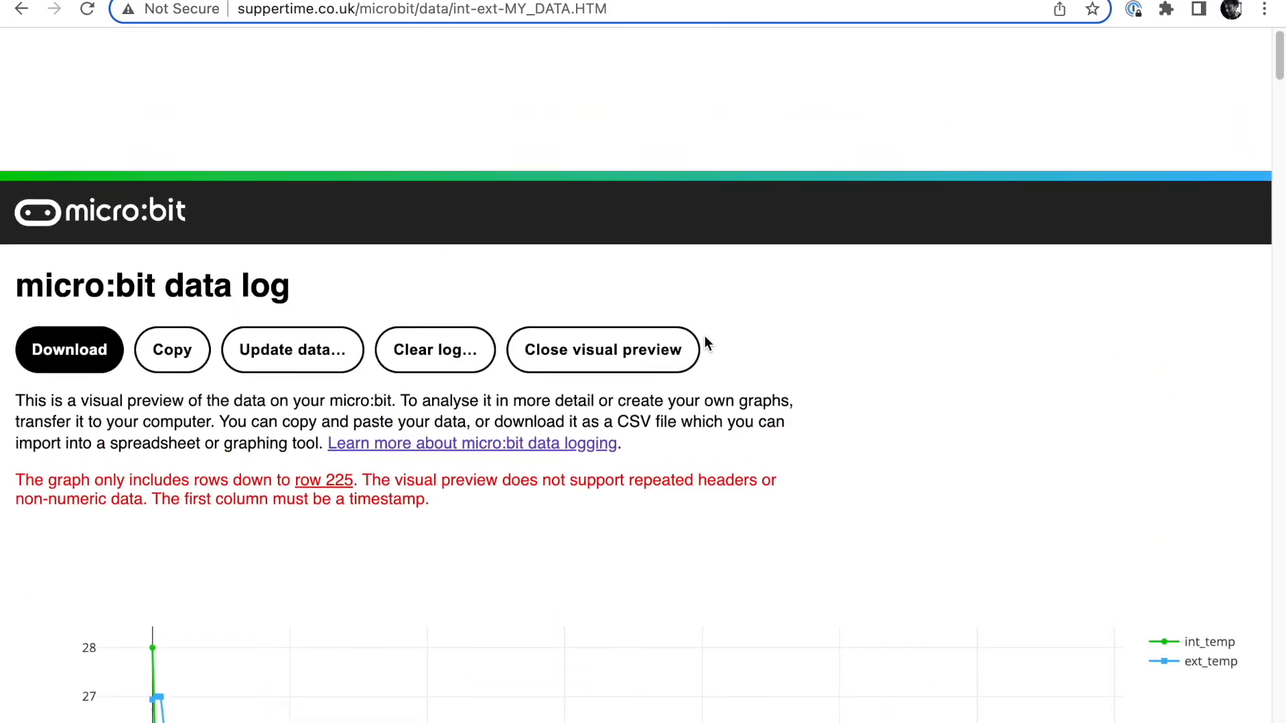
scroll(down, 3)
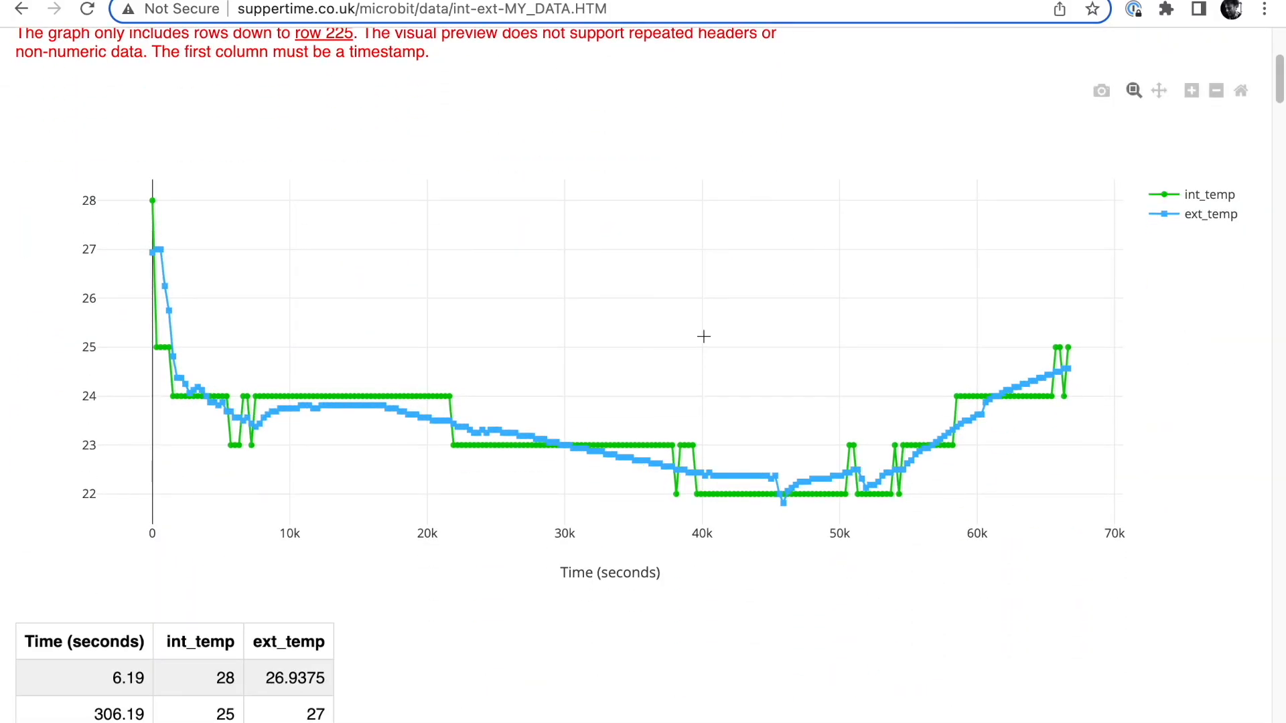